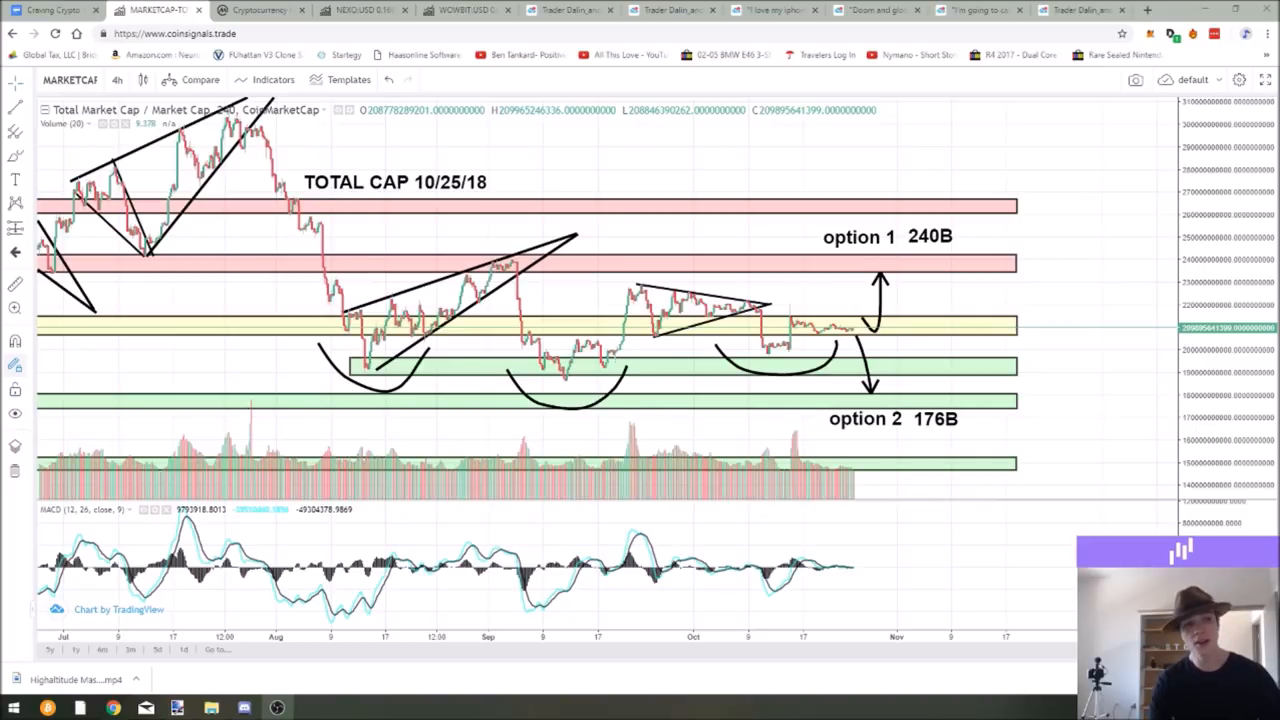
{"action": "mouse_move", "coordinate": [1036, 408]}
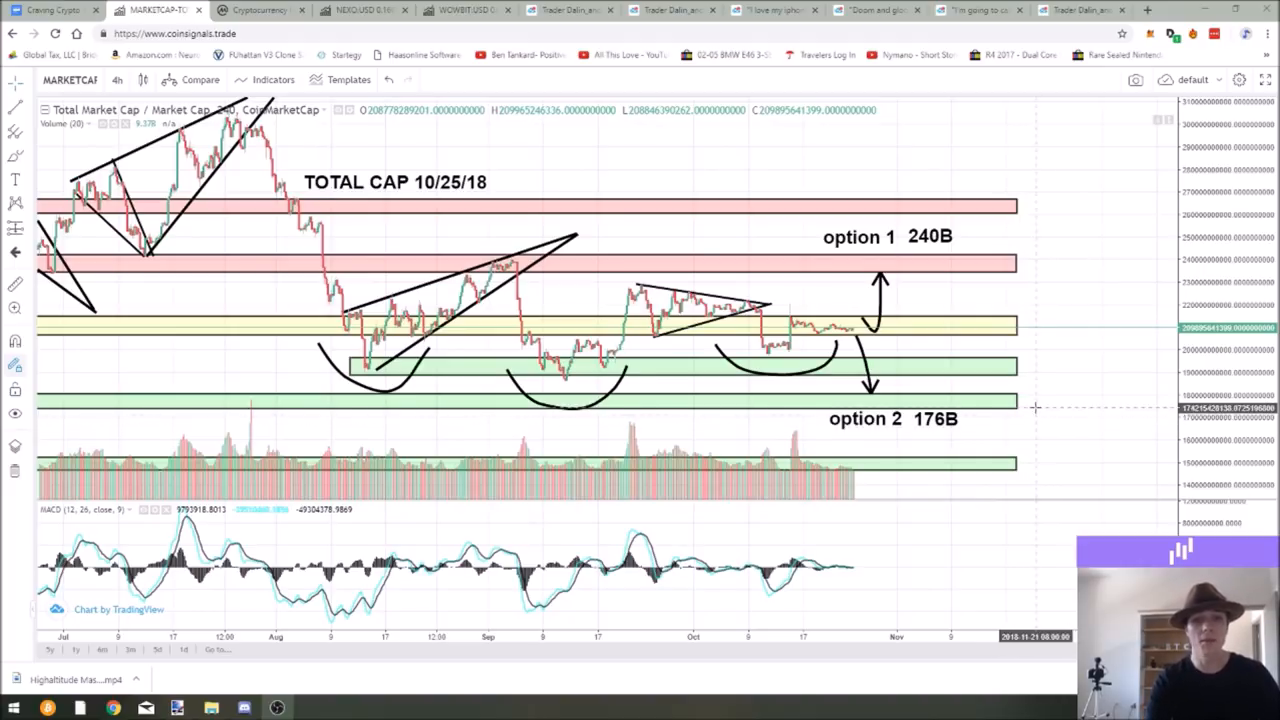
{"action": "mouse_move", "coordinate": [936, 244]}
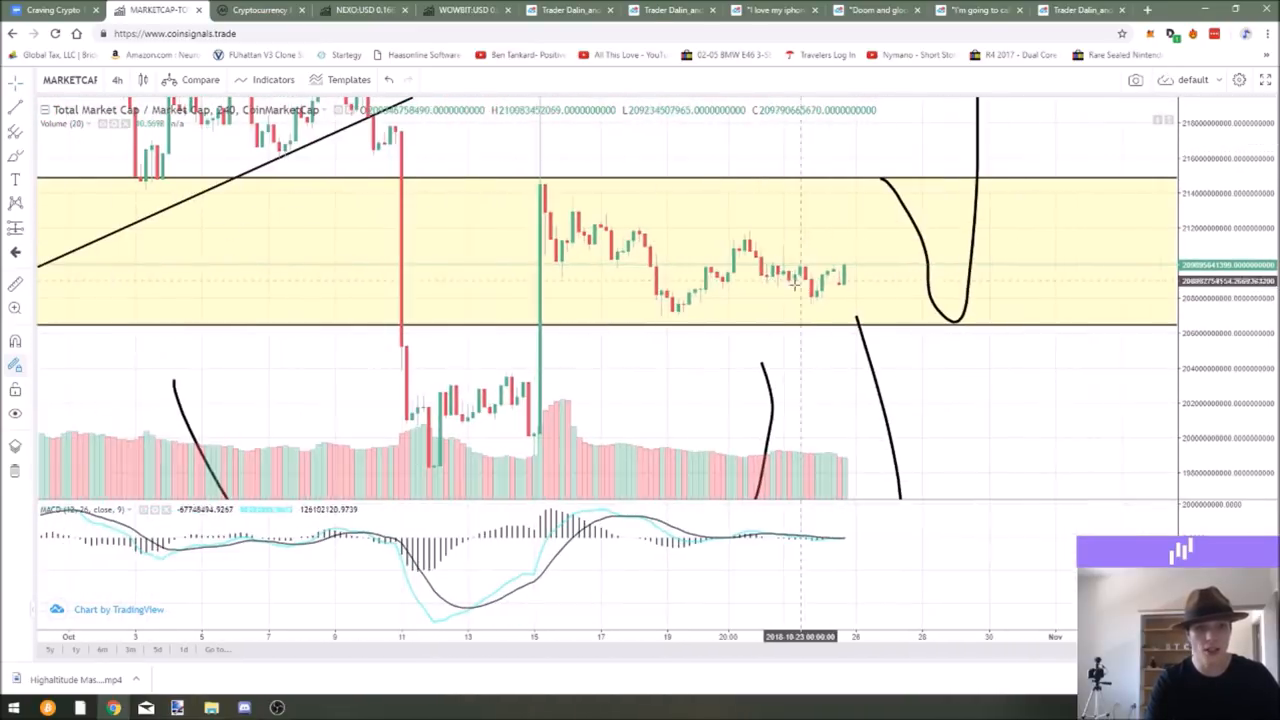
{"action": "mouse_move", "coordinate": [708, 250]}
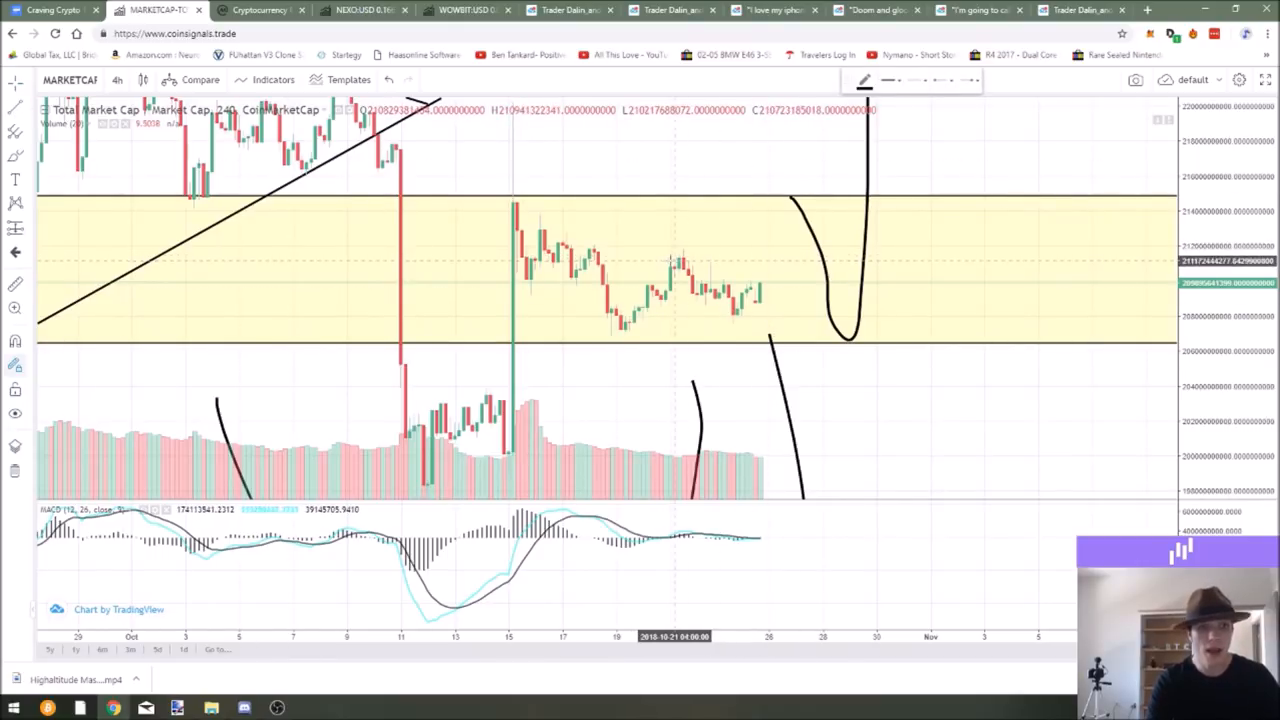
Step: Sketch a horizontal level from the recent swing high on the chart
{"action": "left_click_drag", "start_coordinate": [664, 256], "coordinate": [816, 256]}
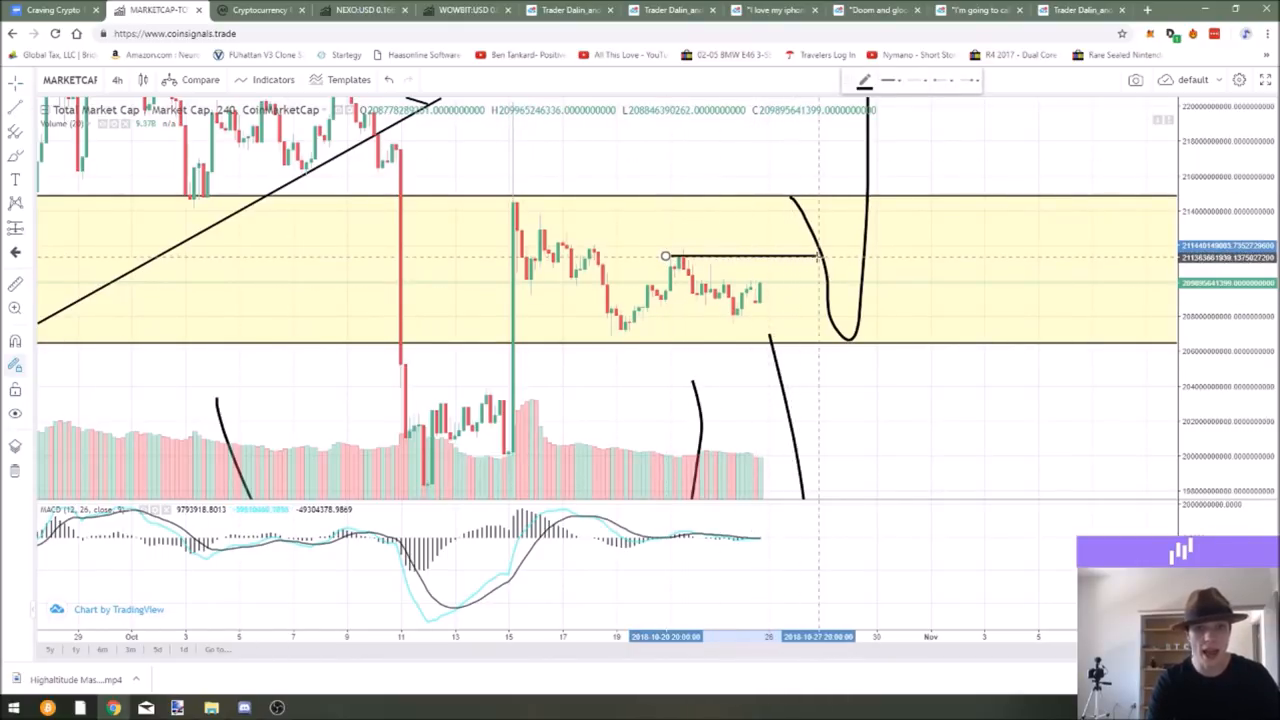
{"action": "left_click_drag", "start_coordinate": [816, 256], "coordinate": [844, 256]}
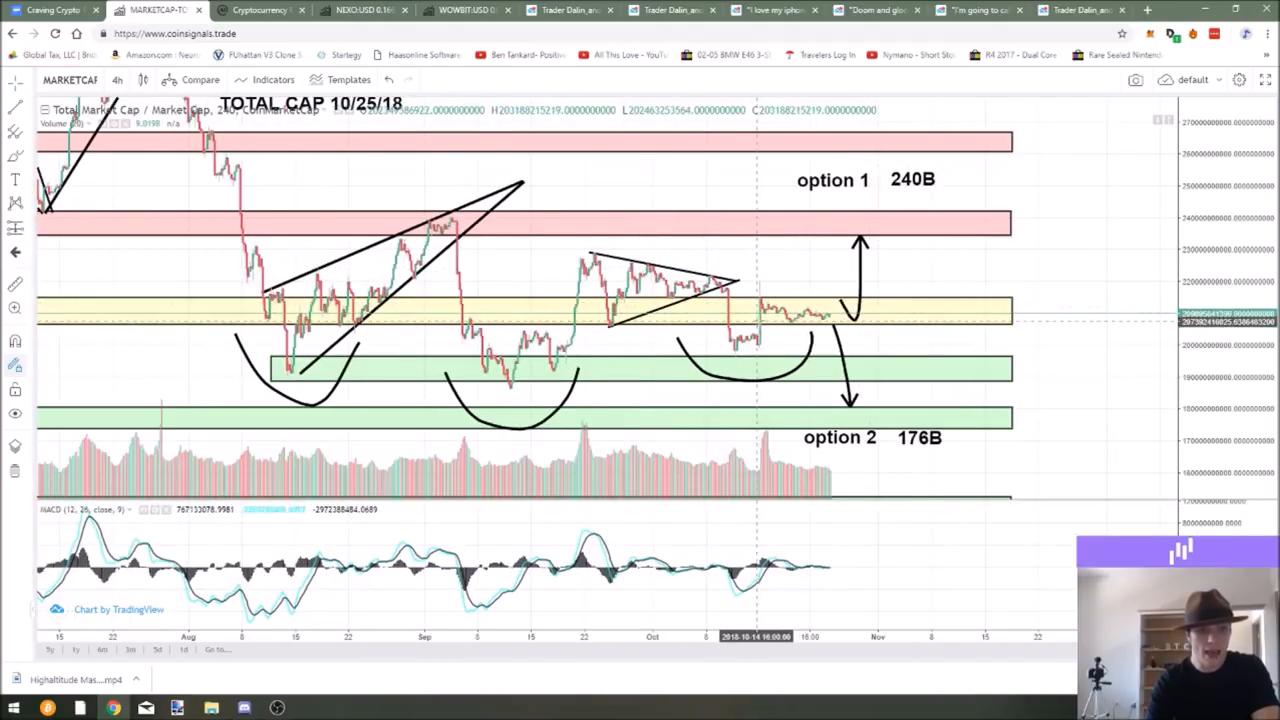
{"action": "mouse_move", "coordinate": [790, 292]}
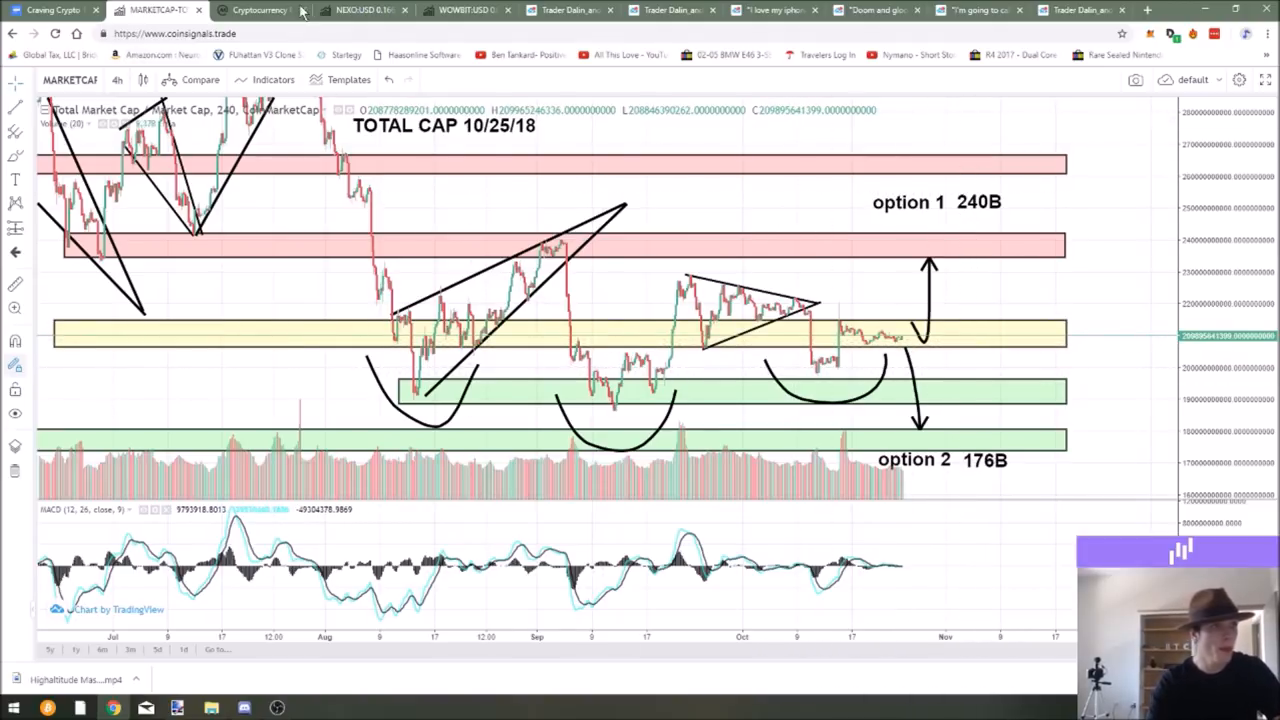
{"action": "mouse_move", "coordinate": [256, 10]}
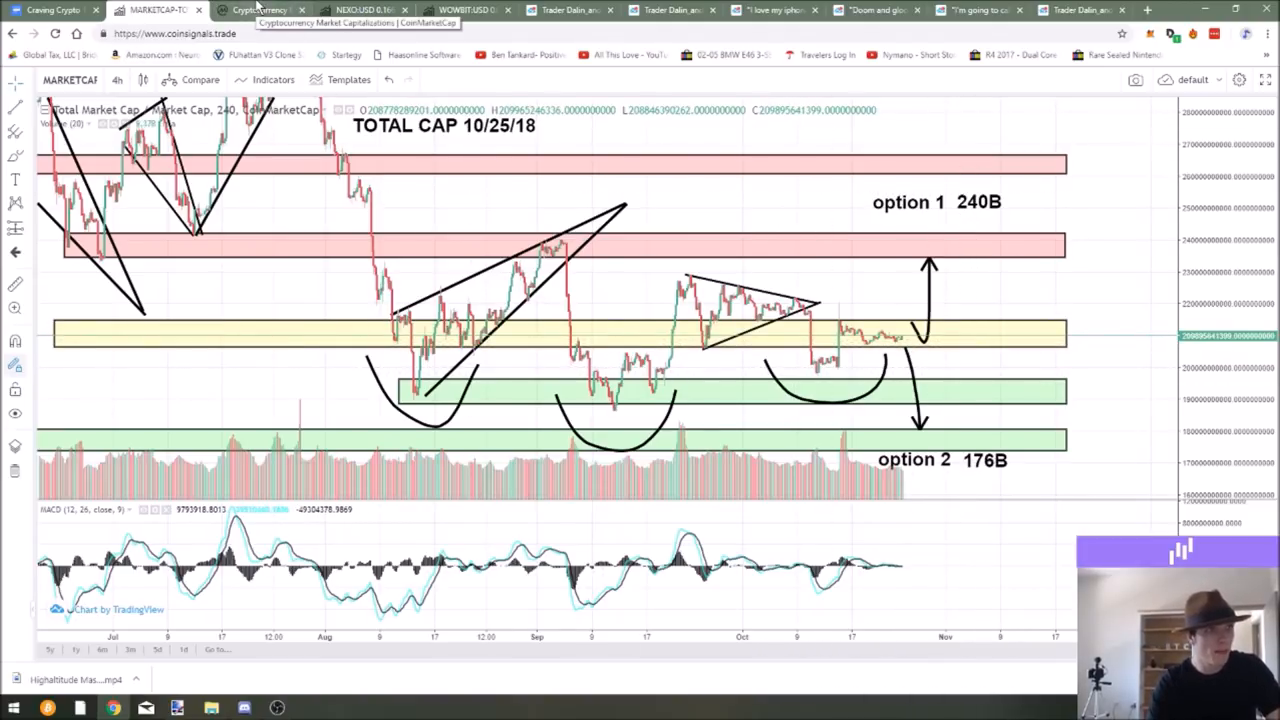
Step: Browse the CoinMarketCap Top 100 rankings down to the coins ranked around 80-90
{"action": "left_click", "coordinate": [258, 10]}
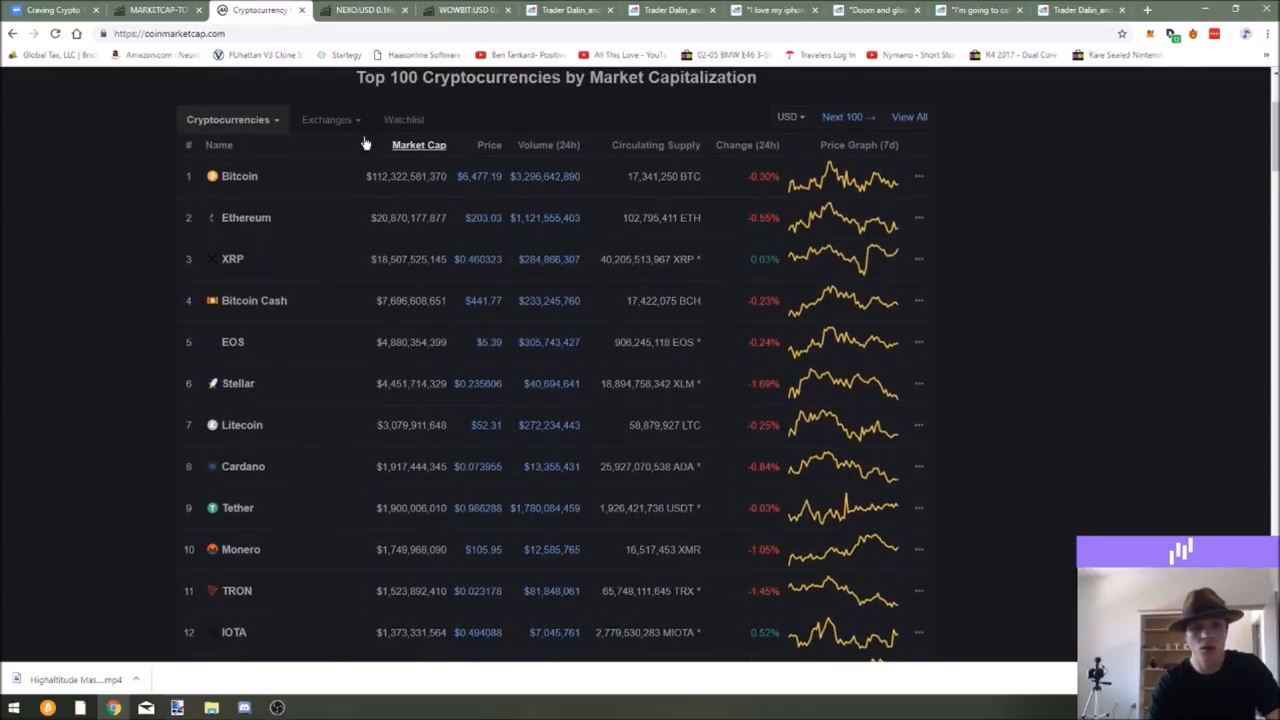
{"action": "scroll", "scroll_direction": "down", "scroll_amount": 3}
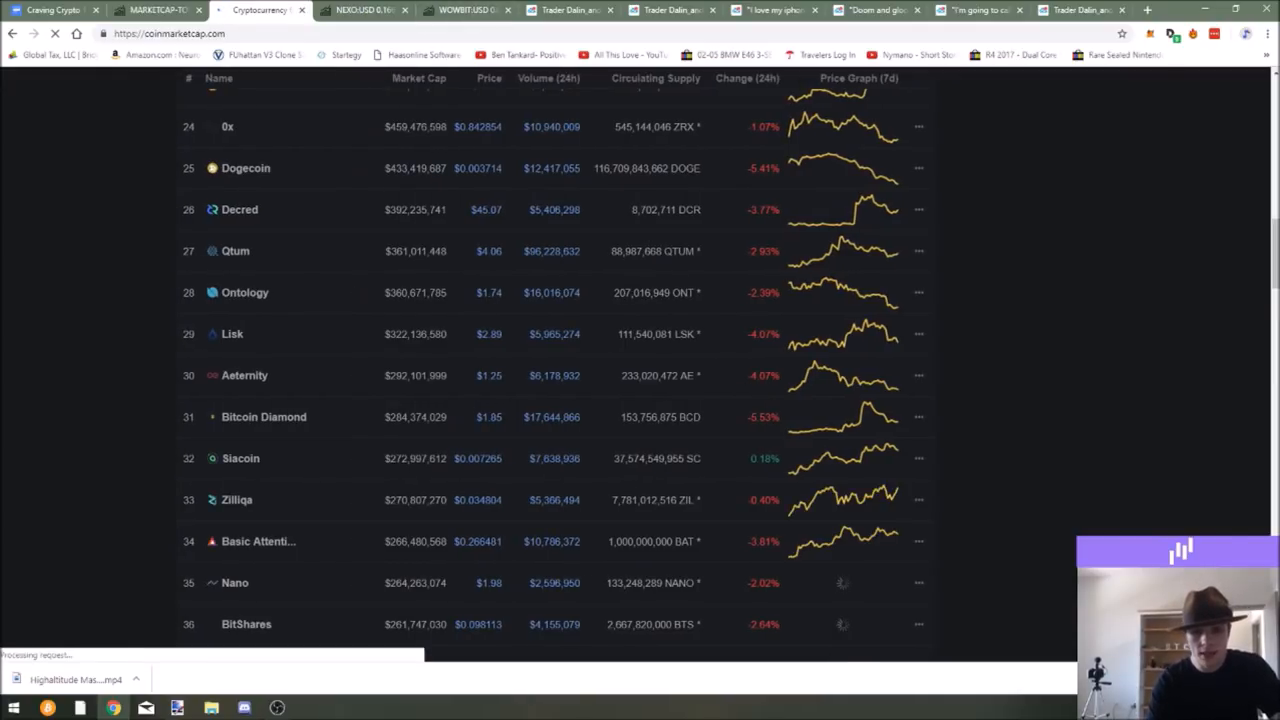
{"action": "scroll", "scroll_direction": "down", "scroll_amount": 3}
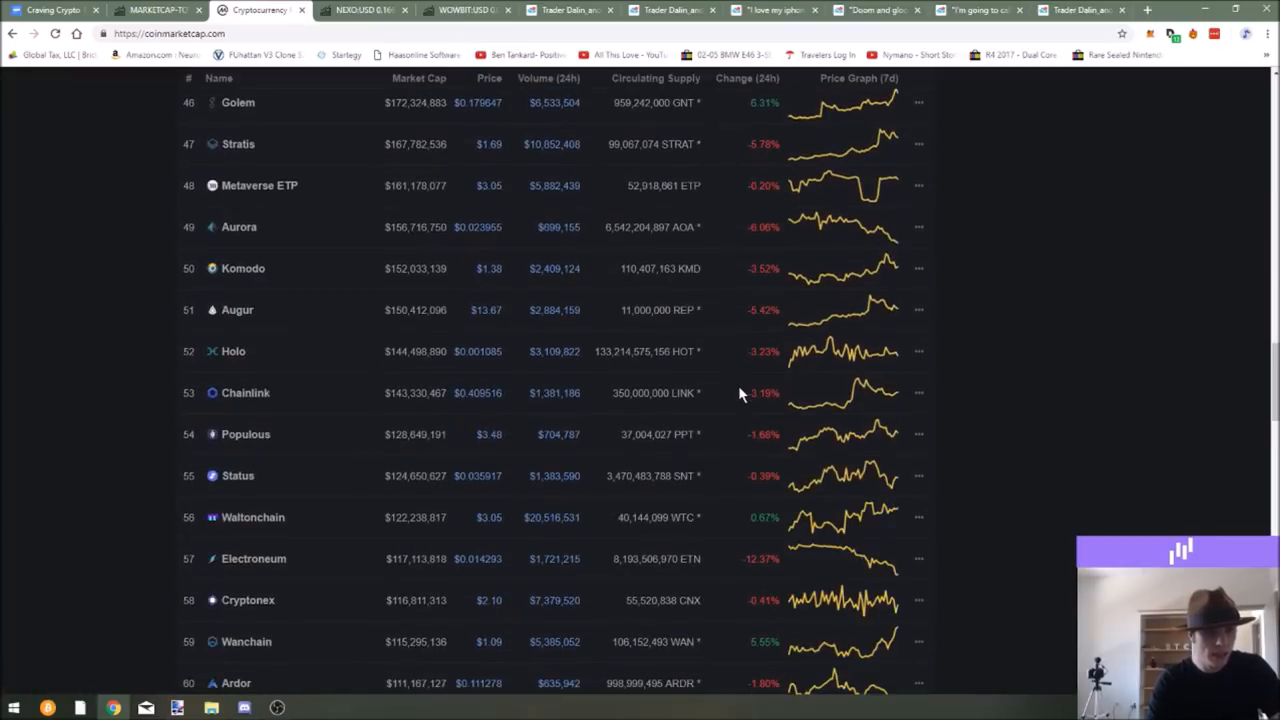
{"action": "scroll", "scroll_direction": "down", "scroll_amount": 3}
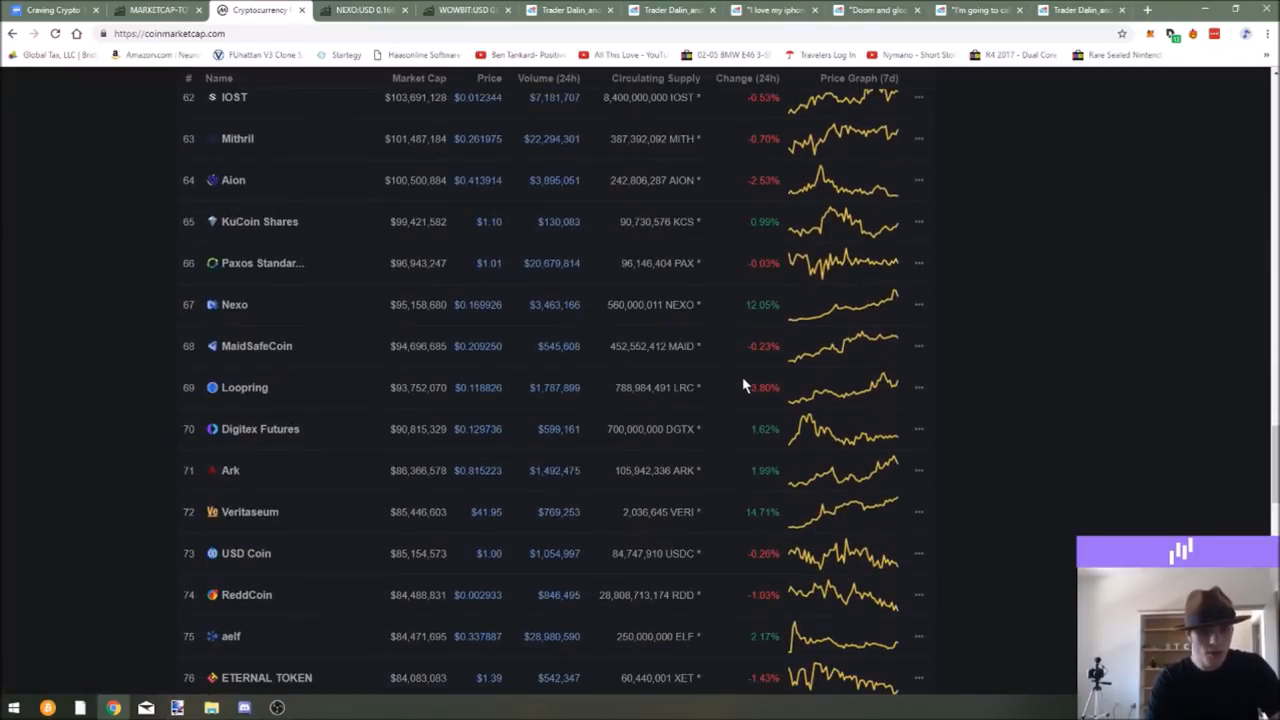
{"action": "scroll", "scroll_direction": "down", "scroll_amount": 3}
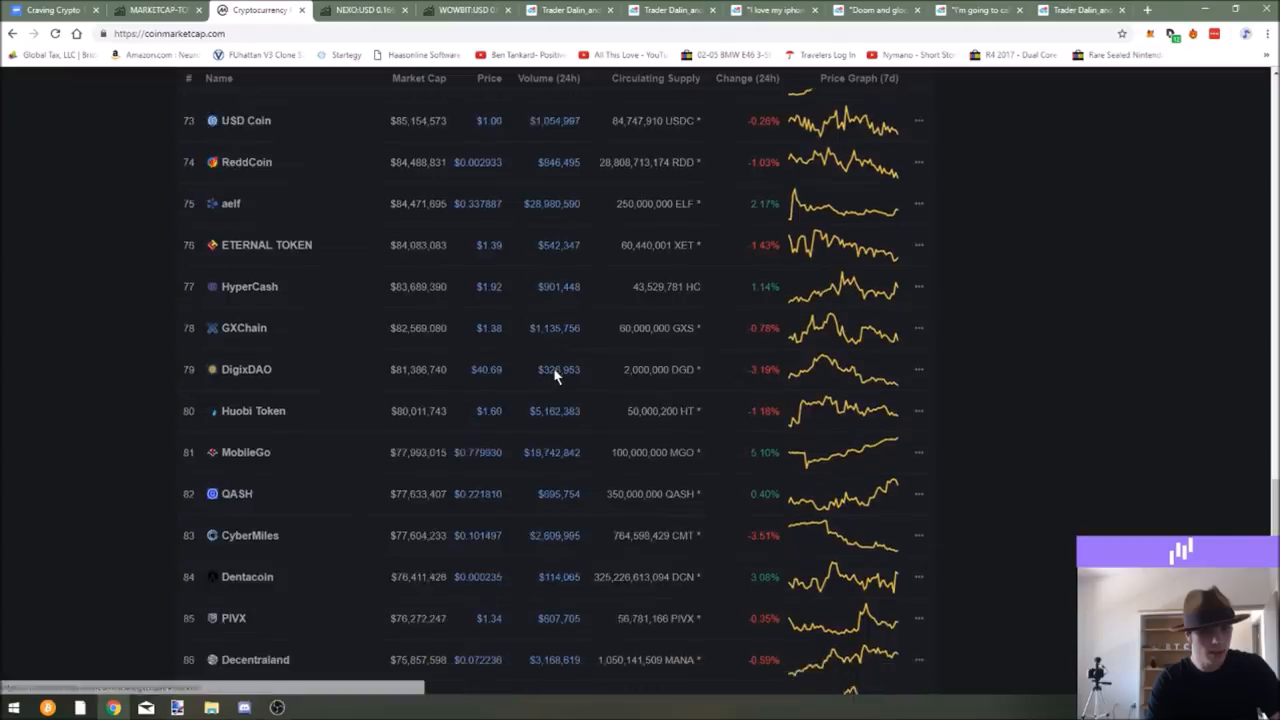
{"action": "scroll", "scroll_direction": "down", "scroll_amount": 3}
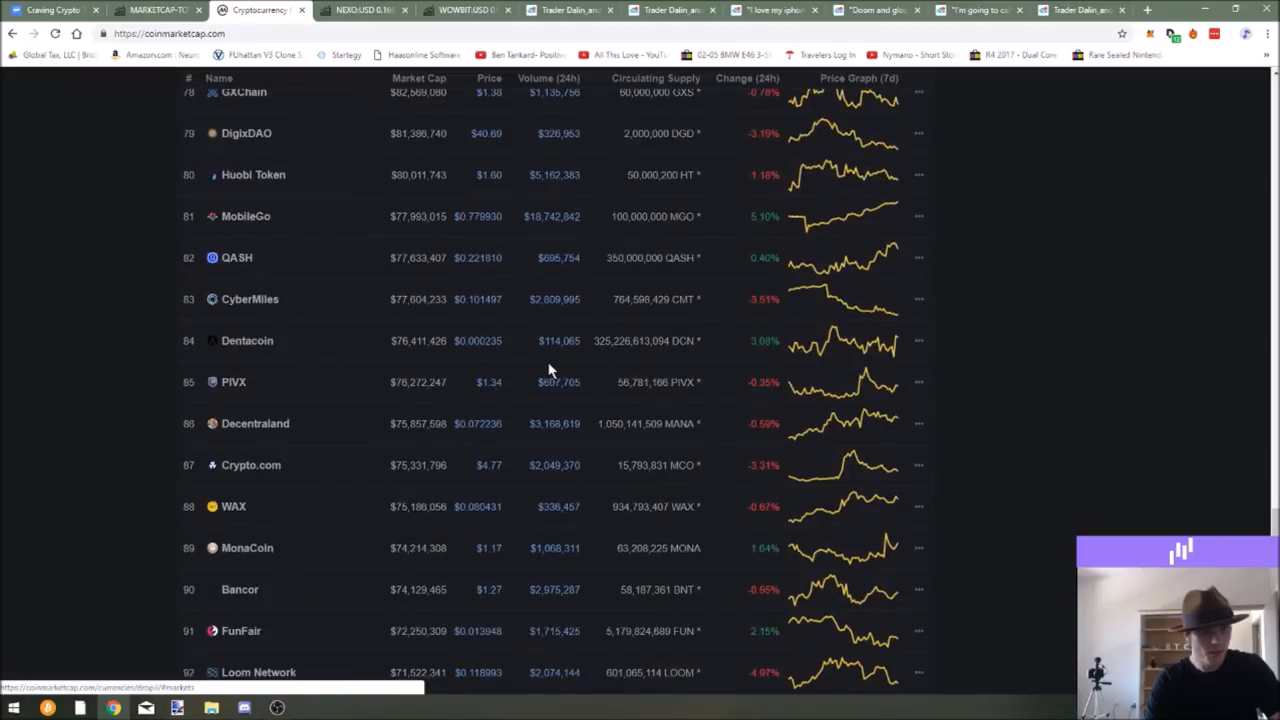
Step: Show the Veritaseum / Dollar chart and switch it from daily to 4-hour candles
{"action": "left_click", "coordinate": [360, 8]}
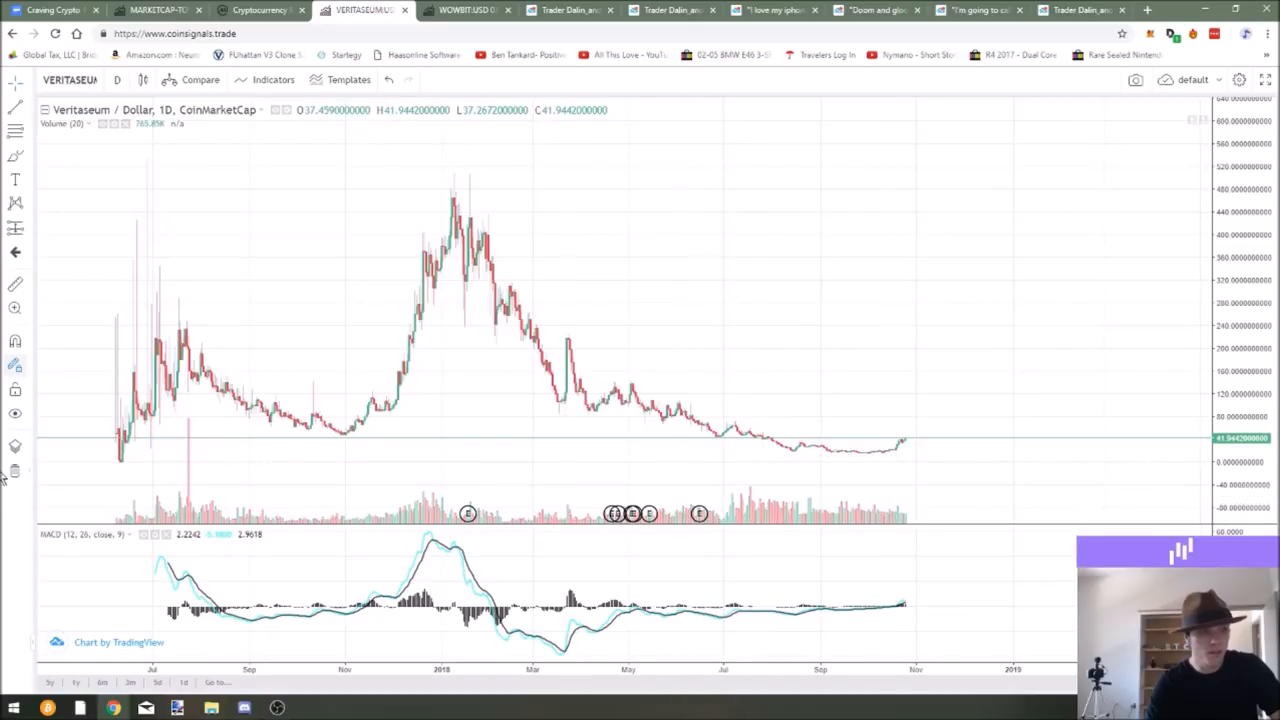
{"action": "mouse_move", "coordinate": [74, 180]}
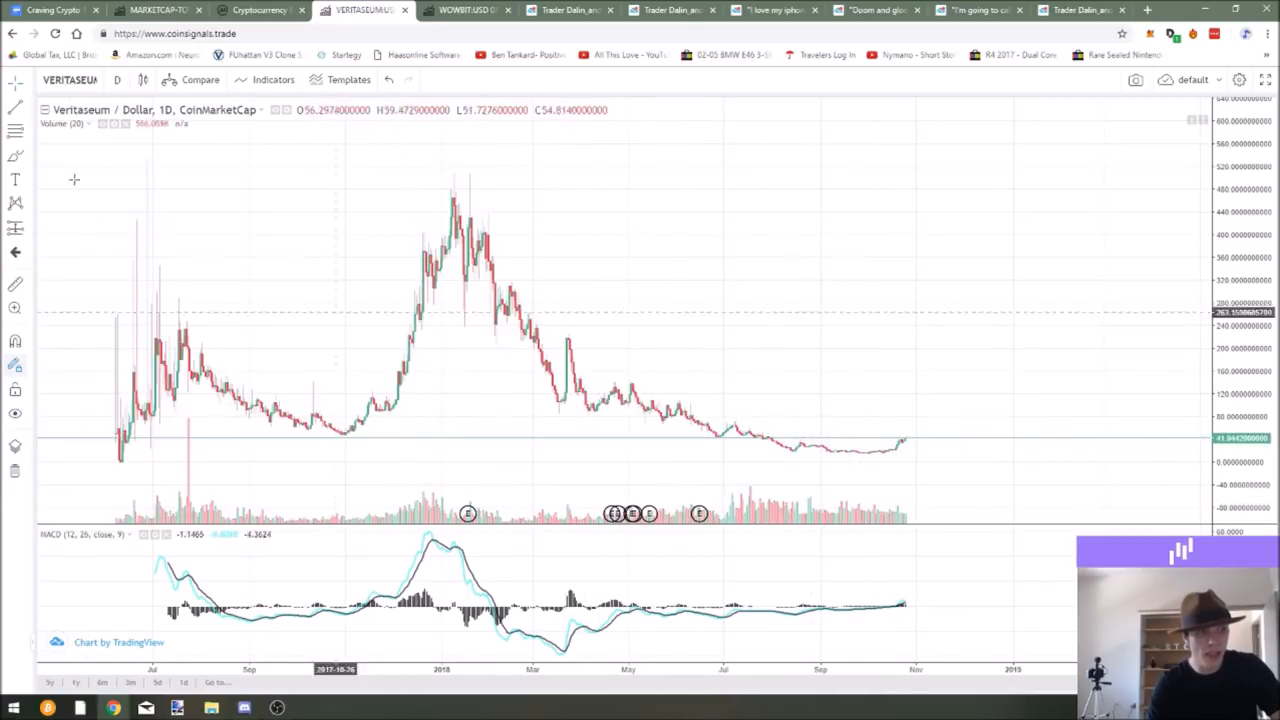
{"action": "left_click", "coordinate": [116, 80]}
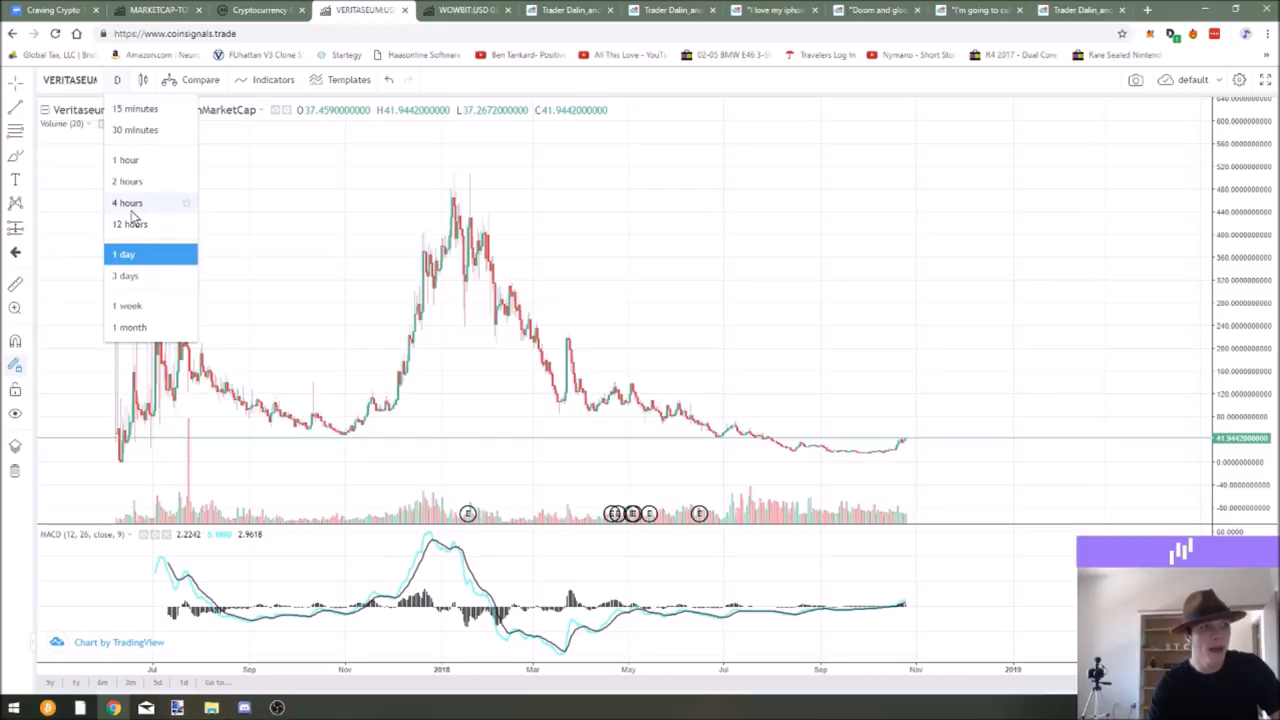
{"action": "left_click", "coordinate": [128, 202]}
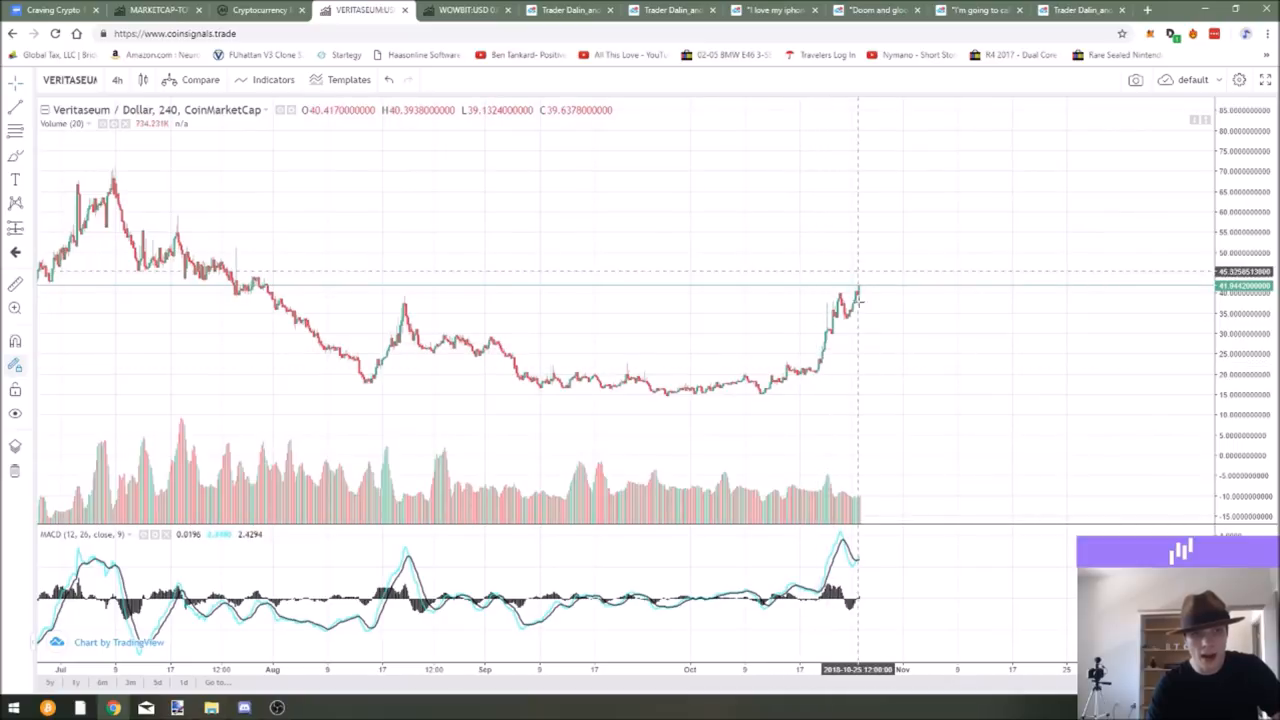
{"action": "mouse_move", "coordinate": [864, 292]}
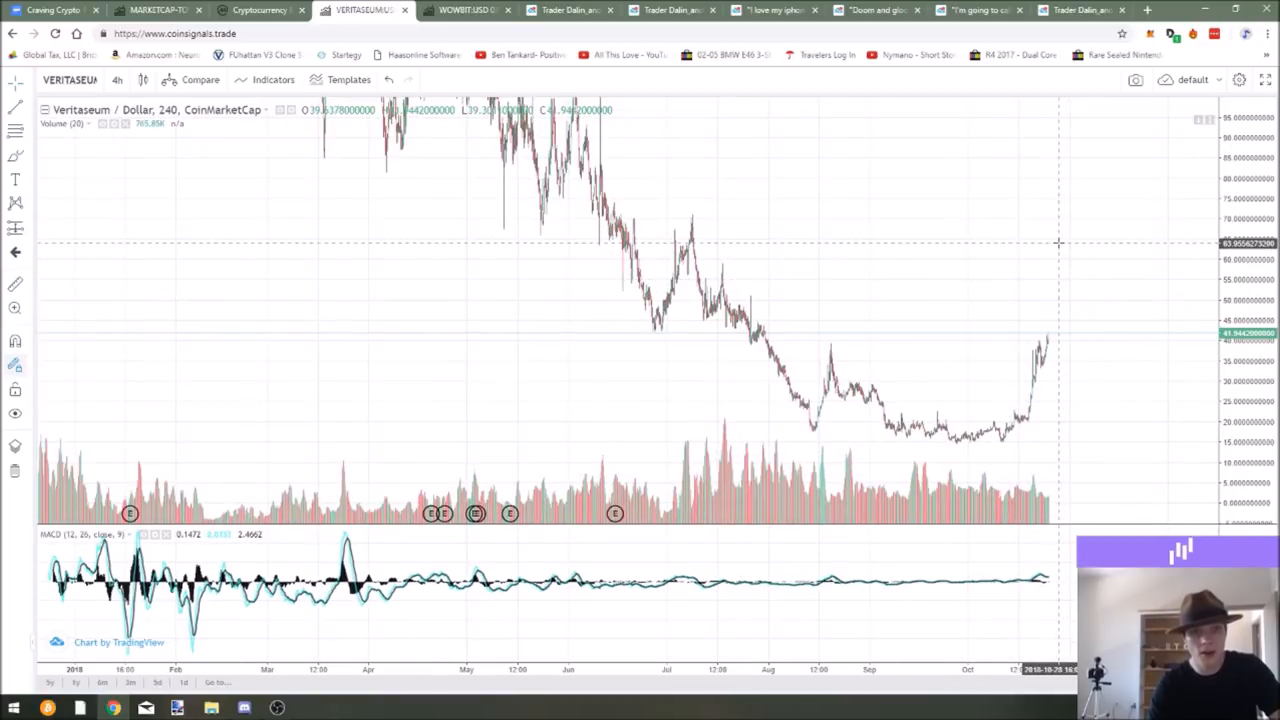
{"action": "mouse_move", "coordinate": [1056, 220]}
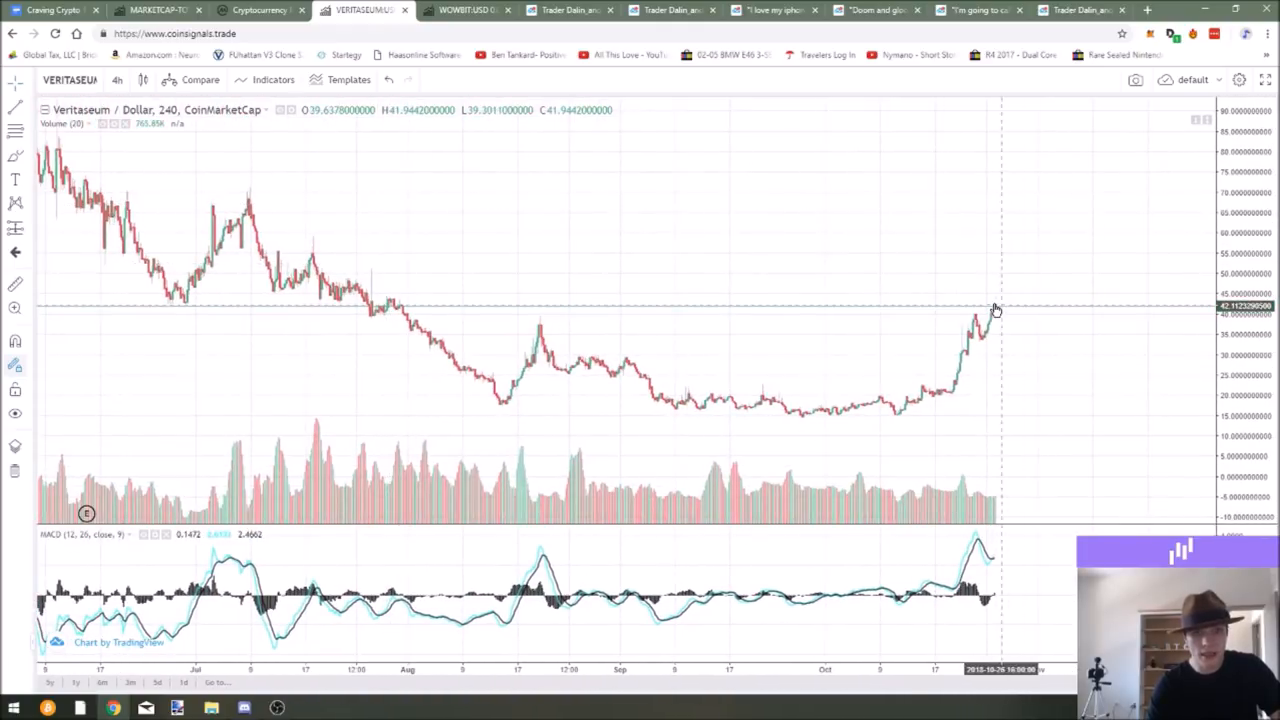
{"action": "left_click", "coordinate": [116, 80]}
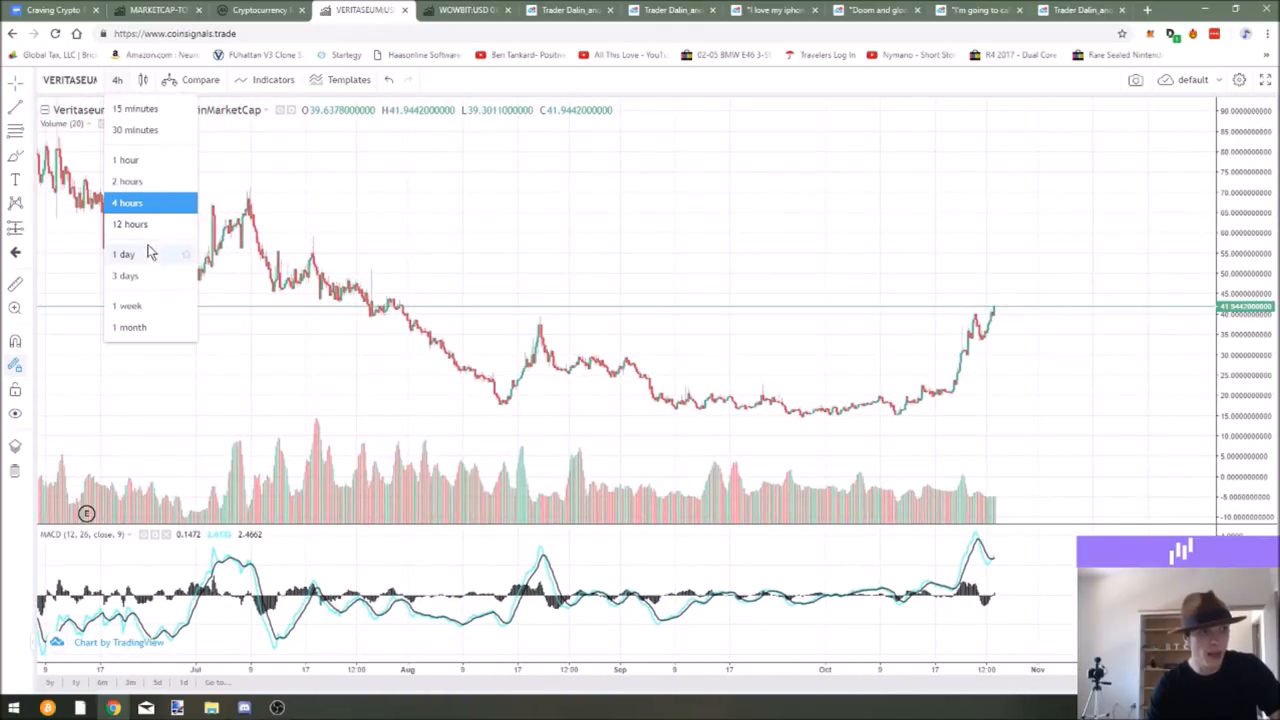
Step: Compare Veritaseum's daily and 4-hour candles, then return to the total market cap chart
{"action": "left_click", "coordinate": [124, 252]}
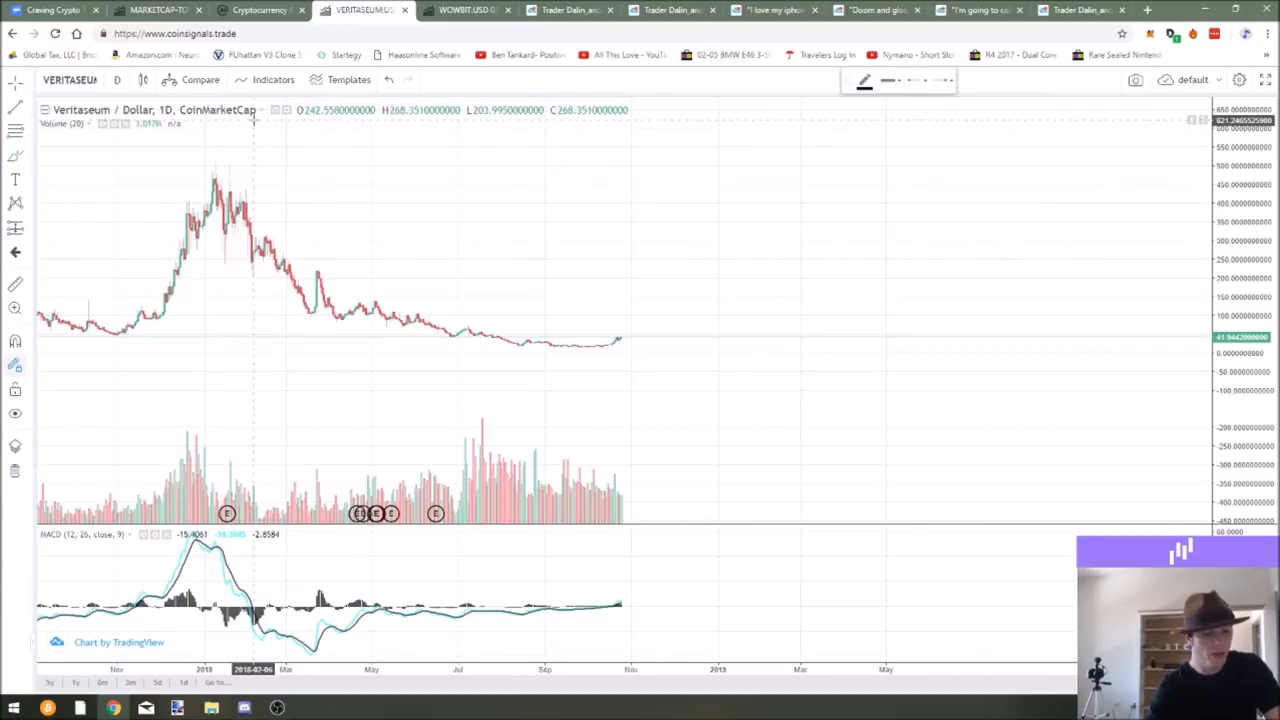
{"action": "mouse_move", "coordinate": [238, 190]}
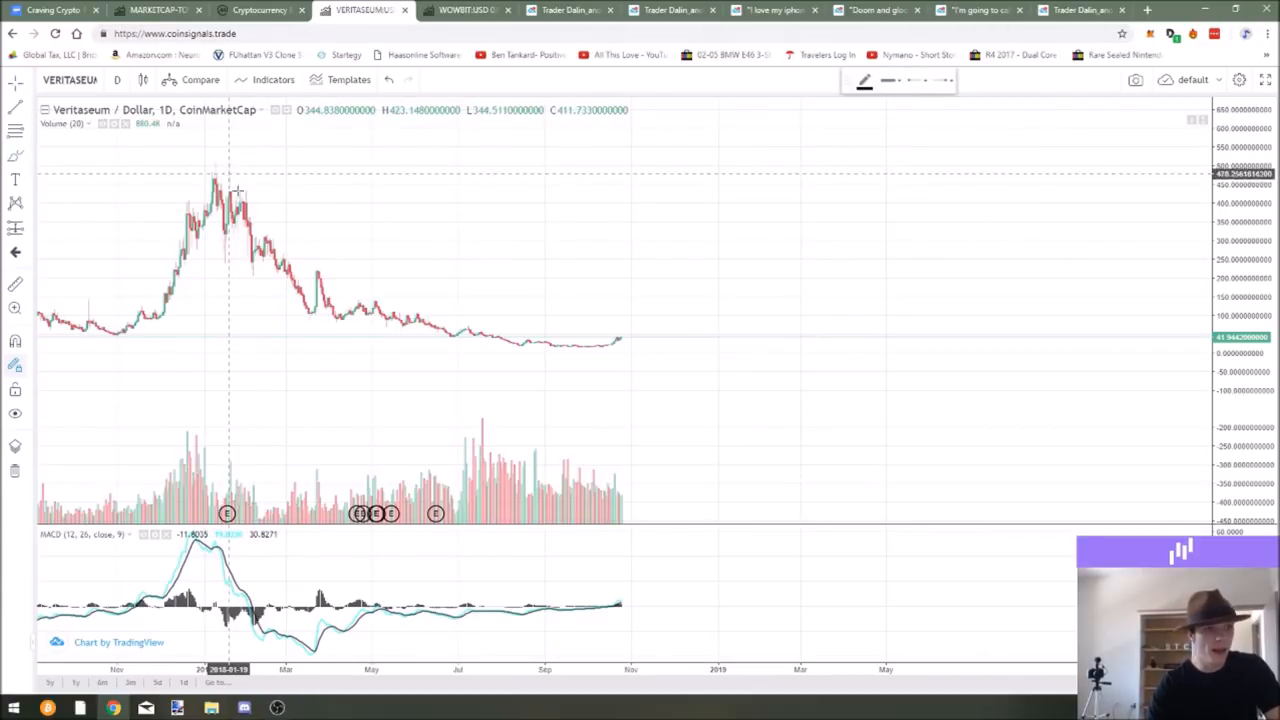
{"action": "mouse_move", "coordinate": [464, 330]}
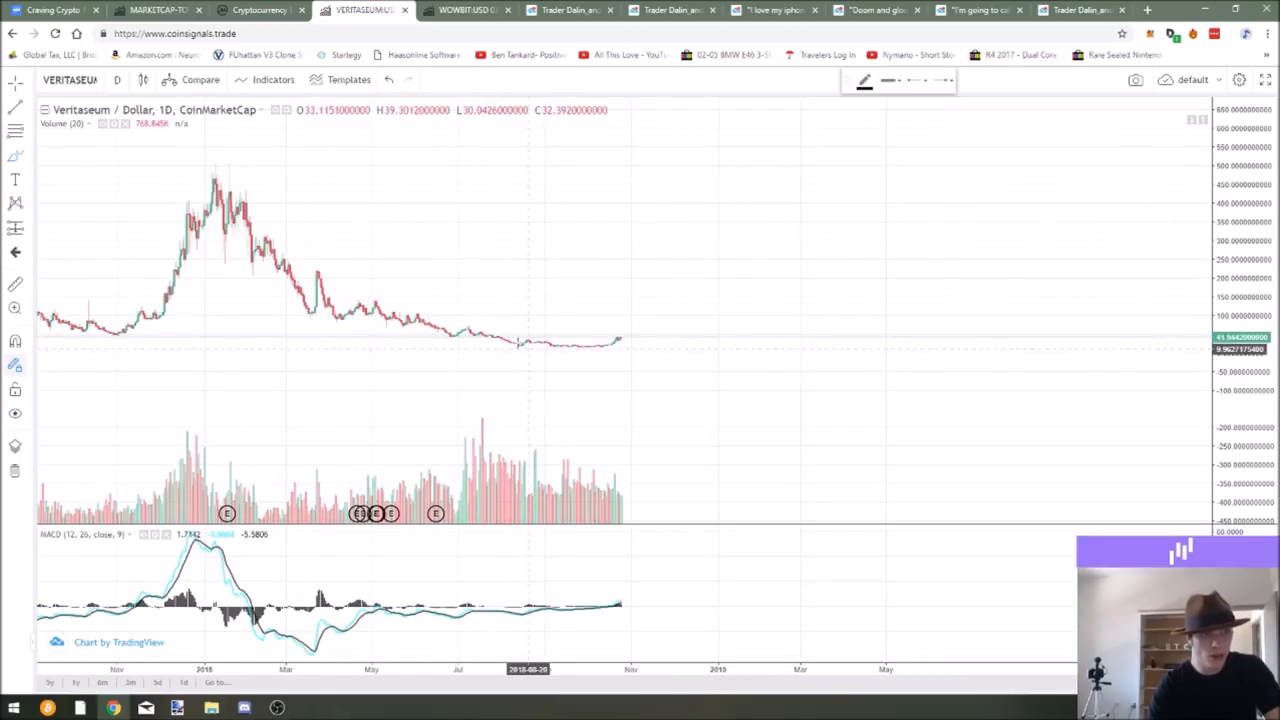
{"action": "mouse_move", "coordinate": [478, 324]}
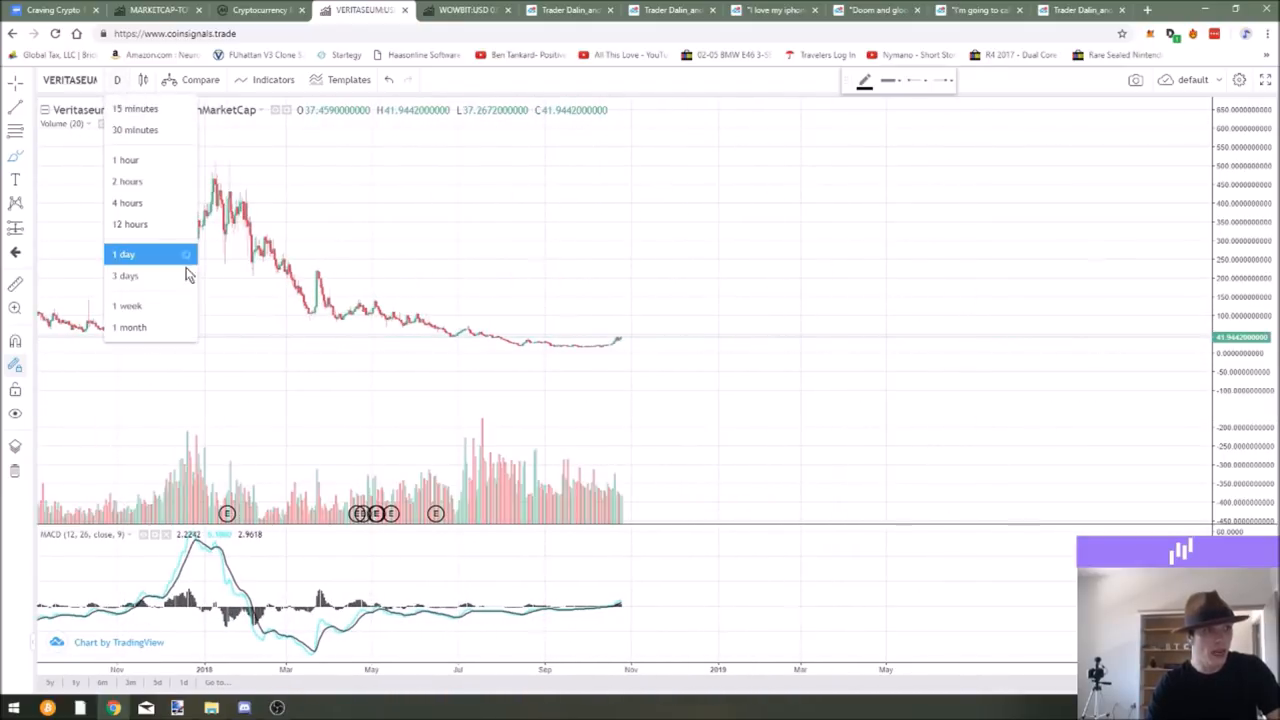
{"action": "left_click", "coordinate": [128, 202]}
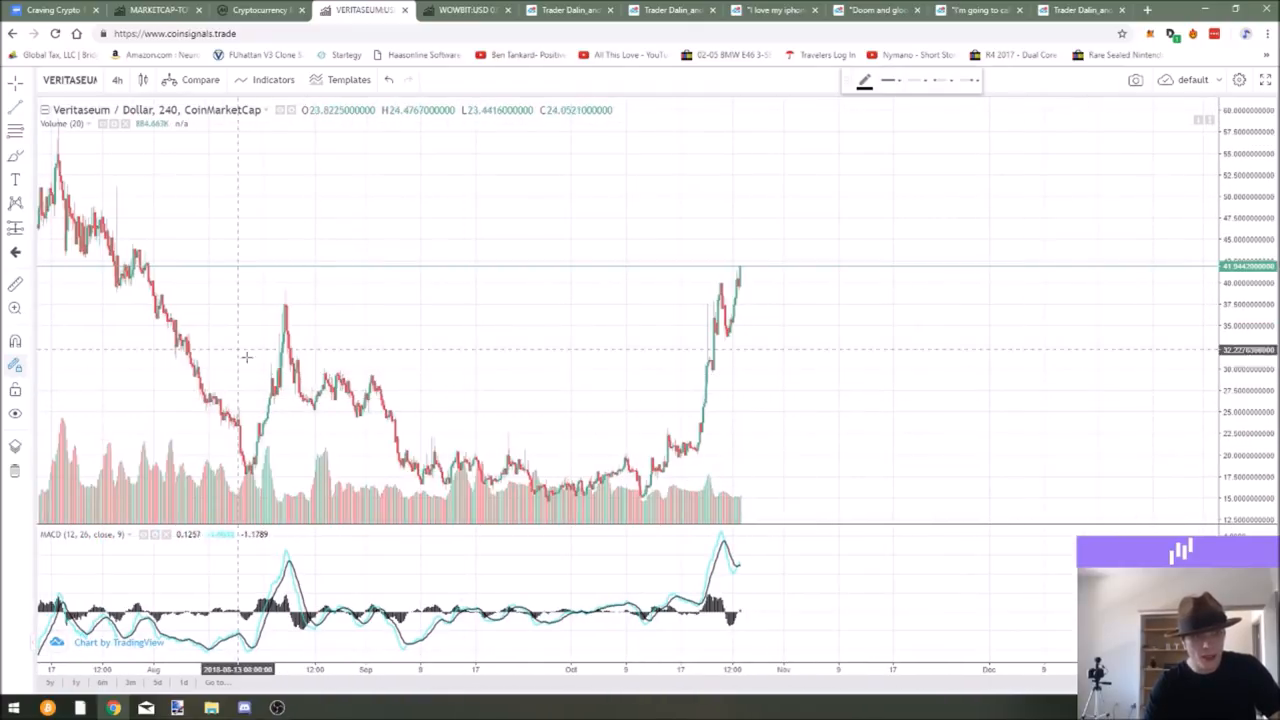
{"action": "mouse_move", "coordinate": [766, 398]}
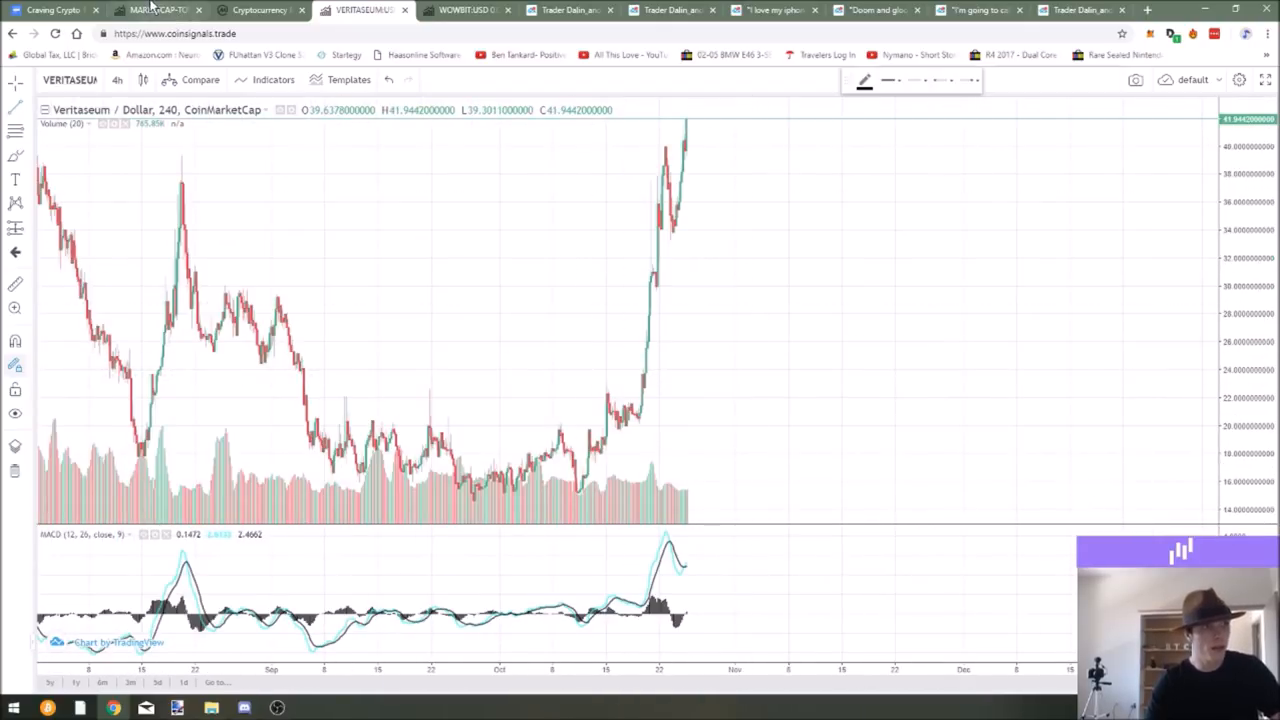
{"action": "left_click", "coordinate": [156, 10]}
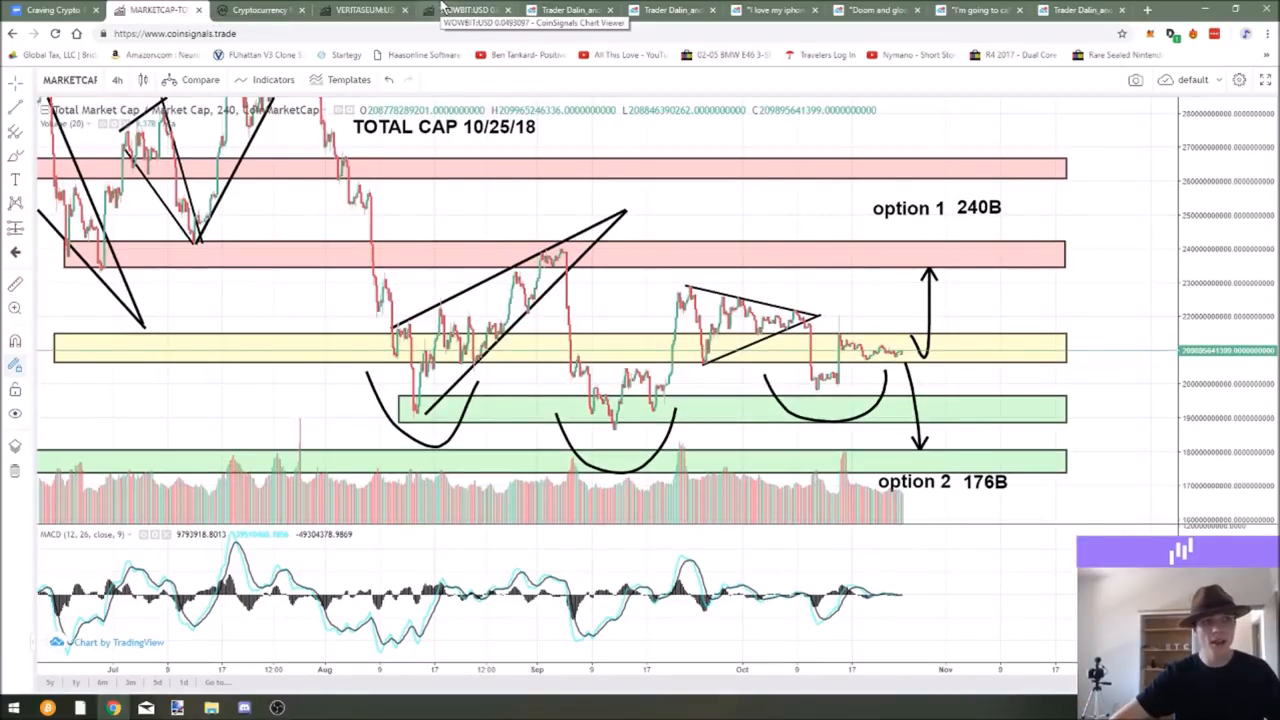
Step: Switch to the Craving Crypto EP 49 podcast outline in Google Docs
{"action": "left_click", "coordinate": [52, 10]}
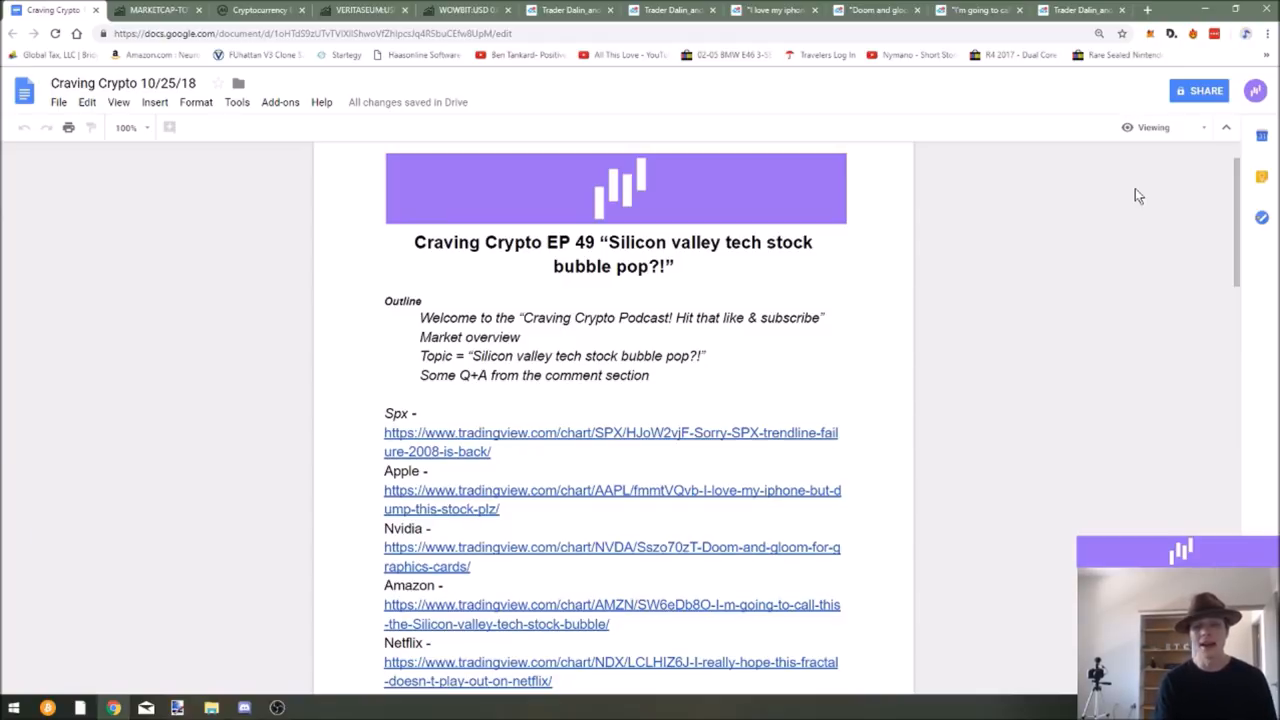
{"action": "mouse_move", "coordinate": [612, 70]}
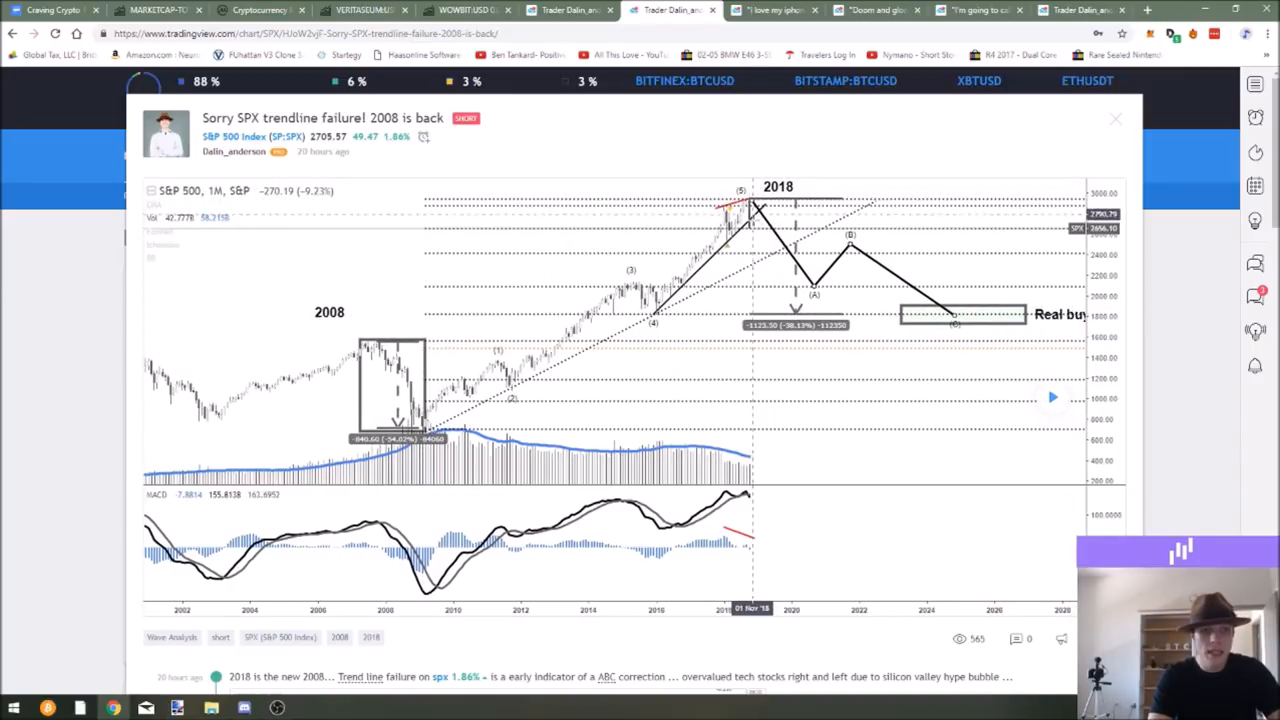
{"action": "mouse_move", "coordinate": [728, 436]}
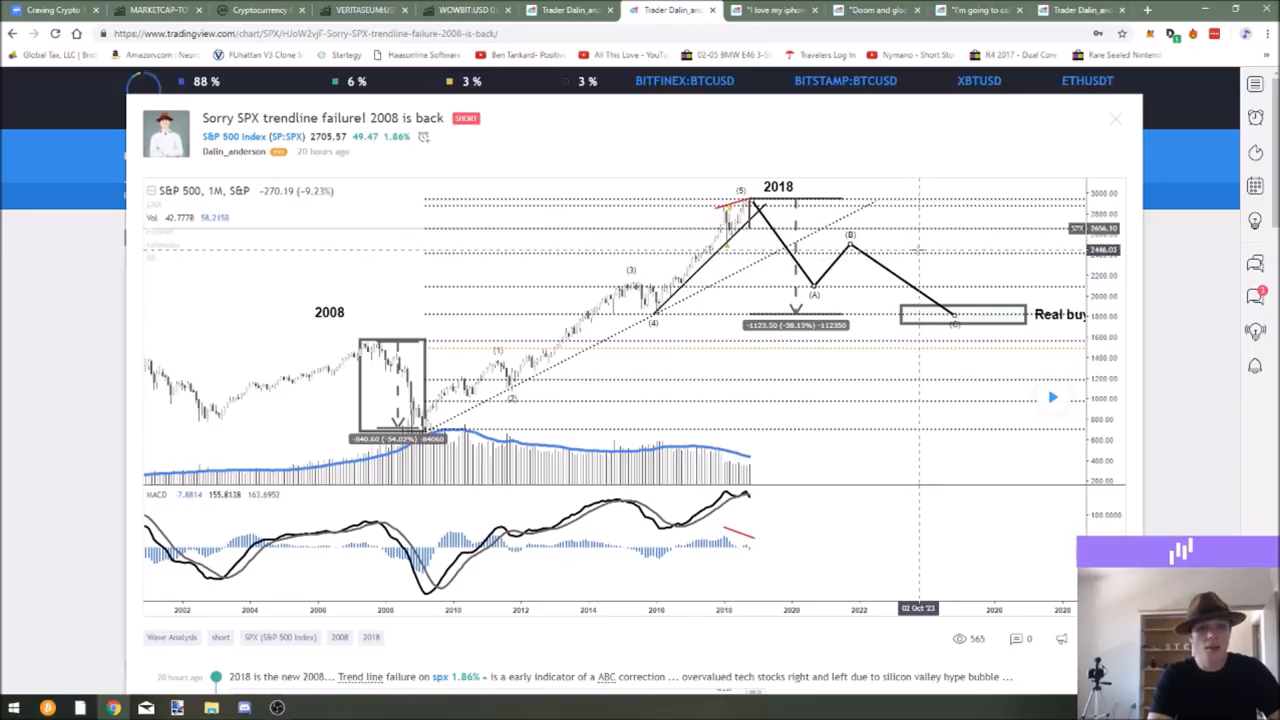
Step: Read down through the SPX idea's S&P 500 and tech-stock charts
{"action": "scroll", "scroll_direction": "down", "scroll_amount": 3}
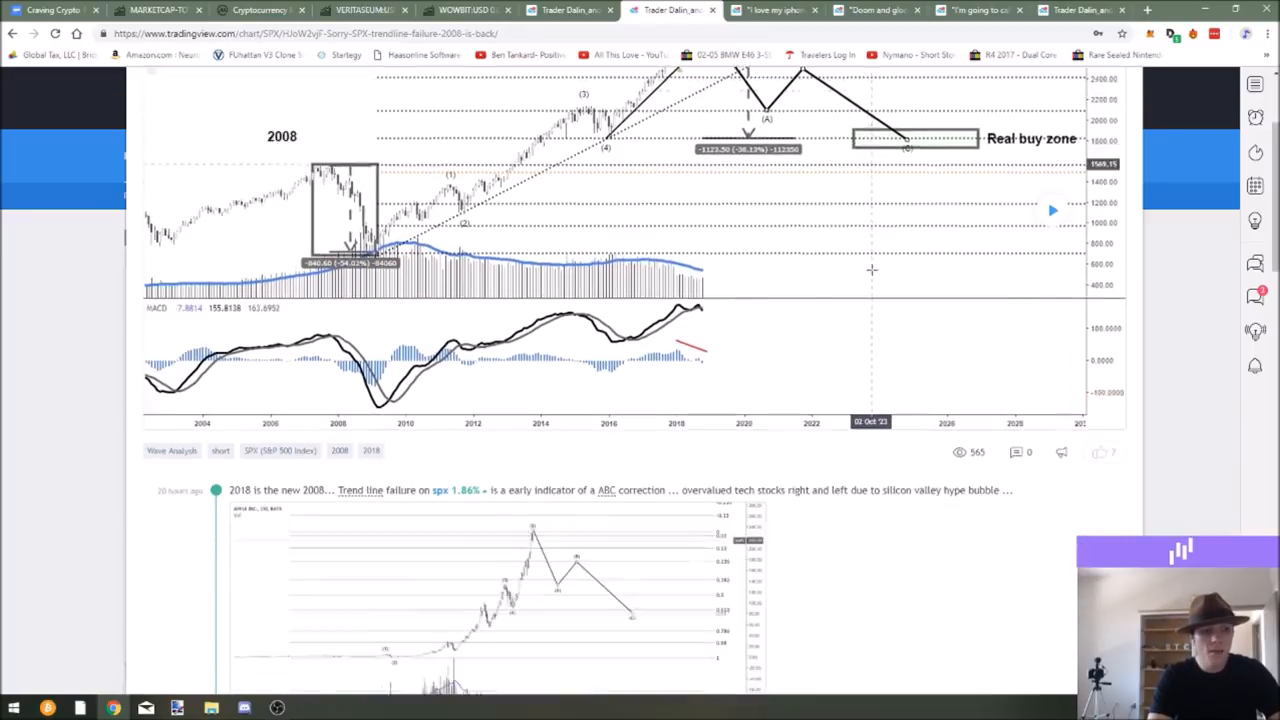
{"action": "scroll", "scroll_direction": "down", "scroll_amount": 3}
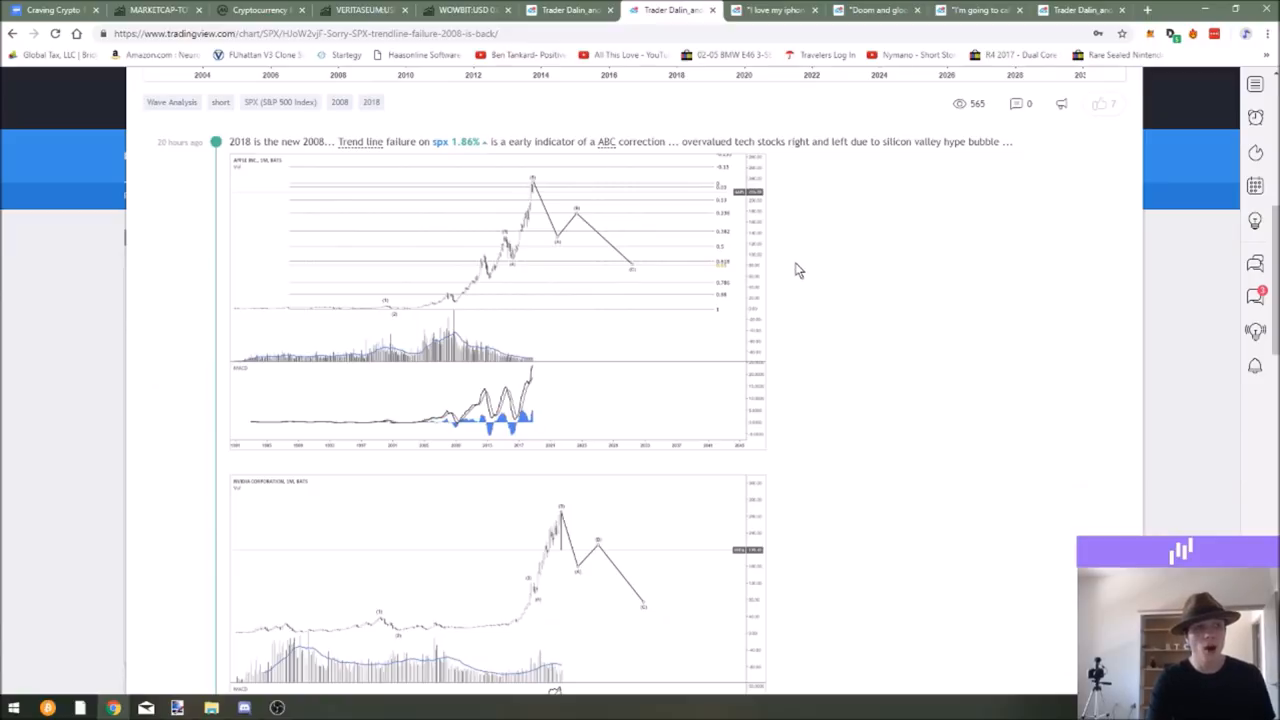
{"action": "mouse_move", "coordinate": [796, 256]}
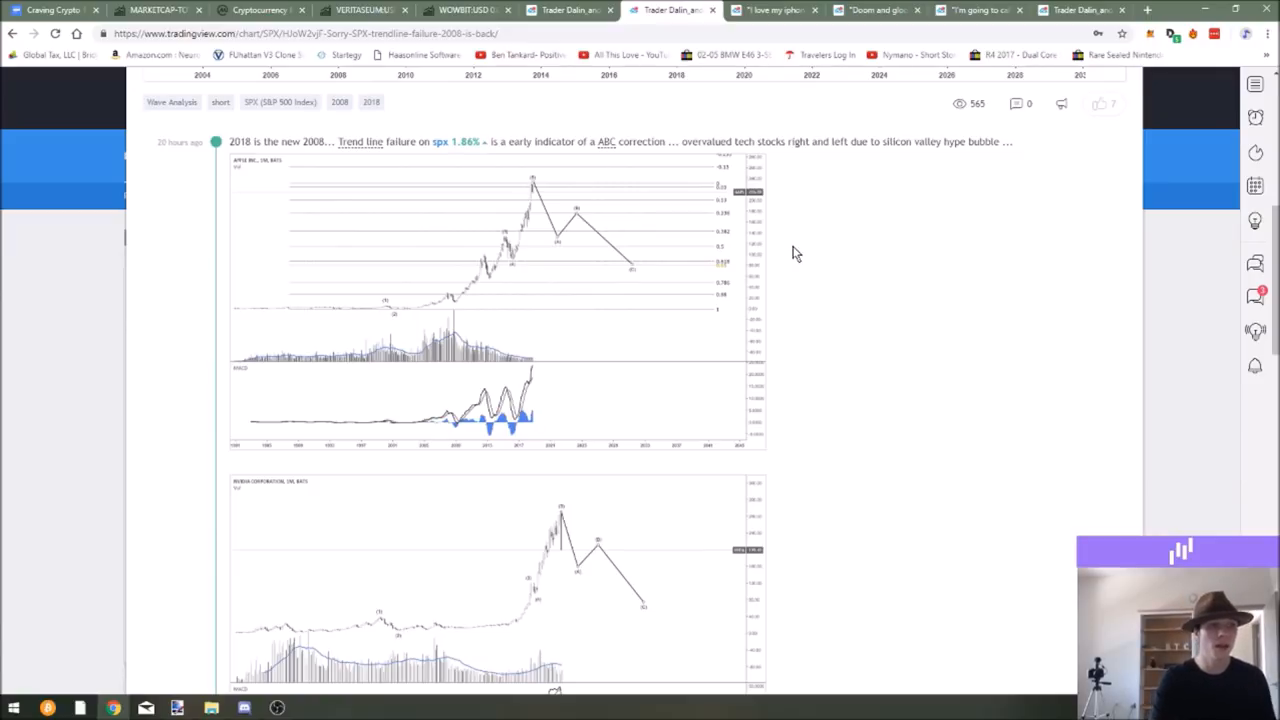
{"action": "scroll", "scroll_direction": "down", "scroll_amount": 3}
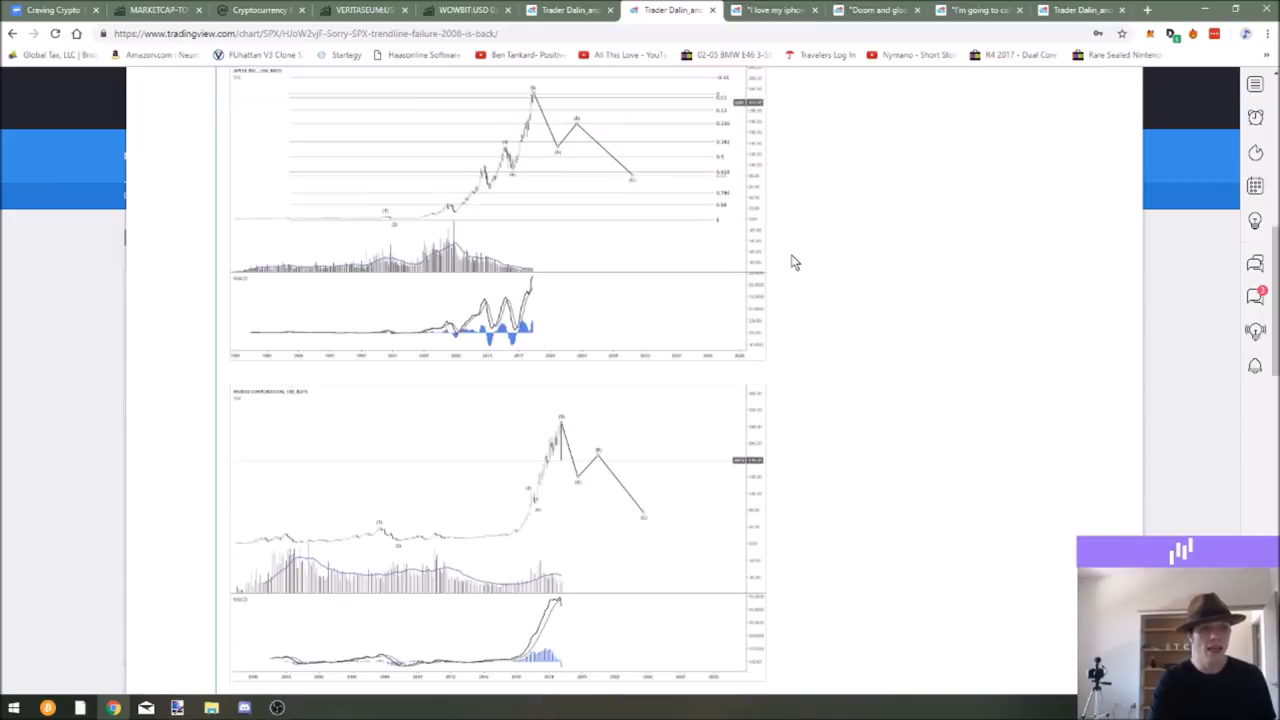
{"action": "scroll", "scroll_direction": "down", "scroll_amount": 3}
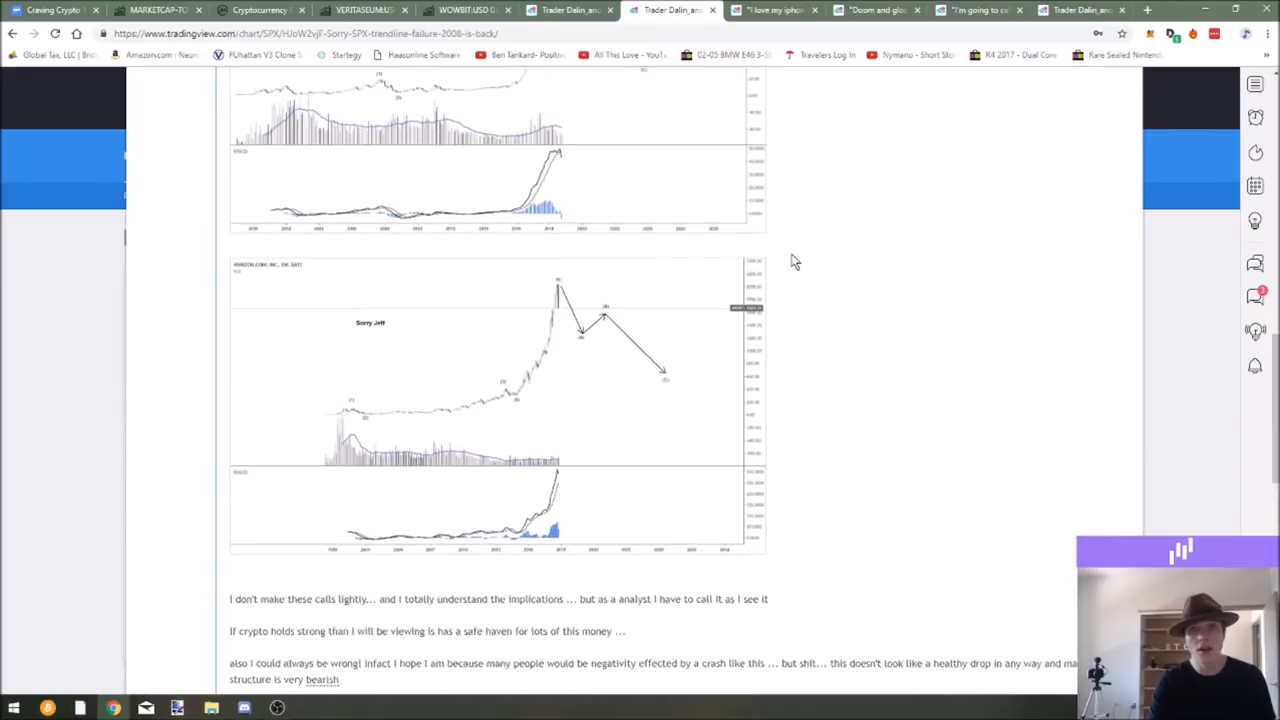
{"action": "scroll", "scroll_direction": "down", "scroll_amount": 3}
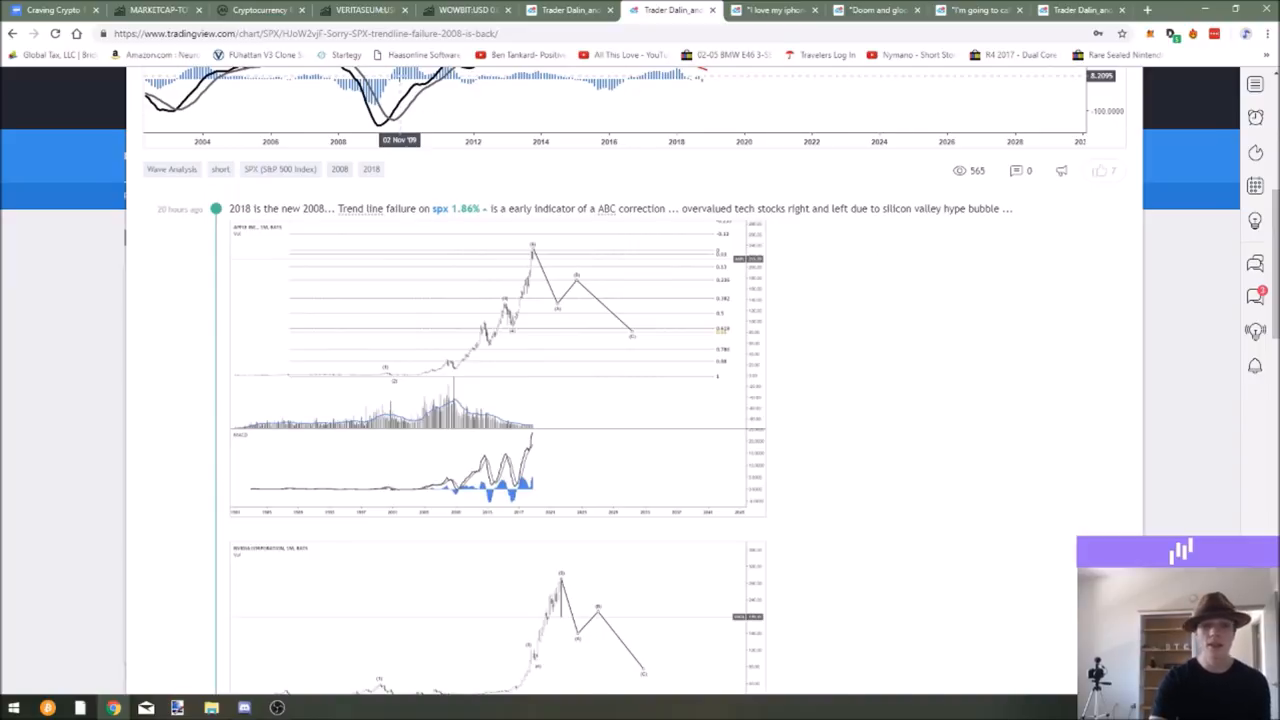
{"action": "scroll", "scroll_direction": "down", "scroll_amount": 3}
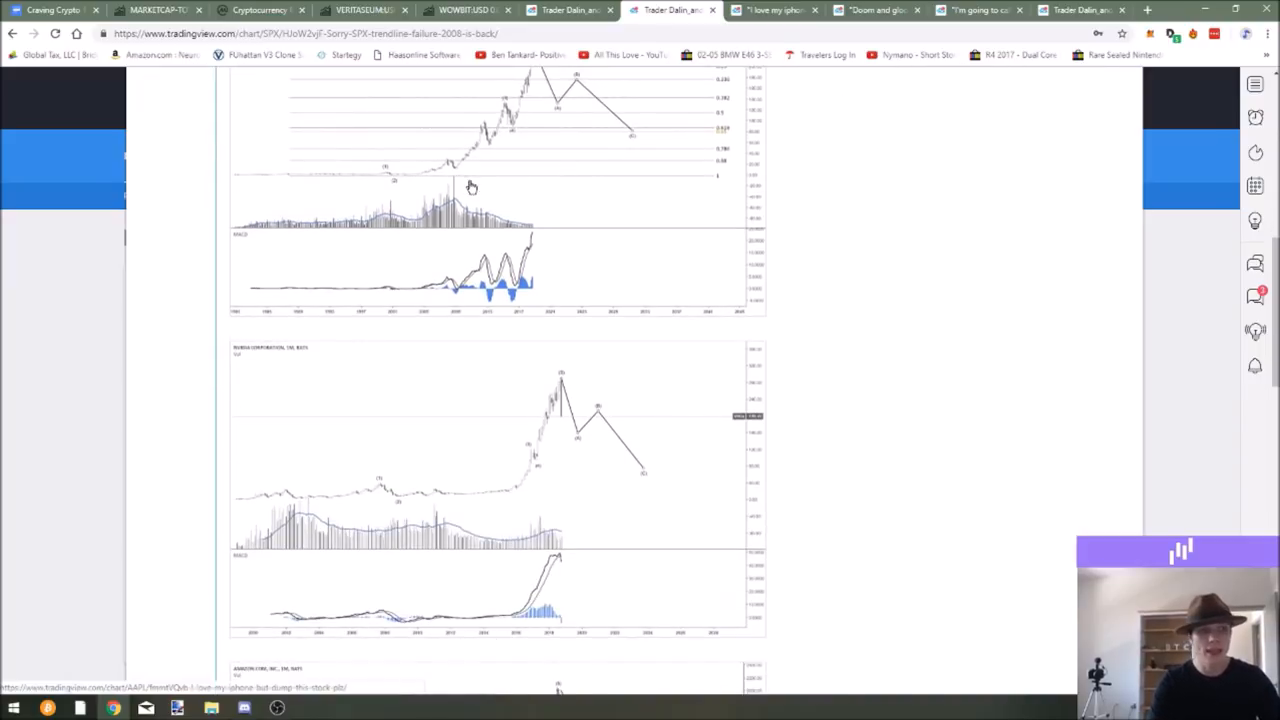
Step: Continue through the idea's bearish notes and commentary to the bottom of the post
{"action": "scroll", "scroll_direction": "down", "scroll_amount": 3}
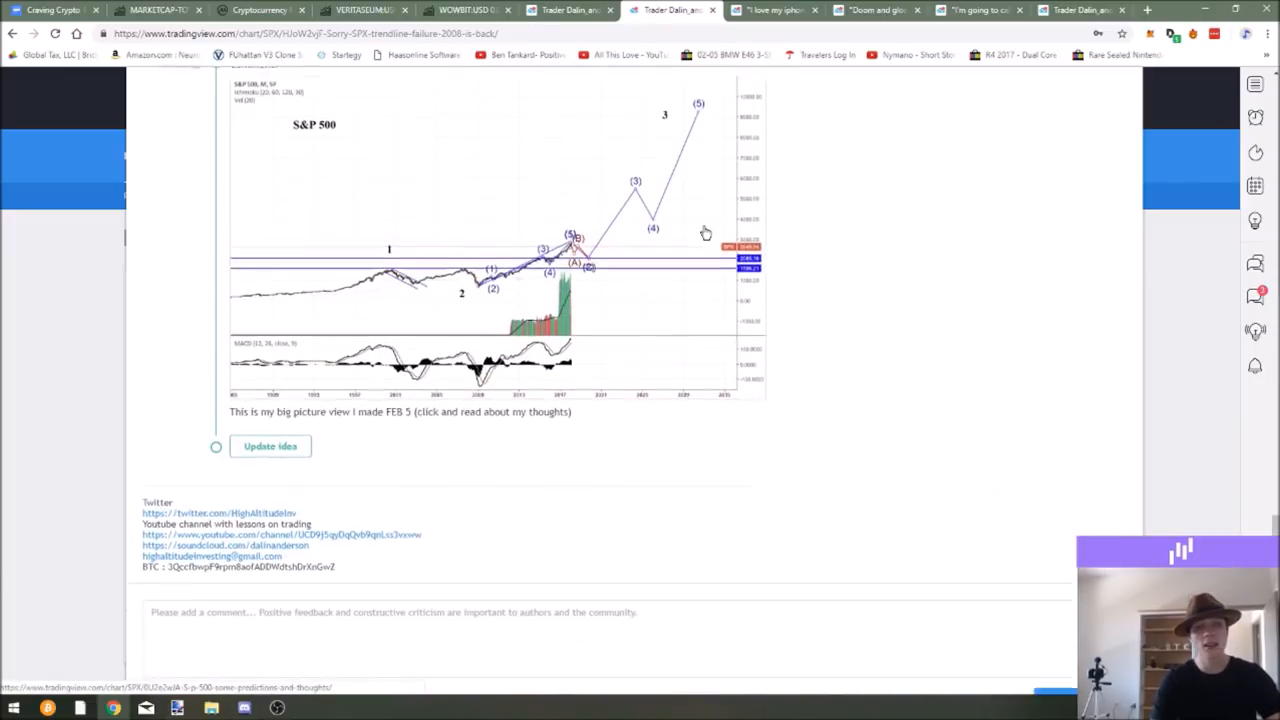
{"action": "scroll", "scroll_direction": "down", "scroll_amount": 3}
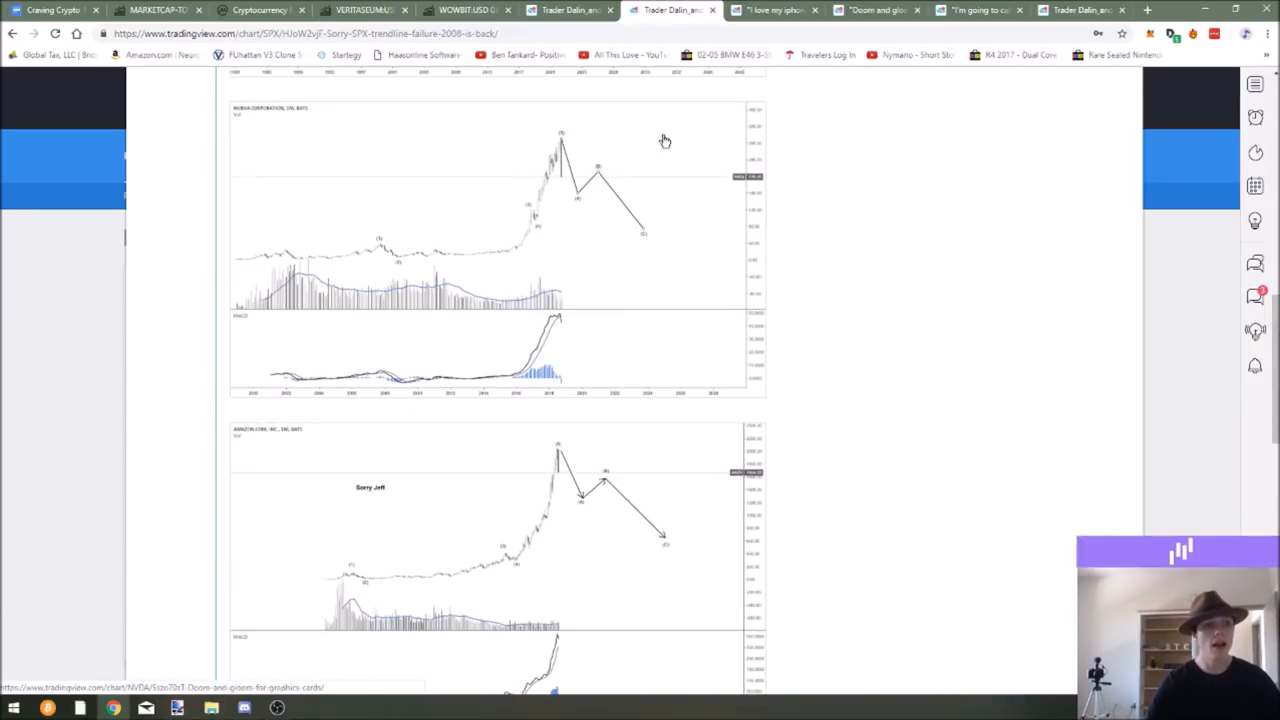
{"action": "scroll", "scroll_direction": "down", "scroll_amount": 3}
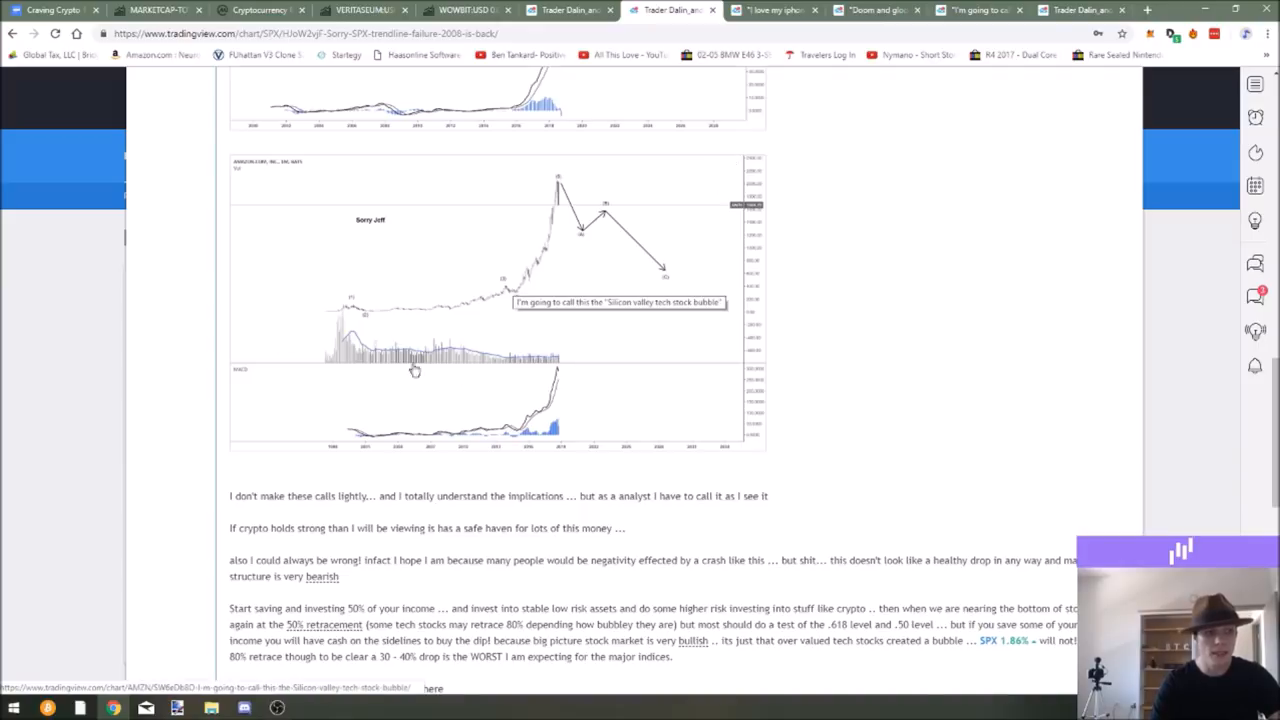
{"action": "scroll", "scroll_direction": "down", "scroll_amount": 3}
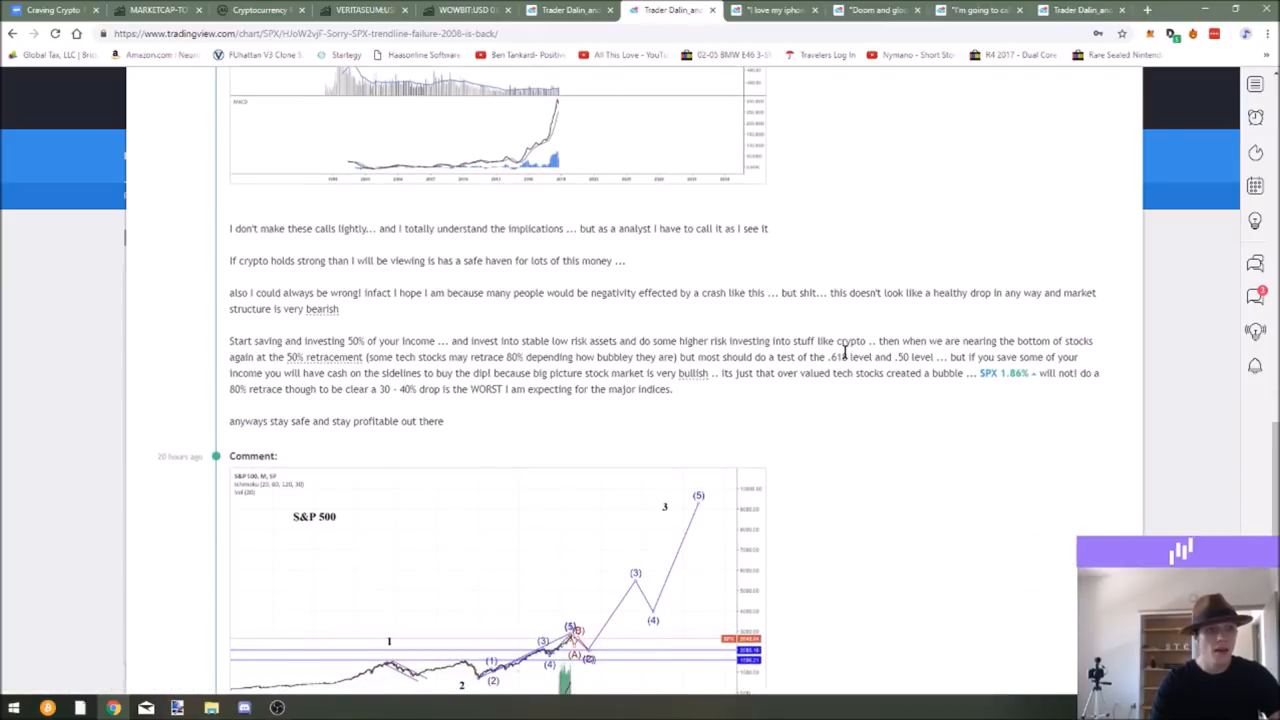
{"action": "scroll", "scroll_direction": "down", "scroll_amount": 3}
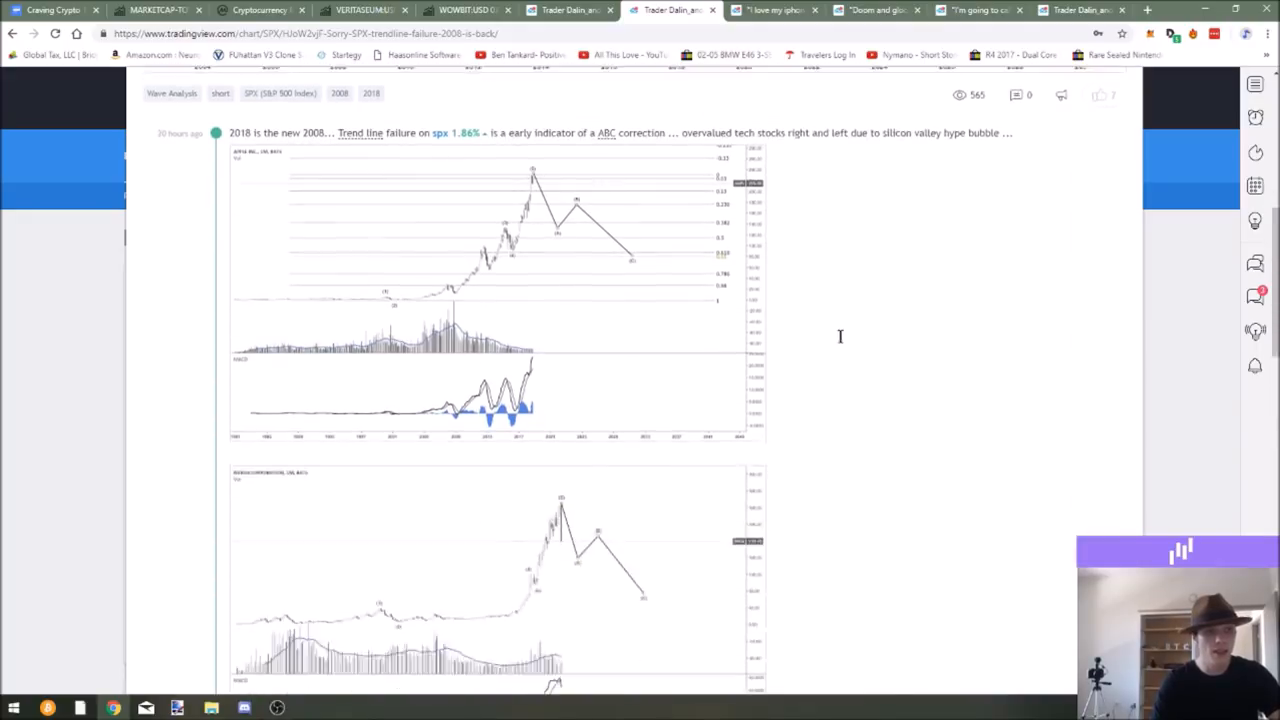
{"action": "scroll", "scroll_direction": "down", "scroll_amount": 3}
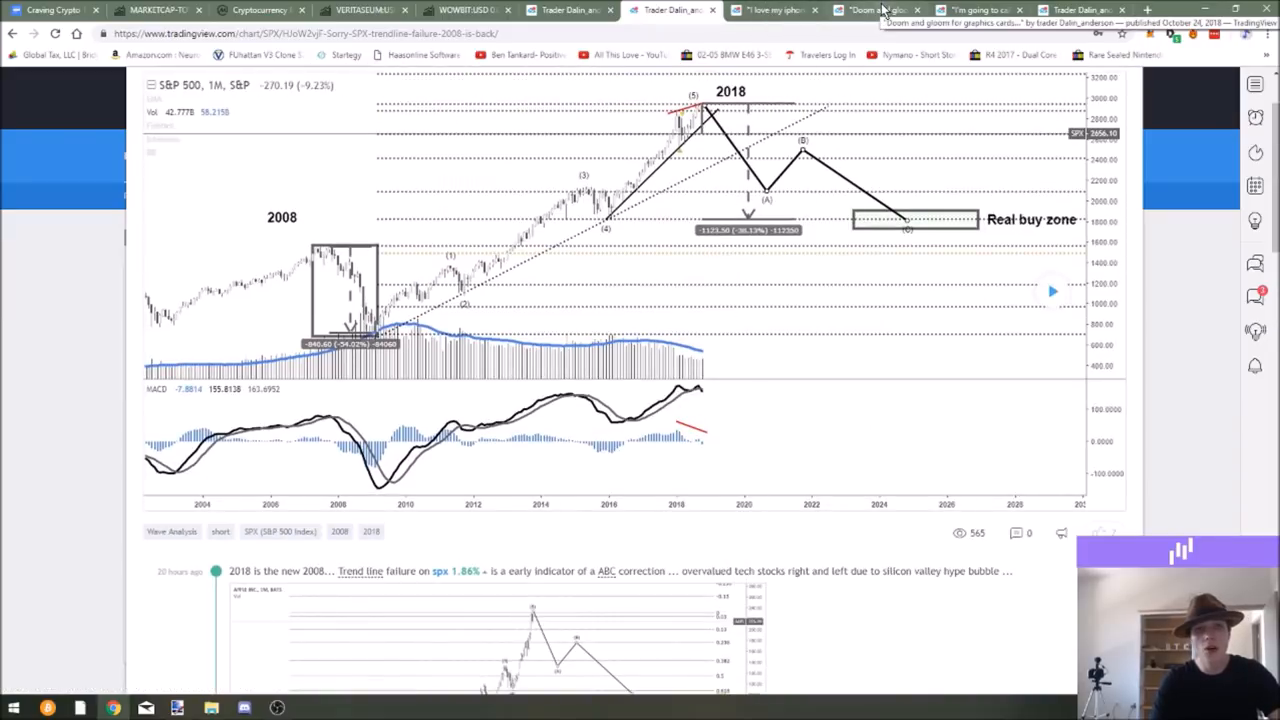
Step: Review the Nvidia 'Doom and gloom' monthly chart, glancing at the Apple idea in between
{"action": "left_click", "coordinate": [876, 10]}
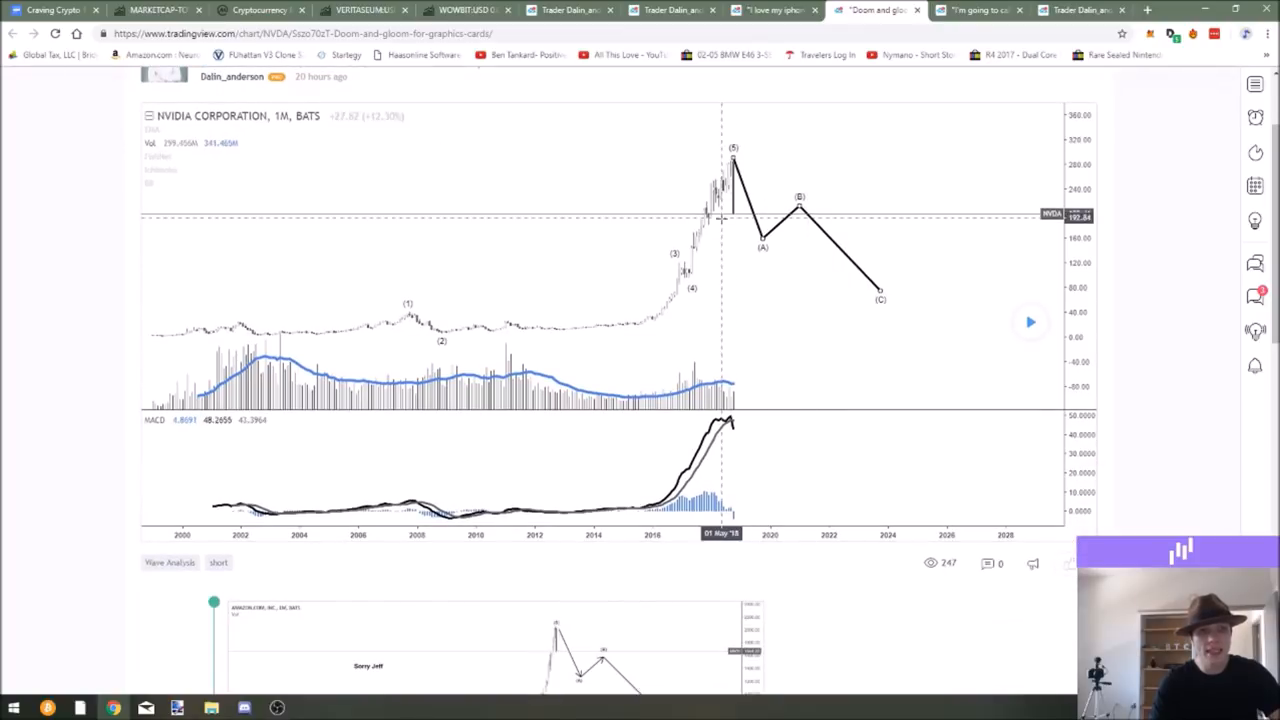
{"action": "mouse_move", "coordinate": [720, 224]}
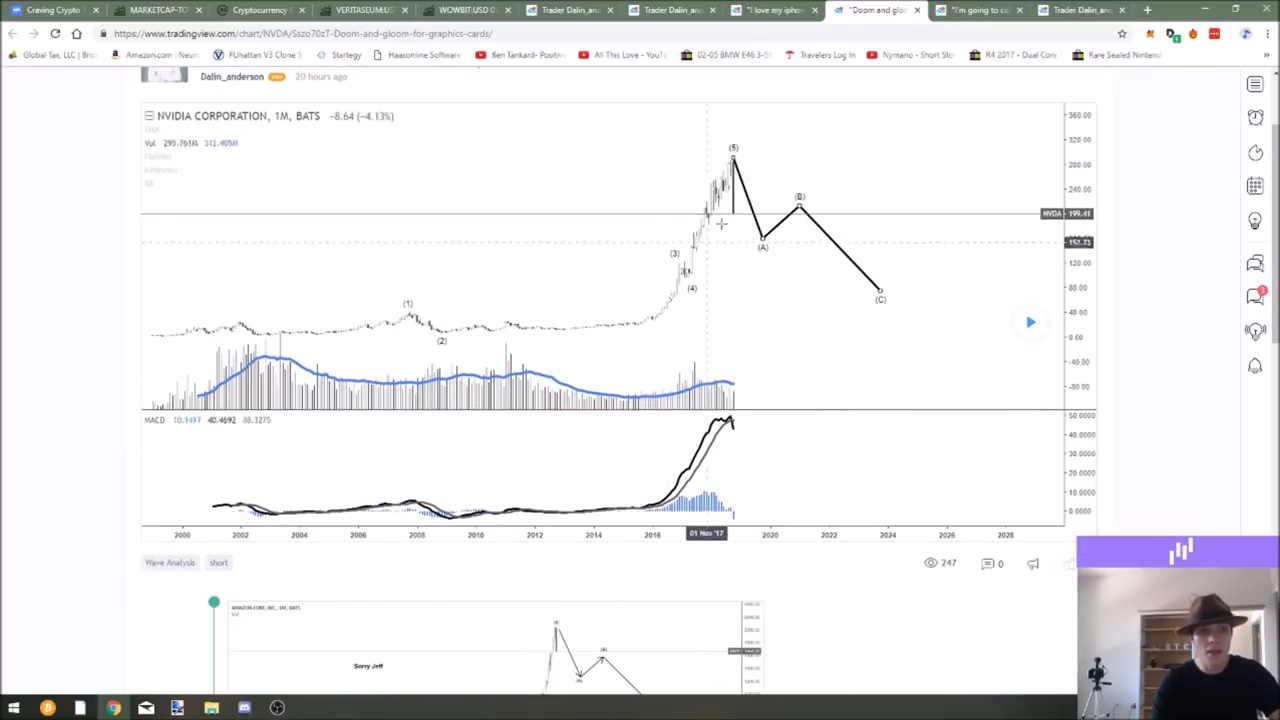
{"action": "mouse_move", "coordinate": [712, 222]}
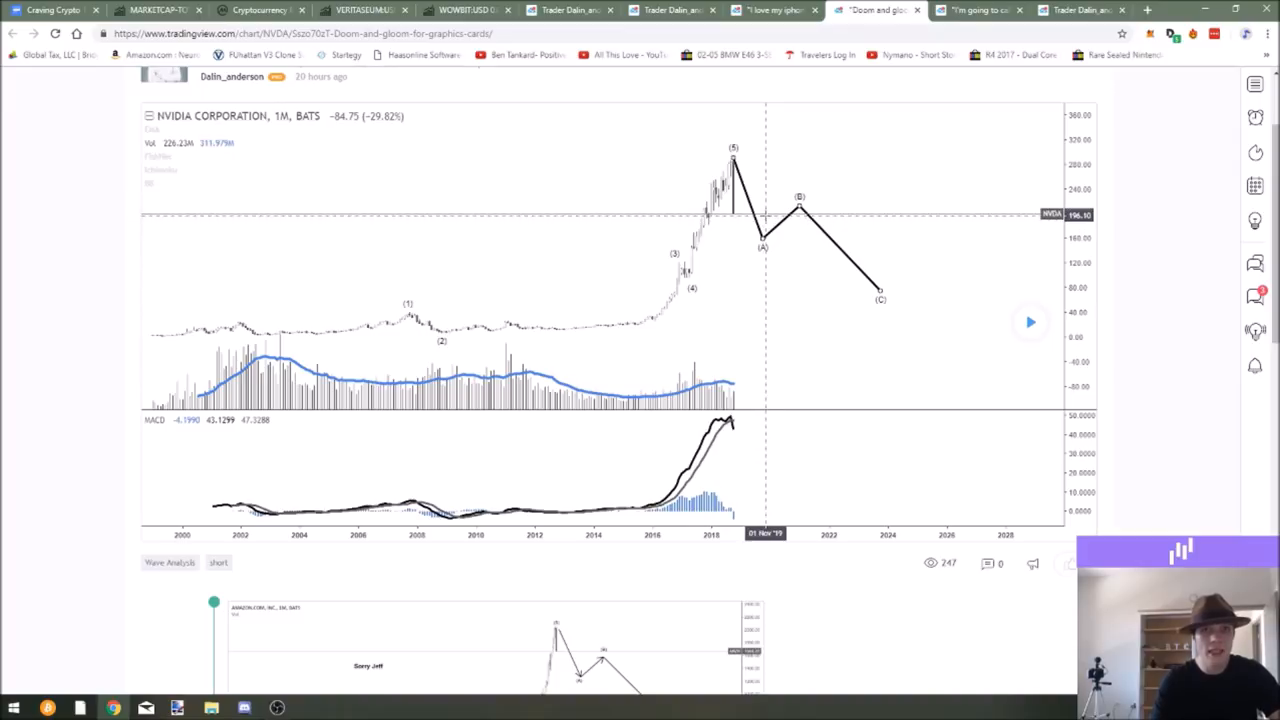
{"action": "scroll", "scroll_direction": "down", "scroll_amount": 3}
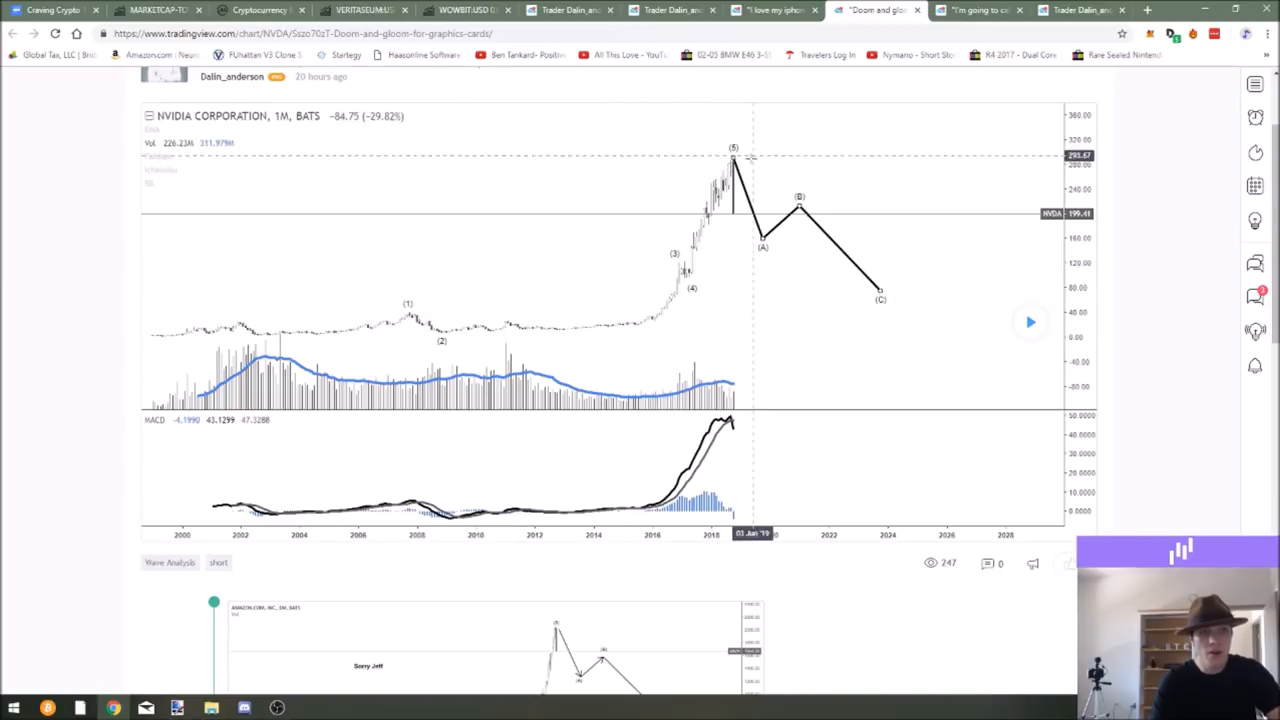
{"action": "left_click", "coordinate": [770, 10]}
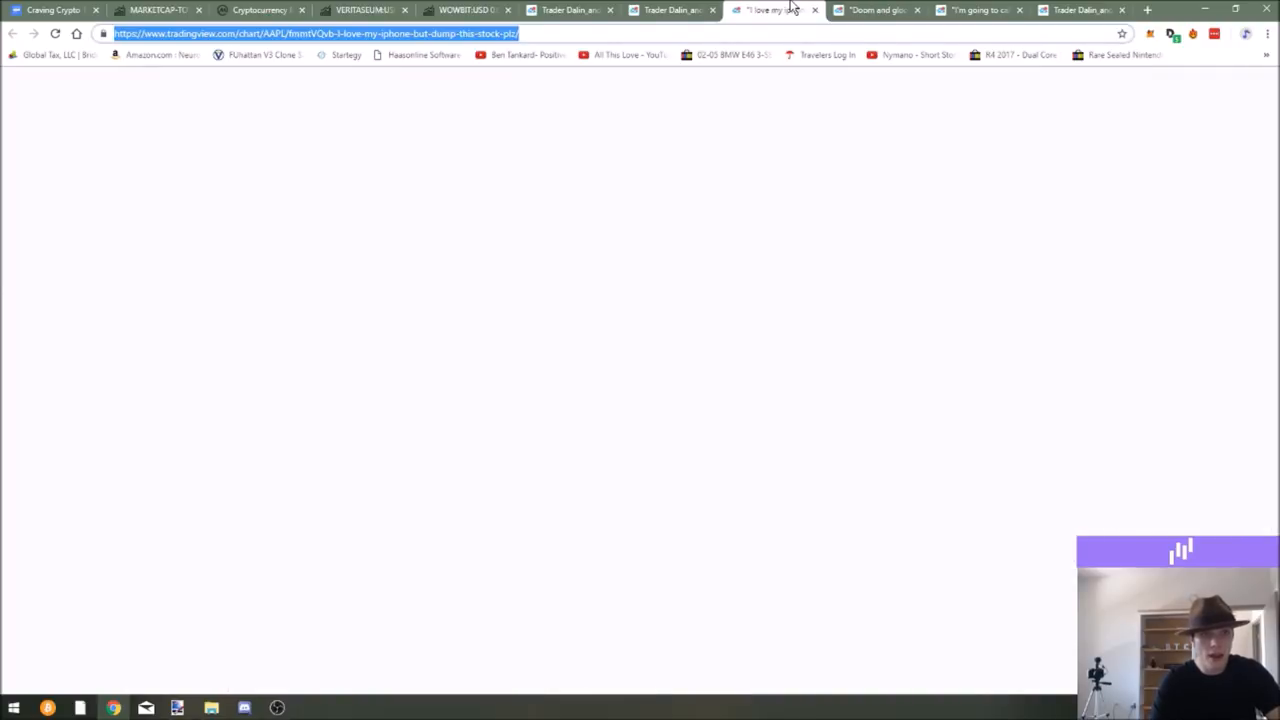
{"action": "left_click", "coordinate": [876, 10]}
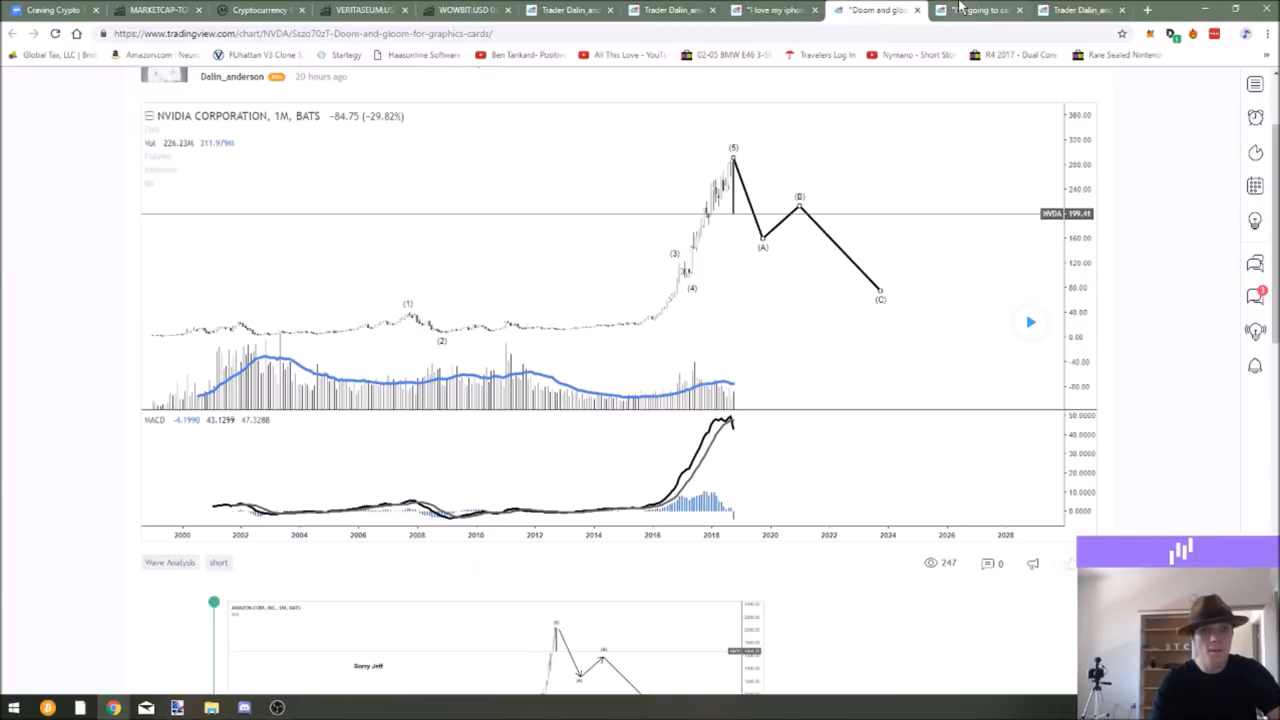
Step: Read through the Amazon 'Silicon valley tech stock bubble' idea and its charts
{"action": "left_click", "coordinate": [980, 10]}
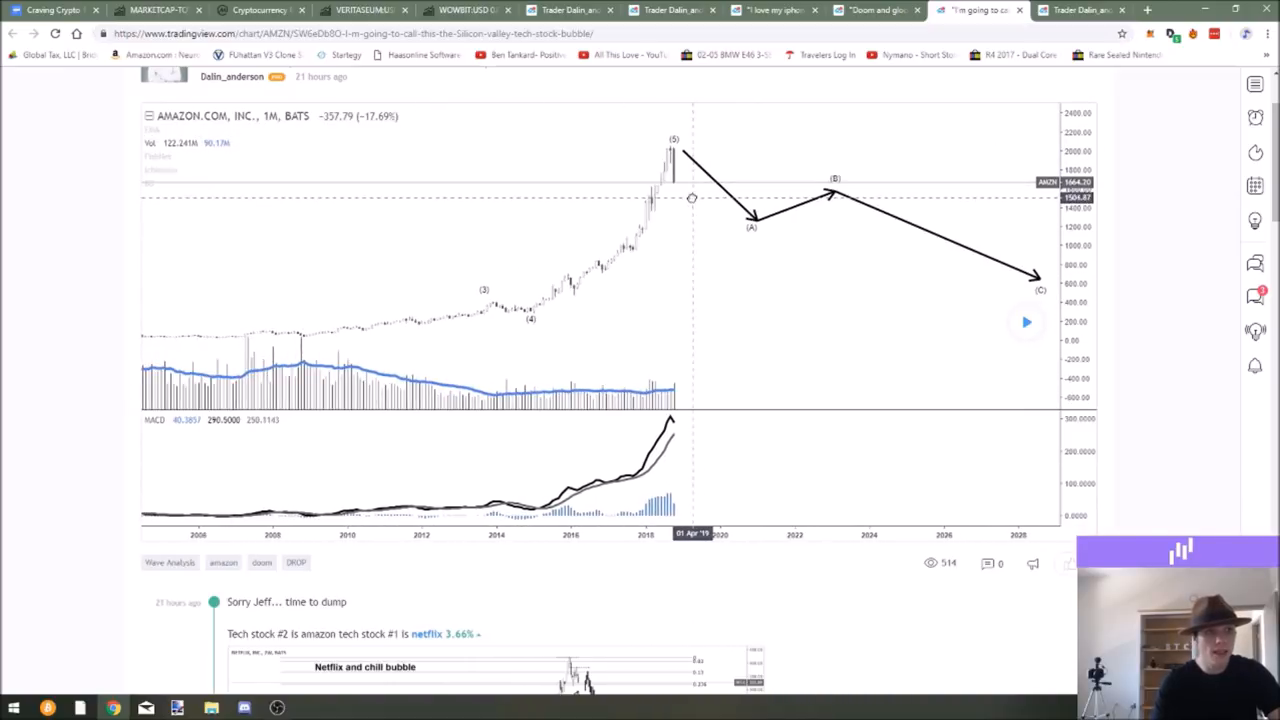
{"action": "mouse_move", "coordinate": [652, 198]}
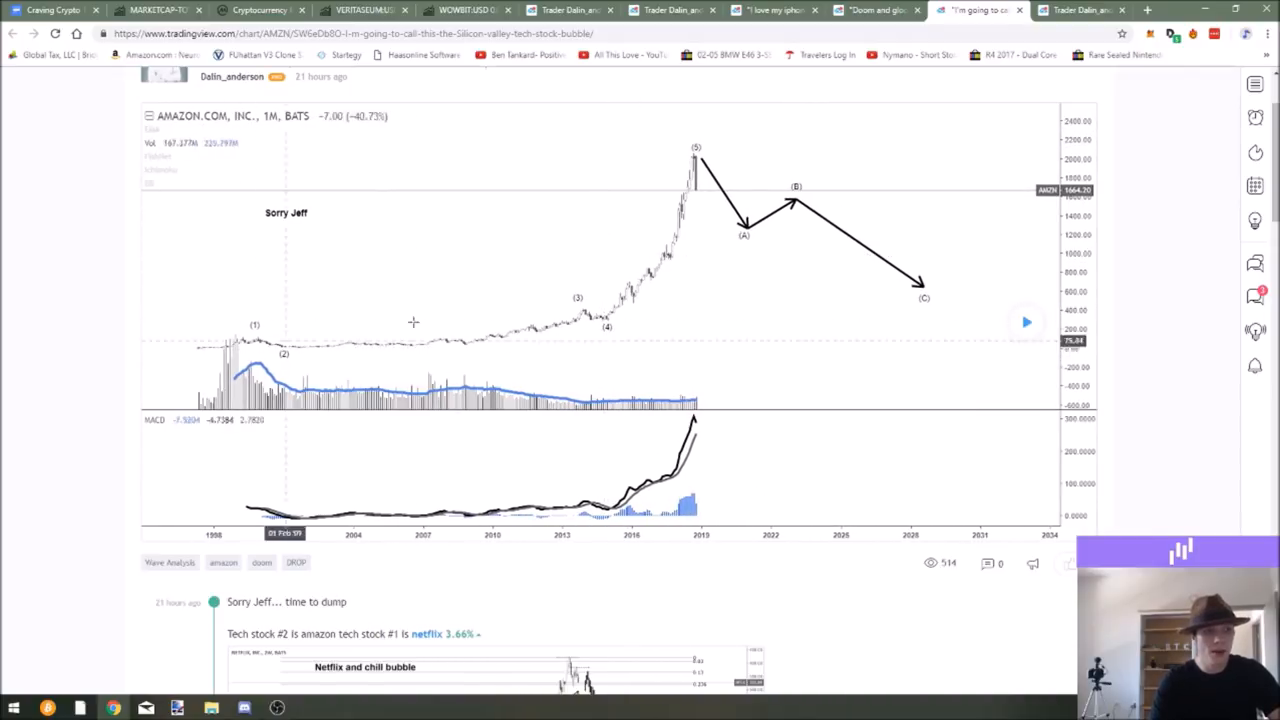
{"action": "mouse_move", "coordinate": [814, 356]}
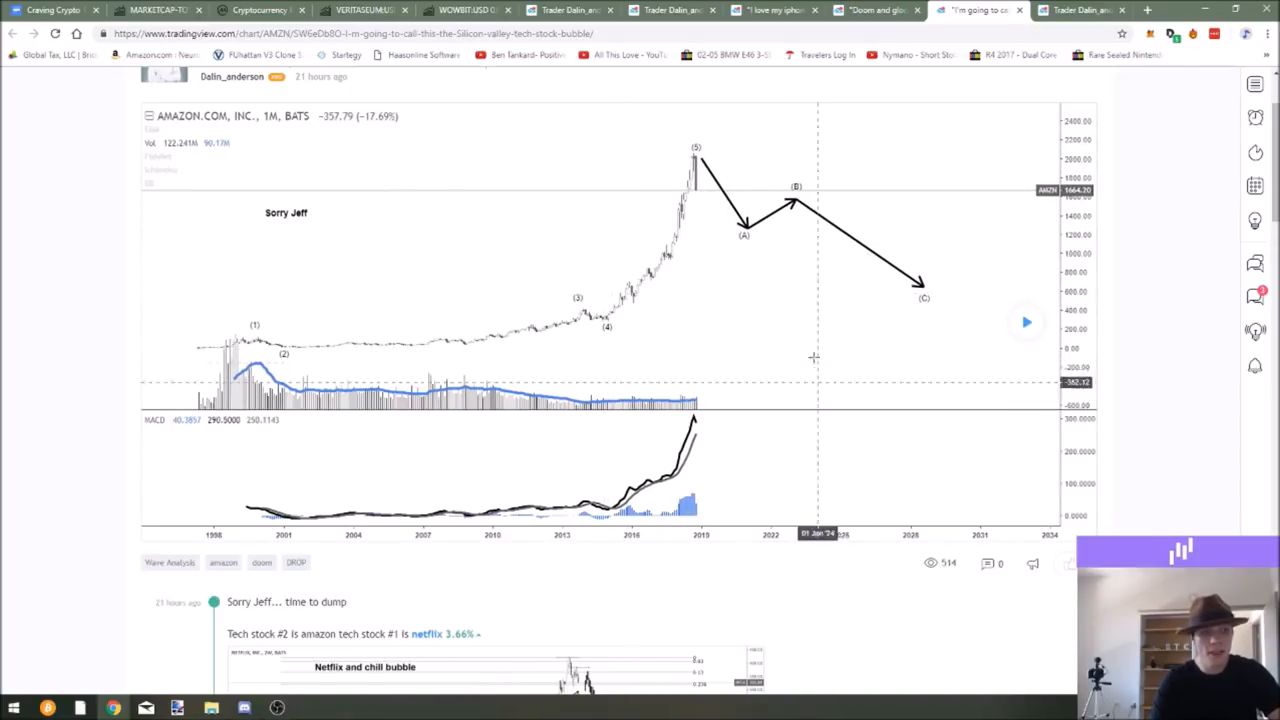
{"action": "scroll", "scroll_direction": "down", "scroll_amount": 3}
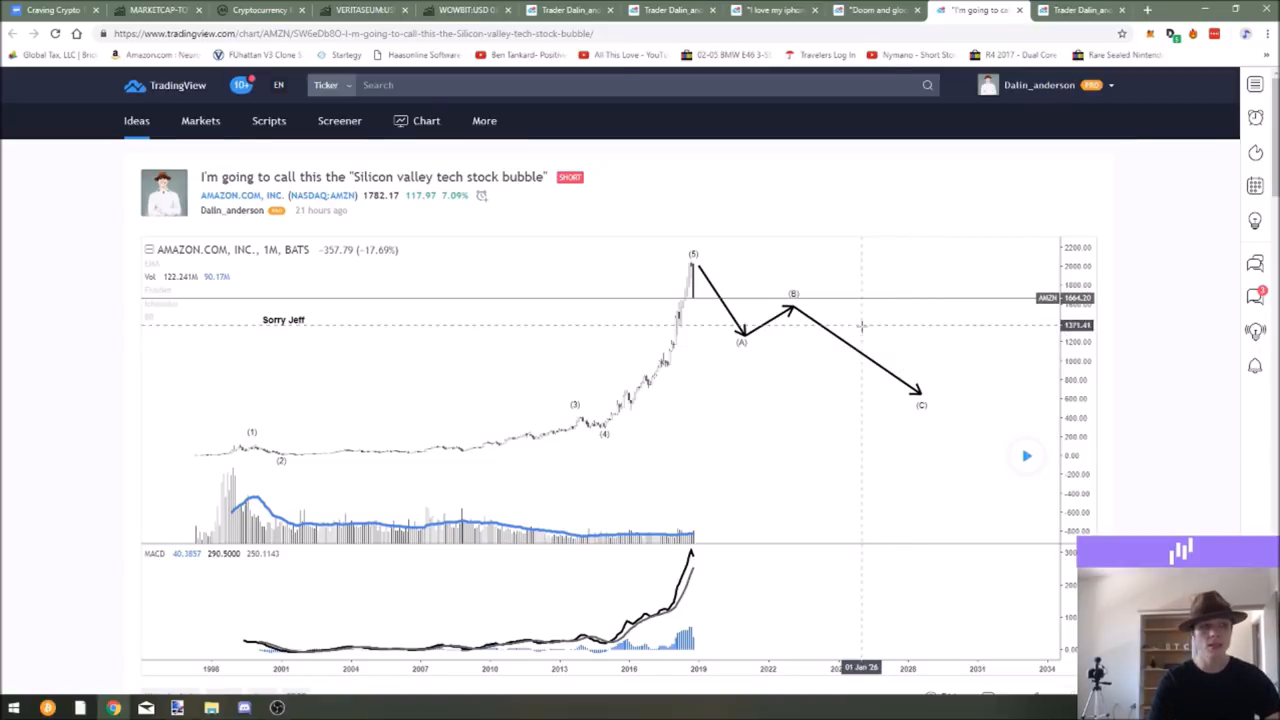
{"action": "scroll", "scroll_direction": "down", "scroll_amount": 3}
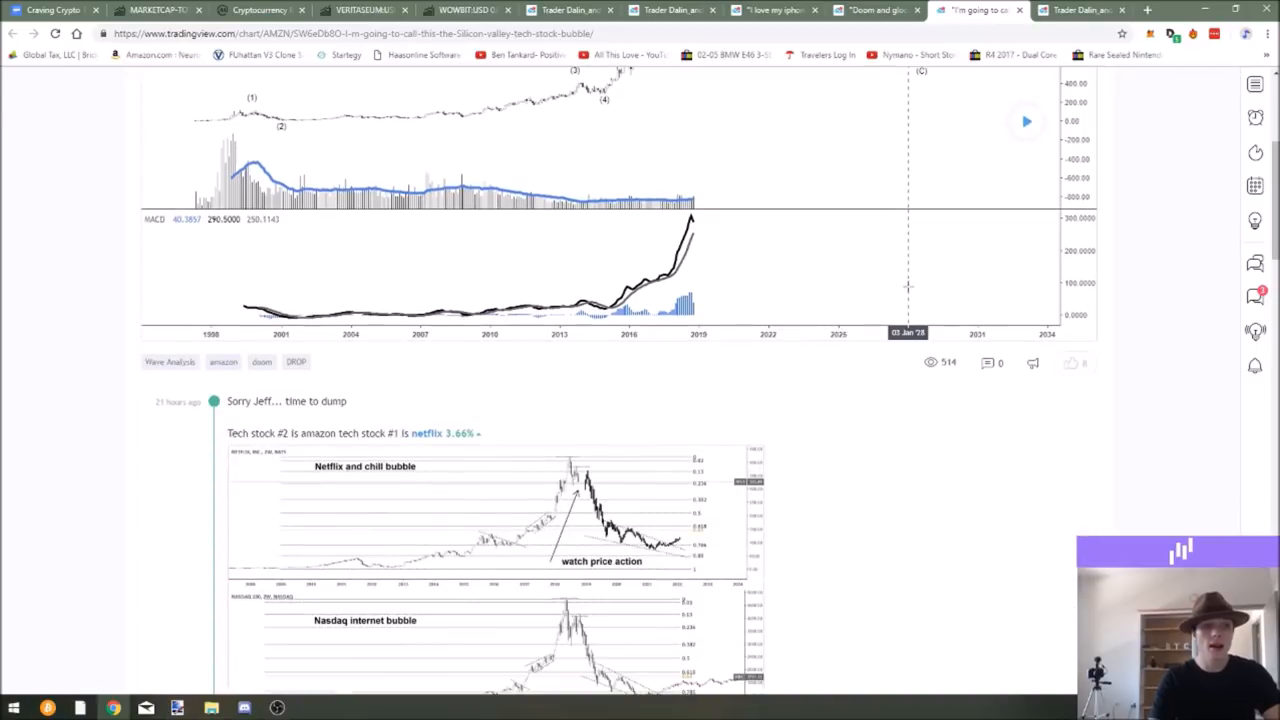
{"action": "scroll", "scroll_direction": "down", "scroll_amount": 3}
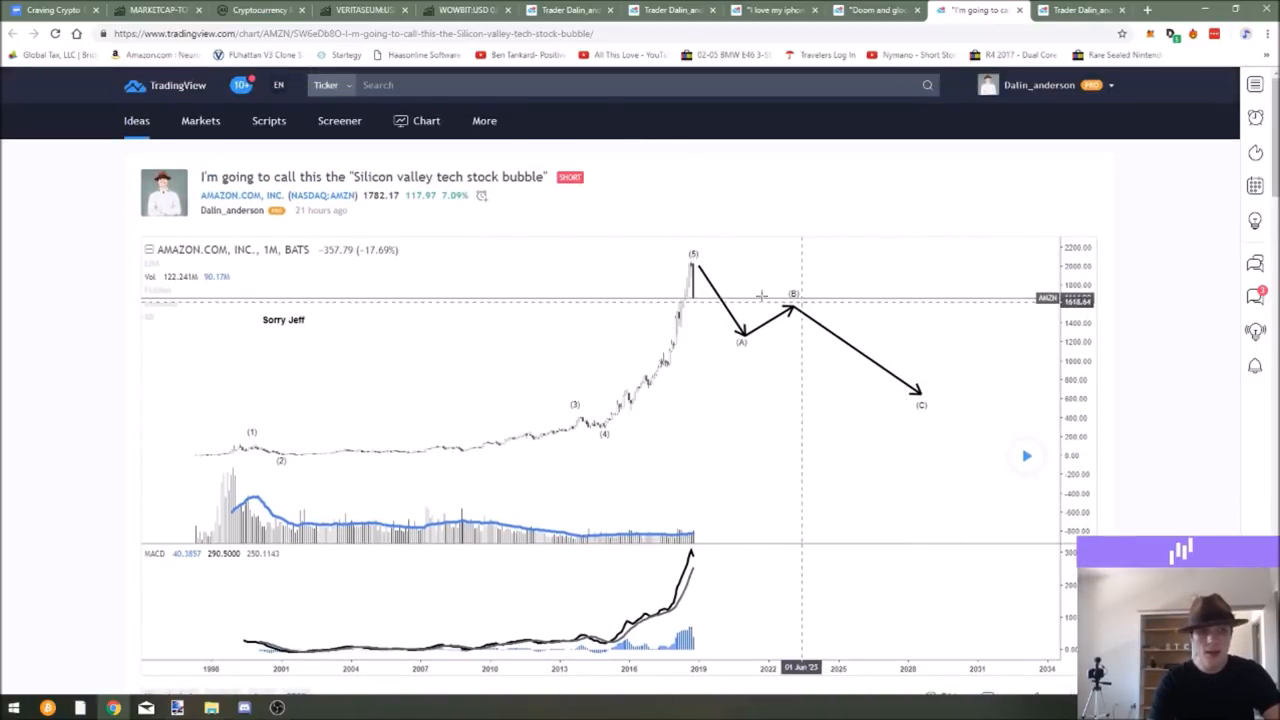
{"action": "mouse_move", "coordinate": [838, 332]}
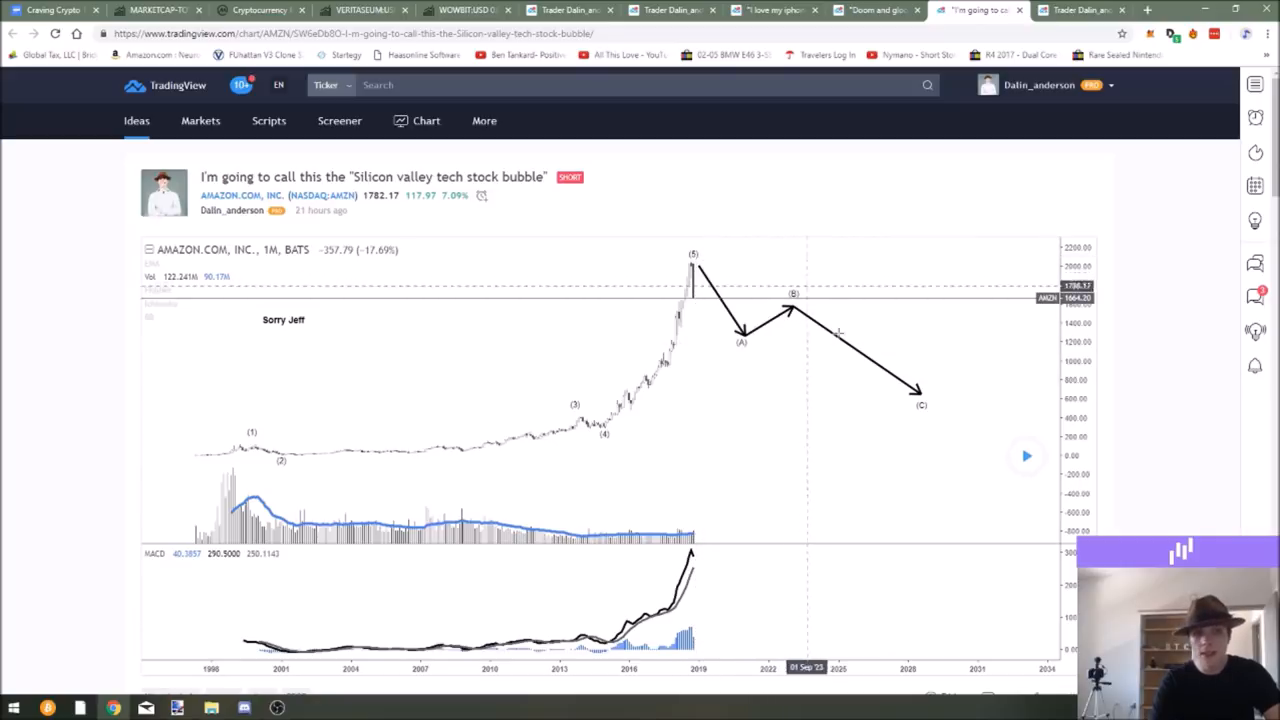
{"action": "mouse_move", "coordinate": [908, 406]}
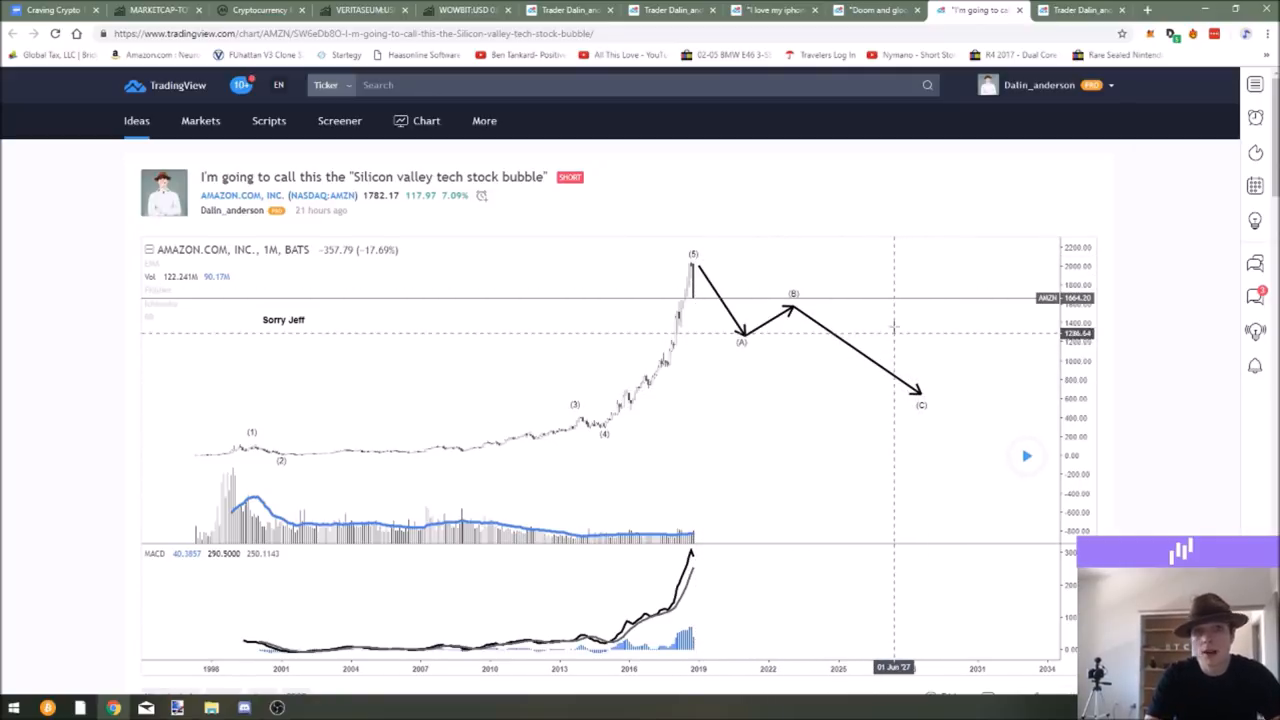
{"action": "mouse_move", "coordinate": [944, 200]}
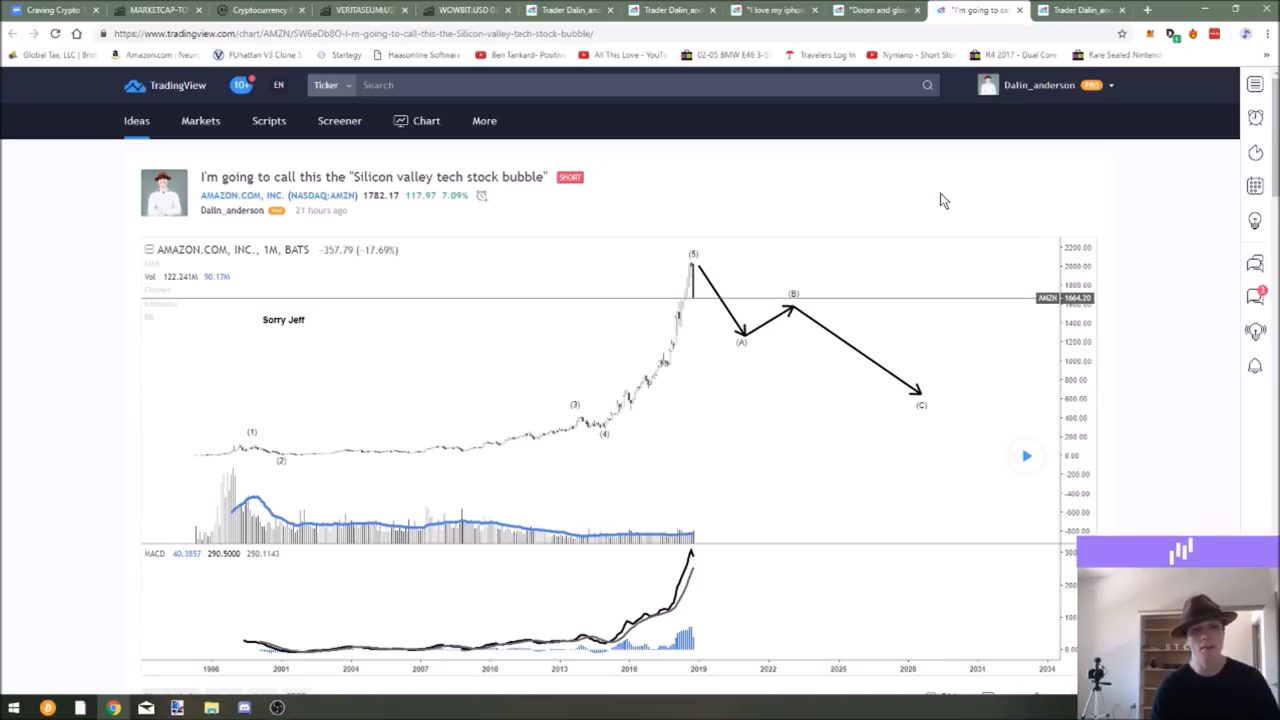
Step: Review the idea's Netflix and Nasdaq bubble comparison charts near the bottom
{"action": "scroll", "scroll_direction": "down", "scroll_amount": 3}
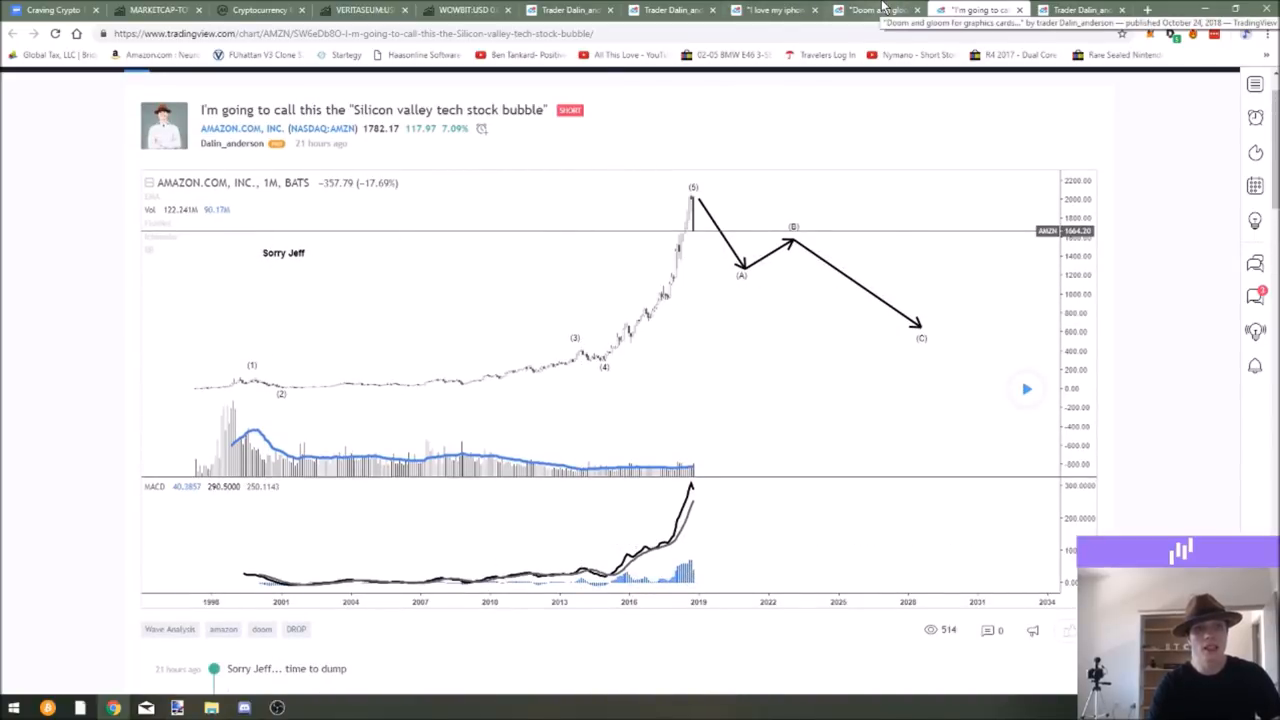
{"action": "mouse_move", "coordinate": [666, 216]}
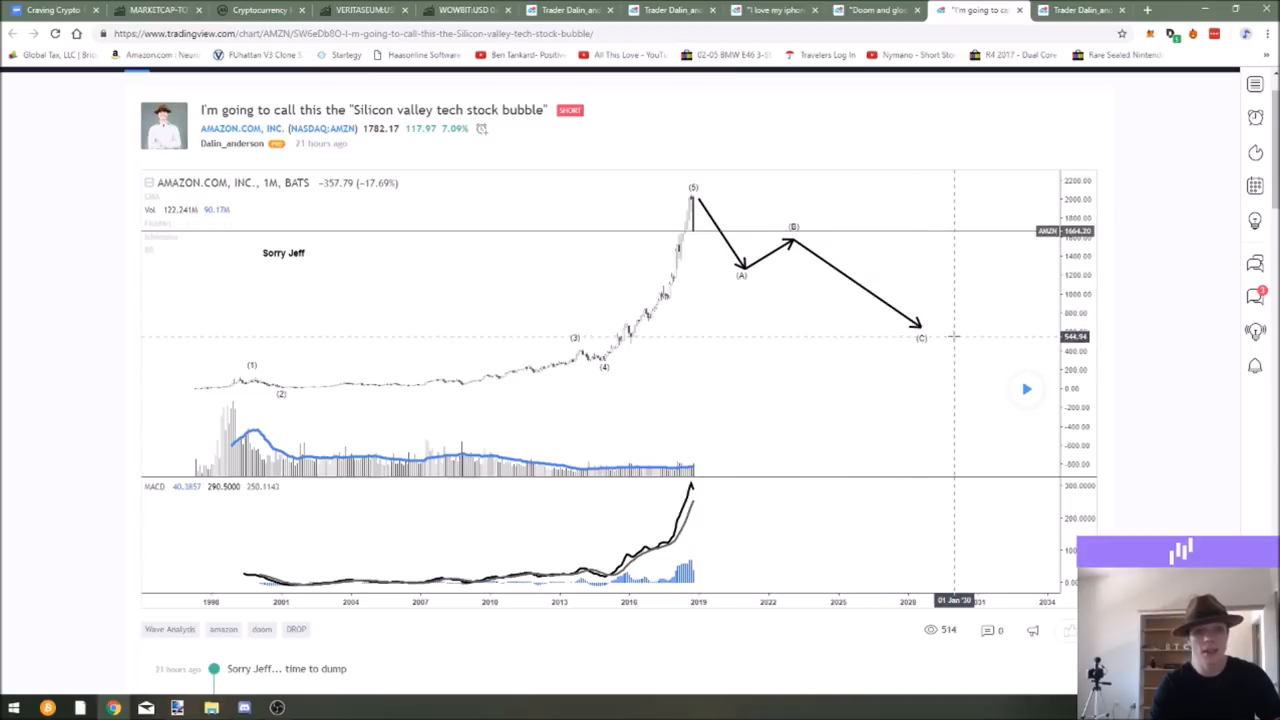
{"action": "mouse_move", "coordinate": [940, 306]}
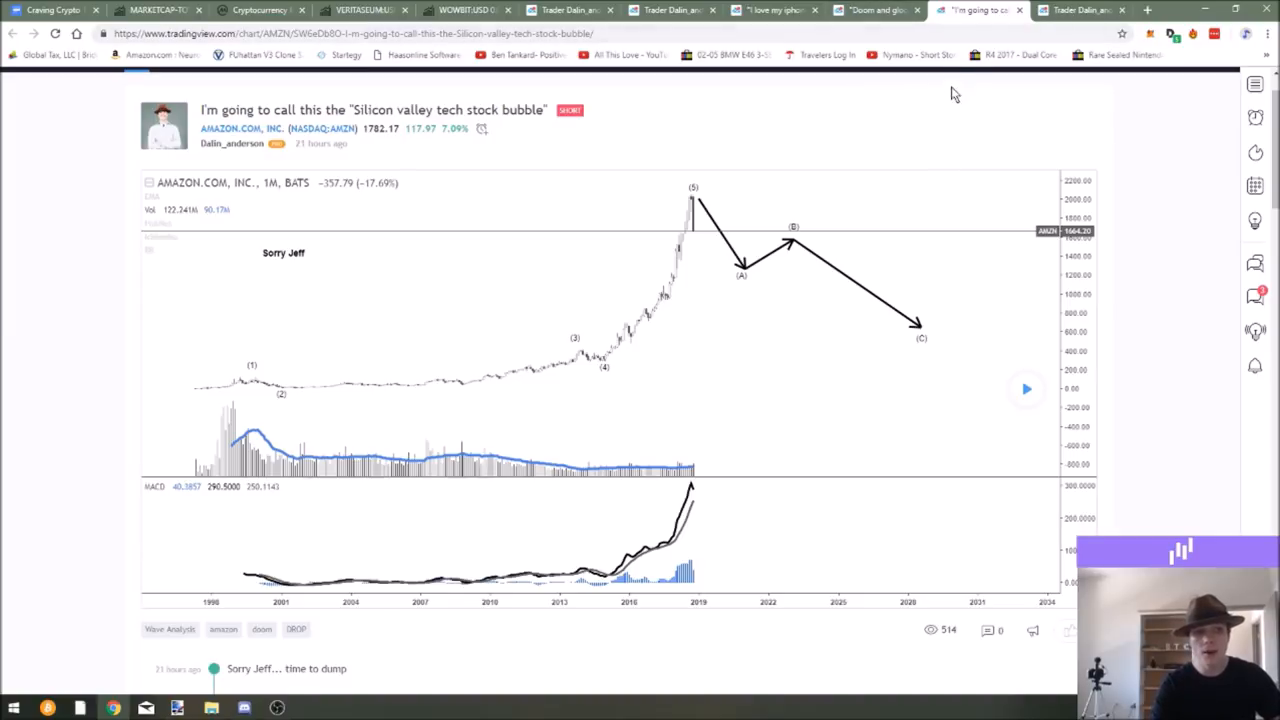
{"action": "scroll", "scroll_direction": "down", "scroll_amount": 3}
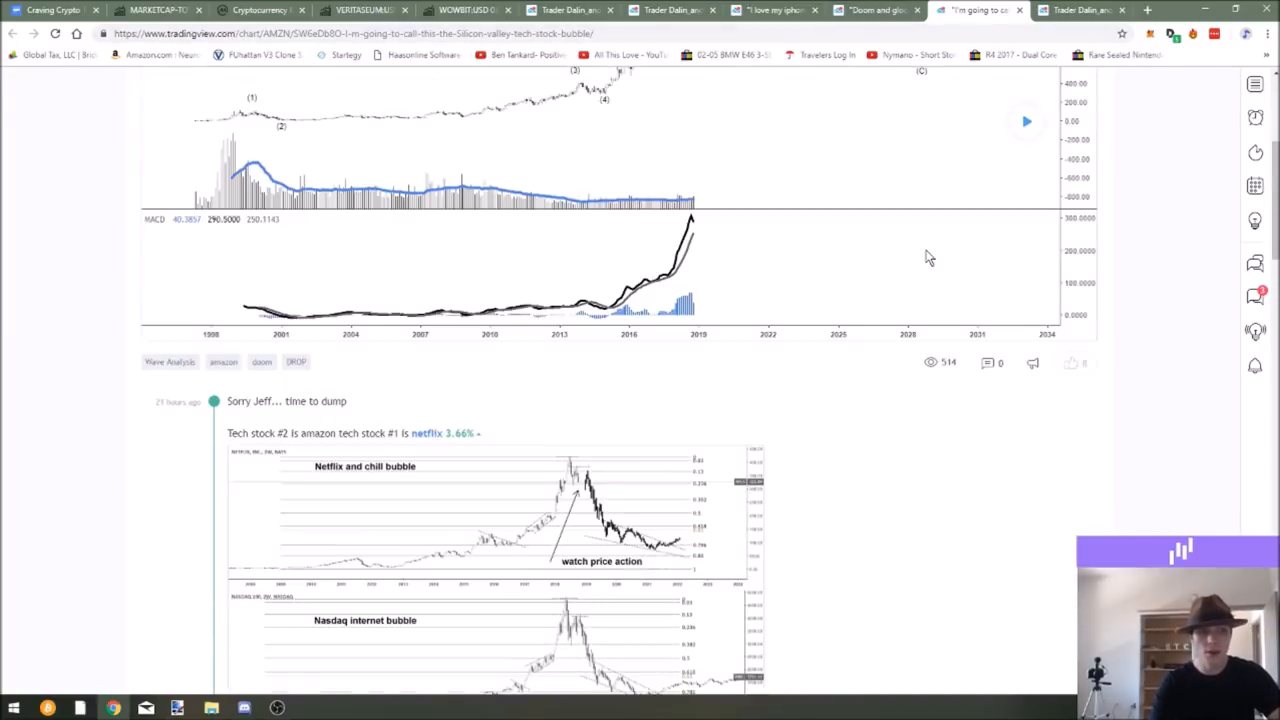
{"action": "scroll", "scroll_direction": "up", "scroll_amount": 3}
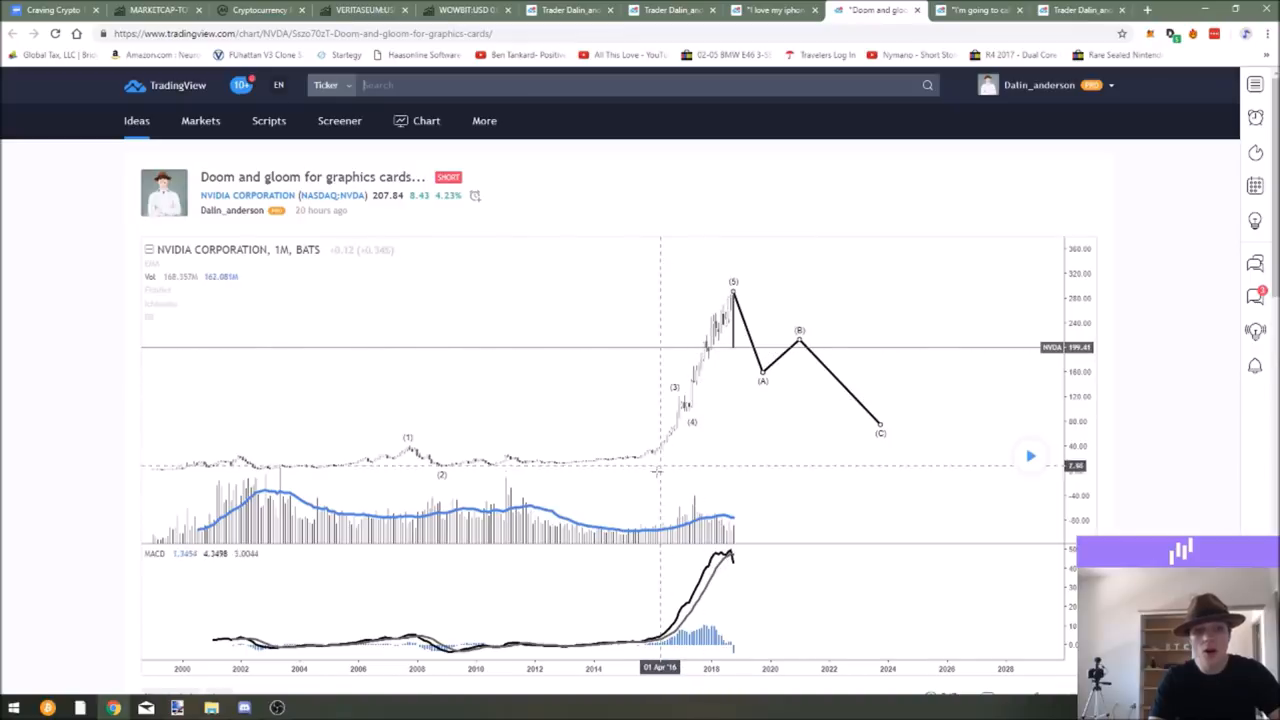
{"action": "mouse_move", "coordinate": [736, 330]}
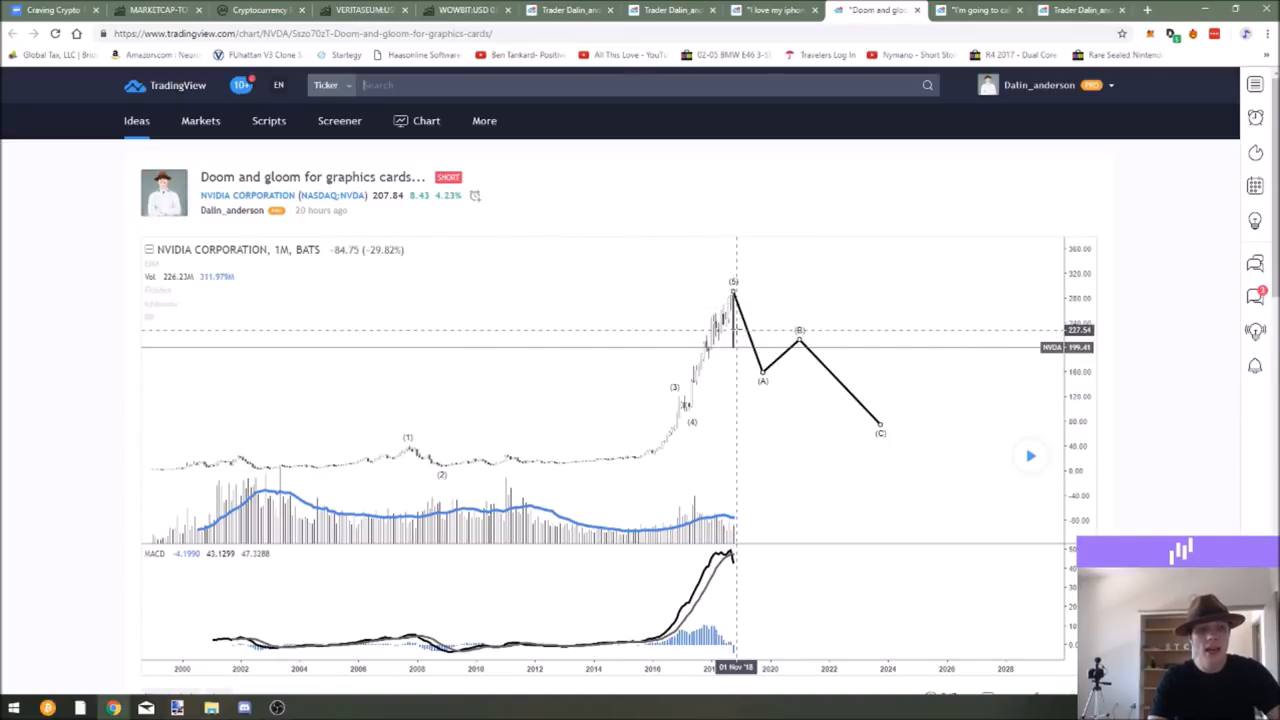
{"action": "mouse_move", "coordinate": [696, 280]}
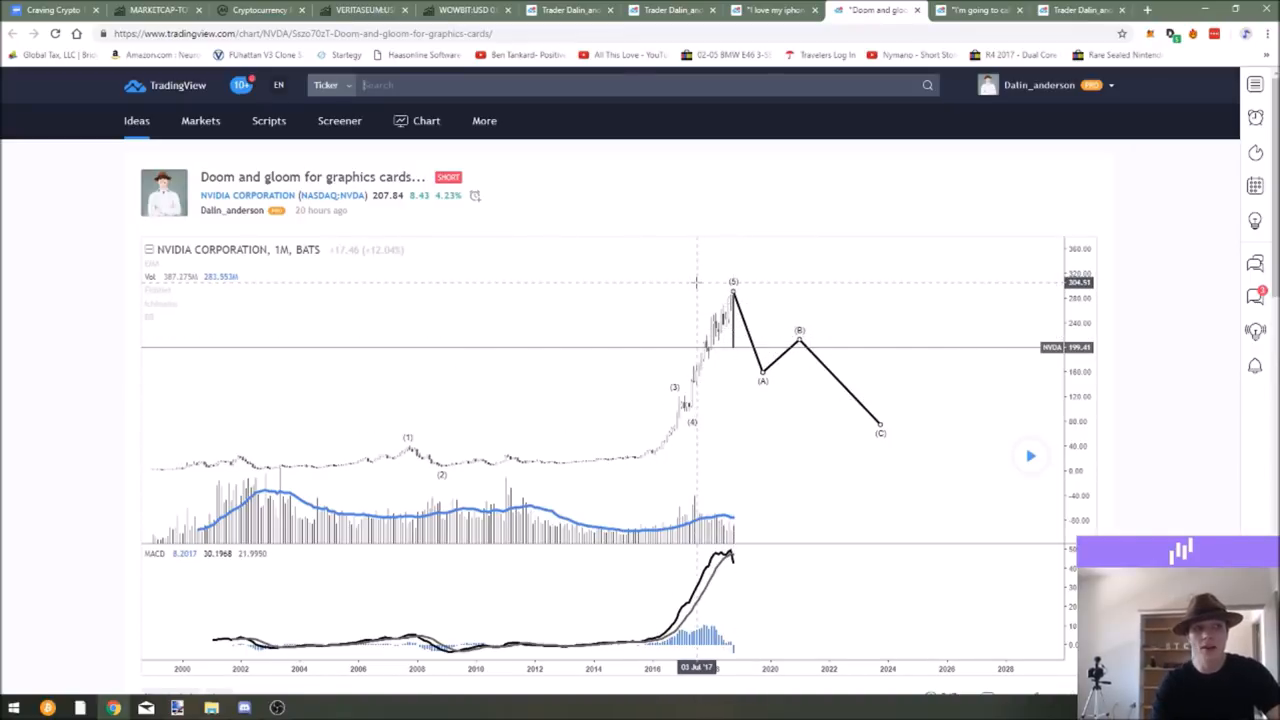
Step: Scroll further down the Nvidia idea page before returning to the SPX idea
{"action": "scroll", "scroll_direction": "down", "scroll_amount": 3}
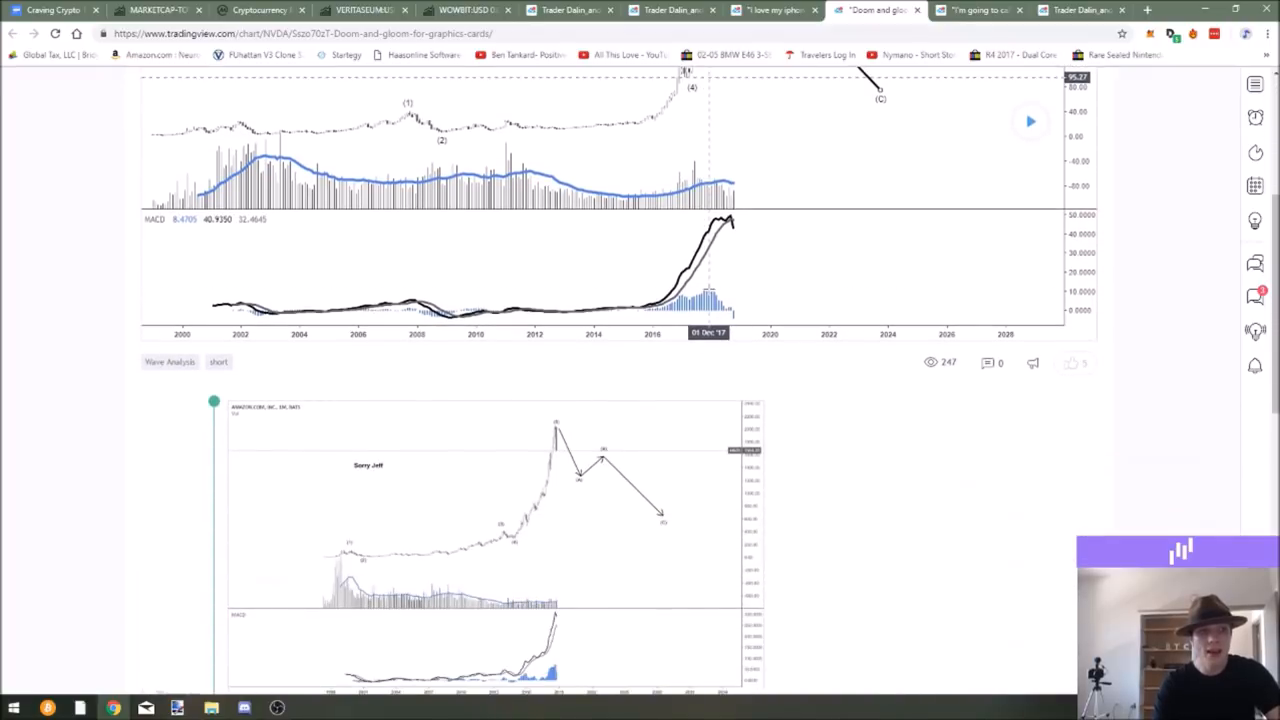
{"action": "scroll", "scroll_direction": "down", "scroll_amount": 3}
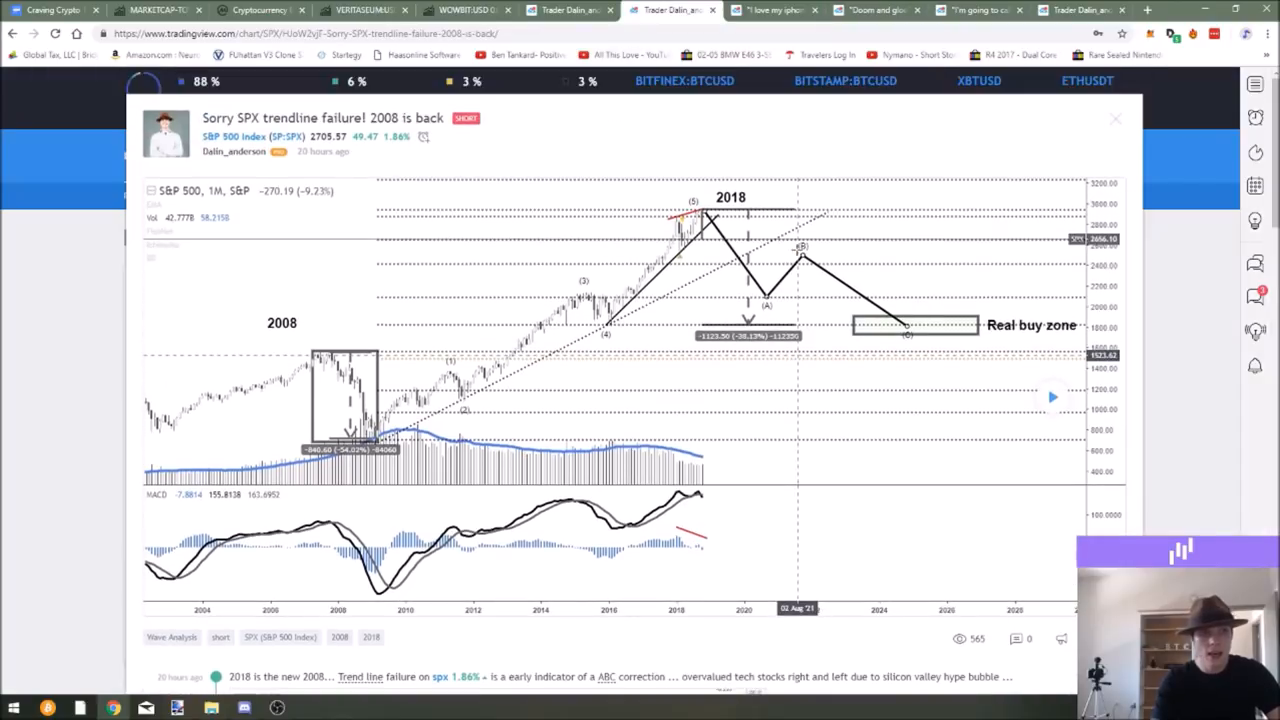
{"action": "left_click", "coordinate": [1116, 120]}
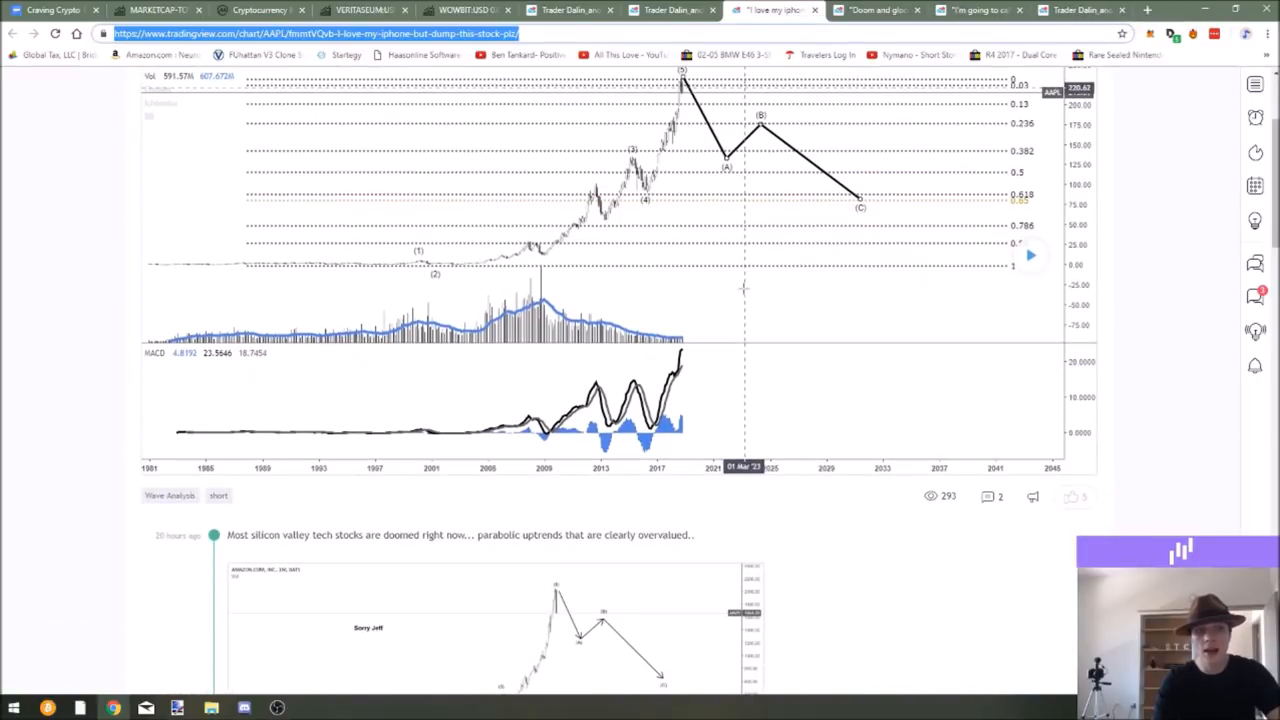
{"action": "scroll", "scroll_direction": "down", "scroll_amount": 3}
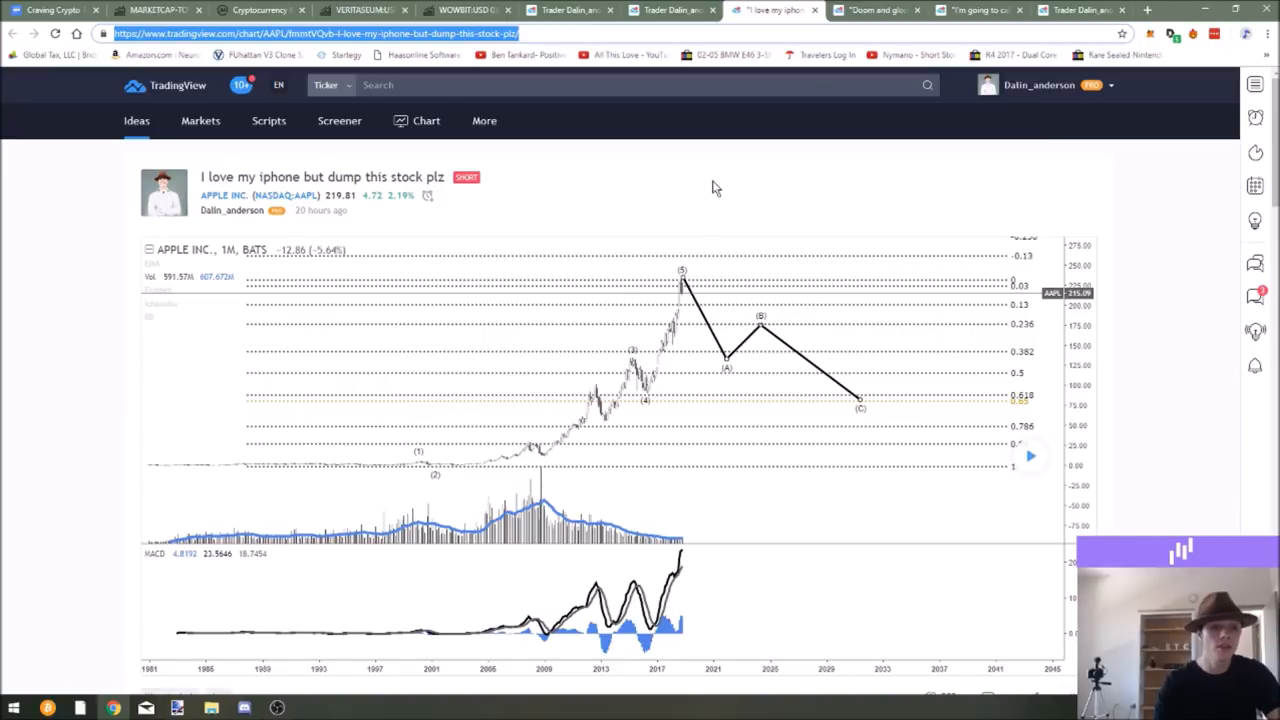
{"action": "scroll", "scroll_direction": "down", "scroll_amount": 3}
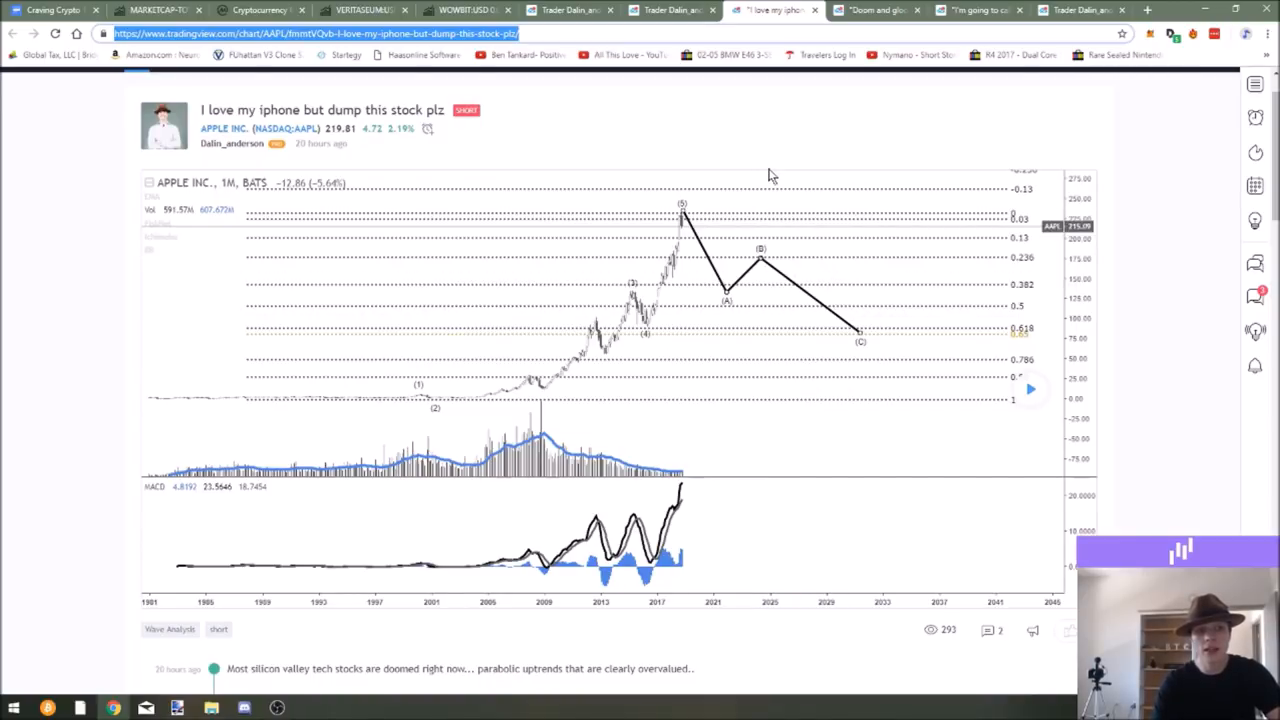
{"action": "scroll", "scroll_direction": "down", "scroll_amount": 3}
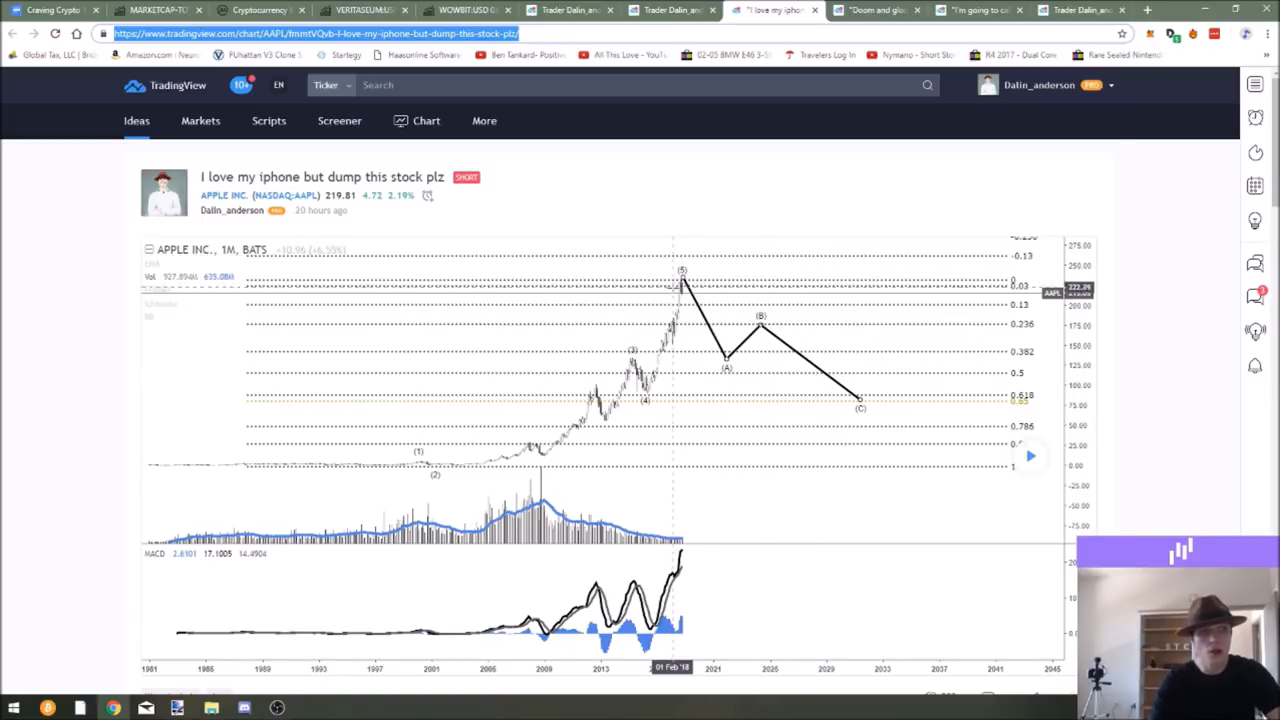
{"action": "scroll", "scroll_direction": "down", "scroll_amount": 3}
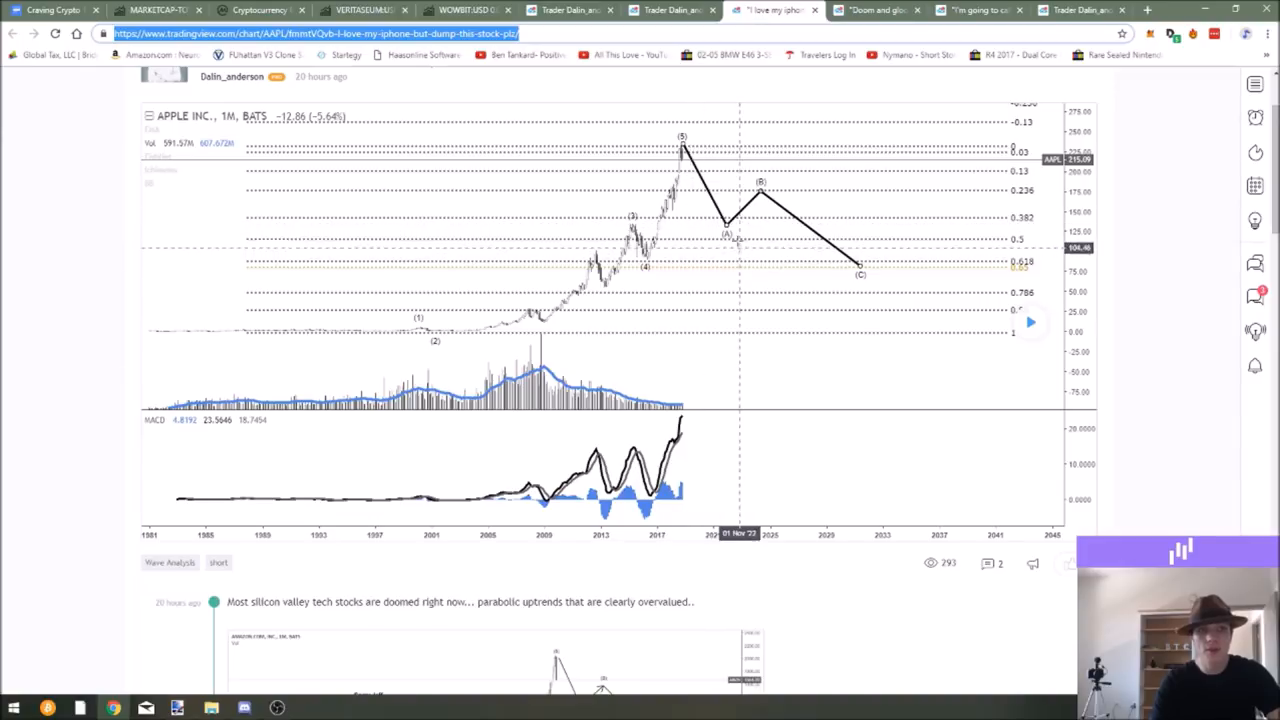
{"action": "mouse_move", "coordinate": [684, 240]}
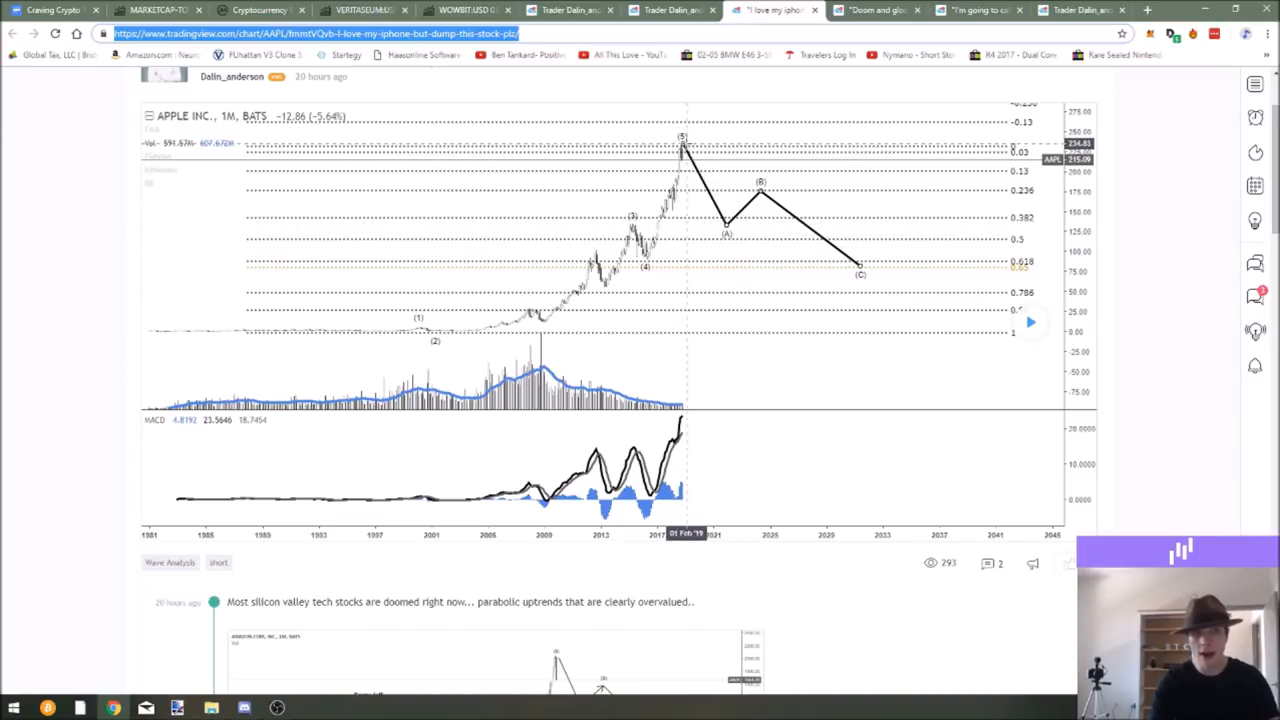
{"action": "mouse_move", "coordinate": [738, 292]}
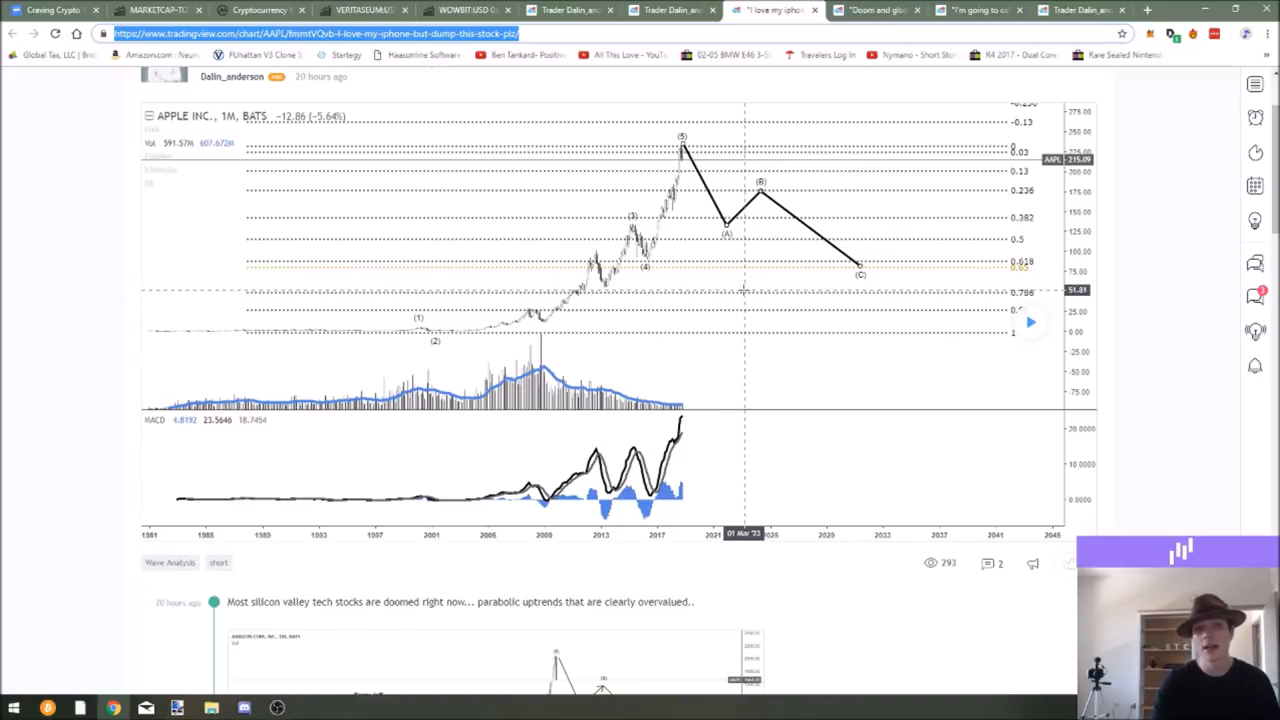
{"action": "mouse_move", "coordinate": [784, 270]}
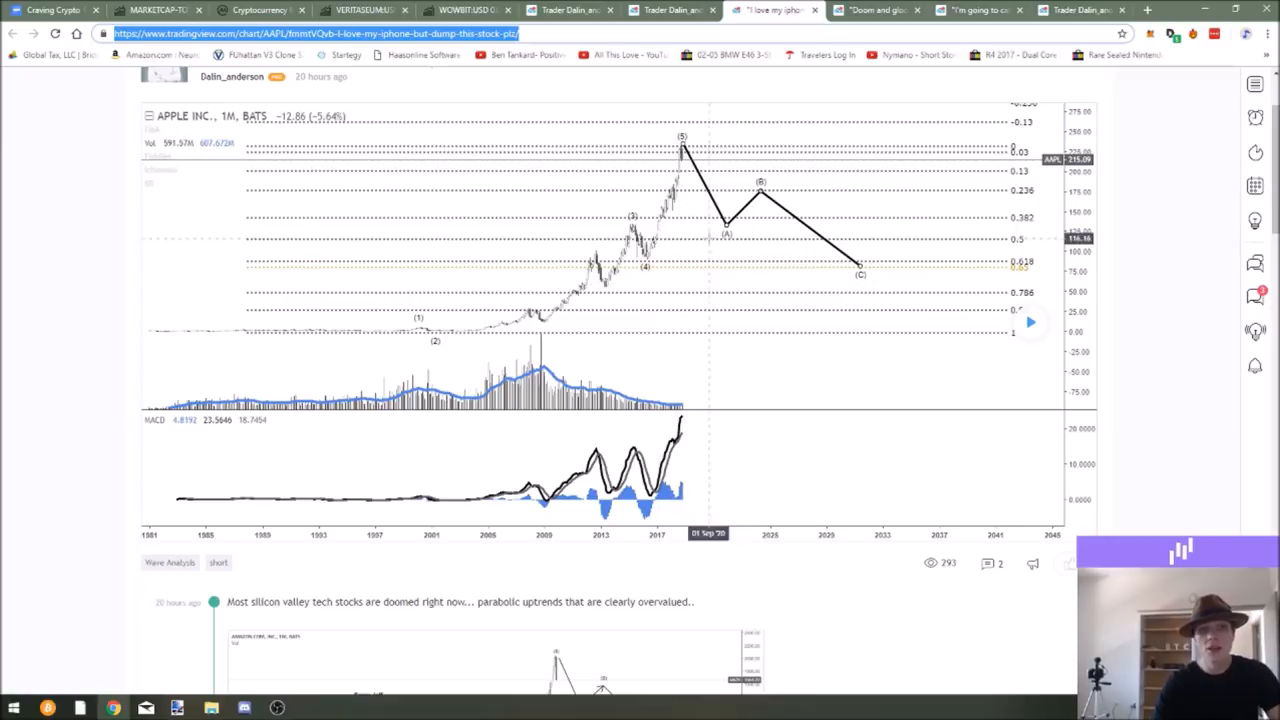
{"action": "scroll", "scroll_direction": "up", "scroll_amount": 3}
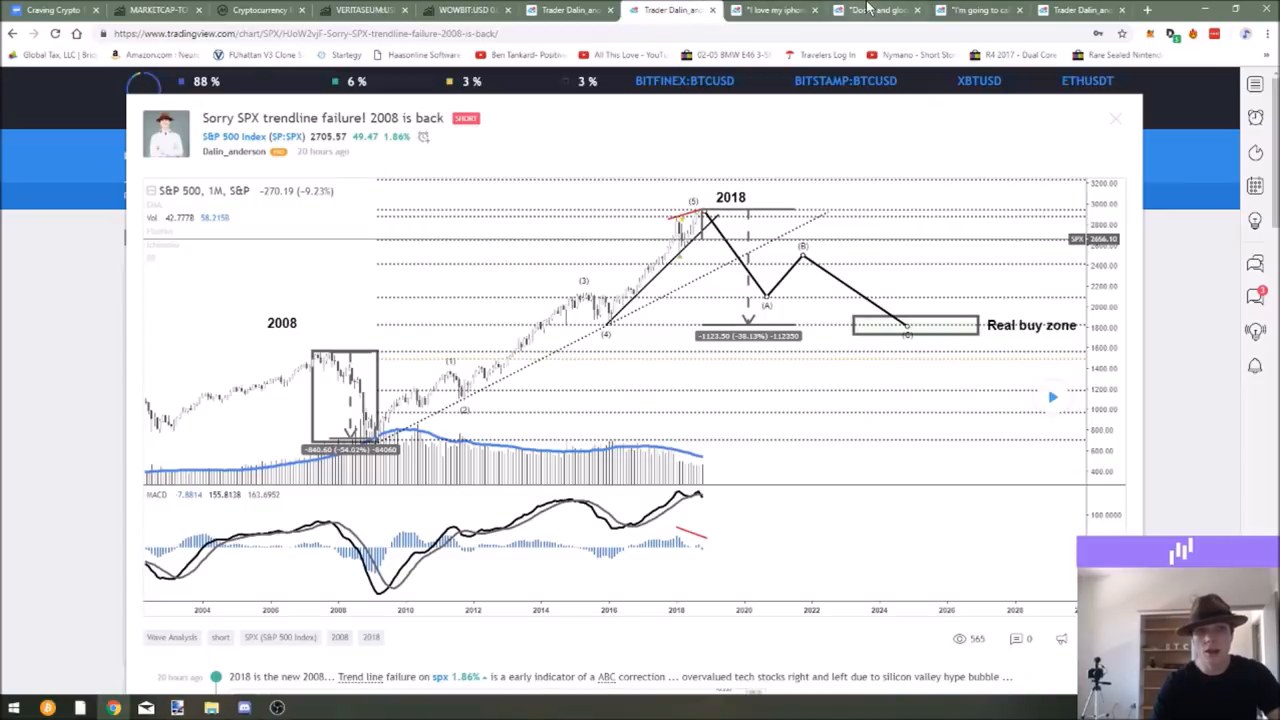
Step: Revisit the Nvidia graphics-card idea, then move on to the Amazon tech-bubble idea
{"action": "left_click", "coordinate": [876, 10]}
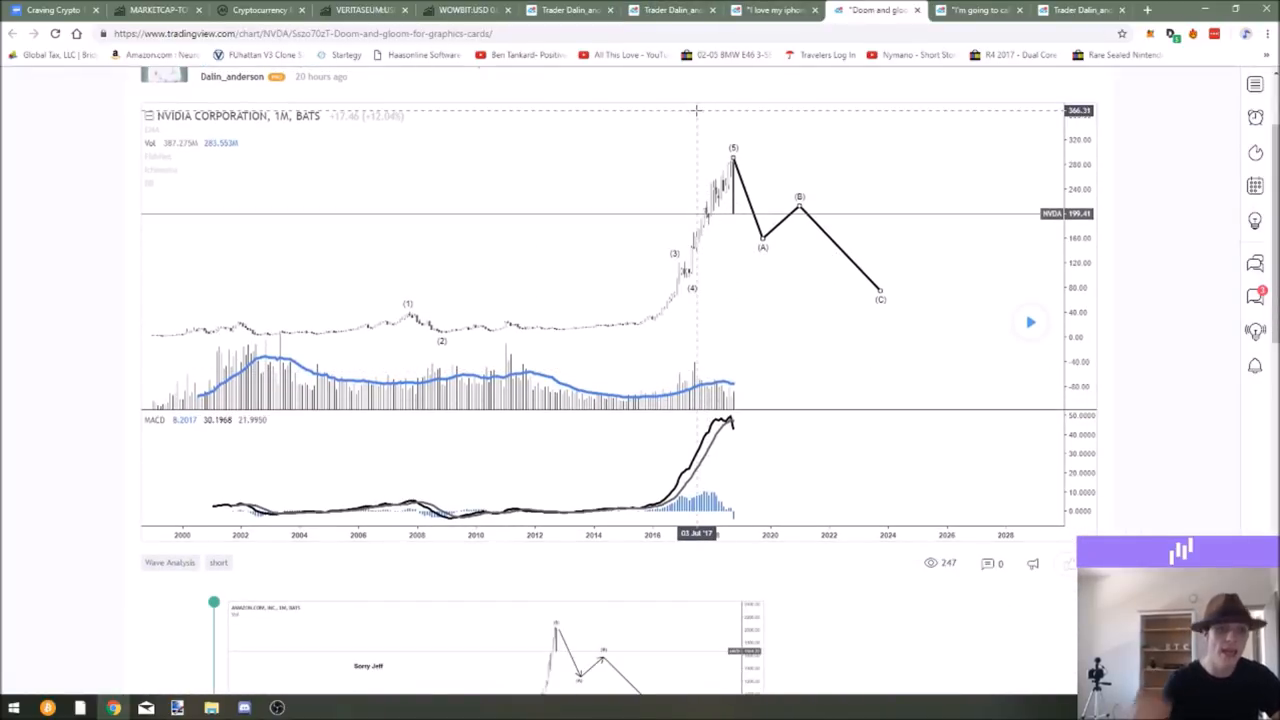
{"action": "scroll", "scroll_direction": "down", "scroll_amount": 3}
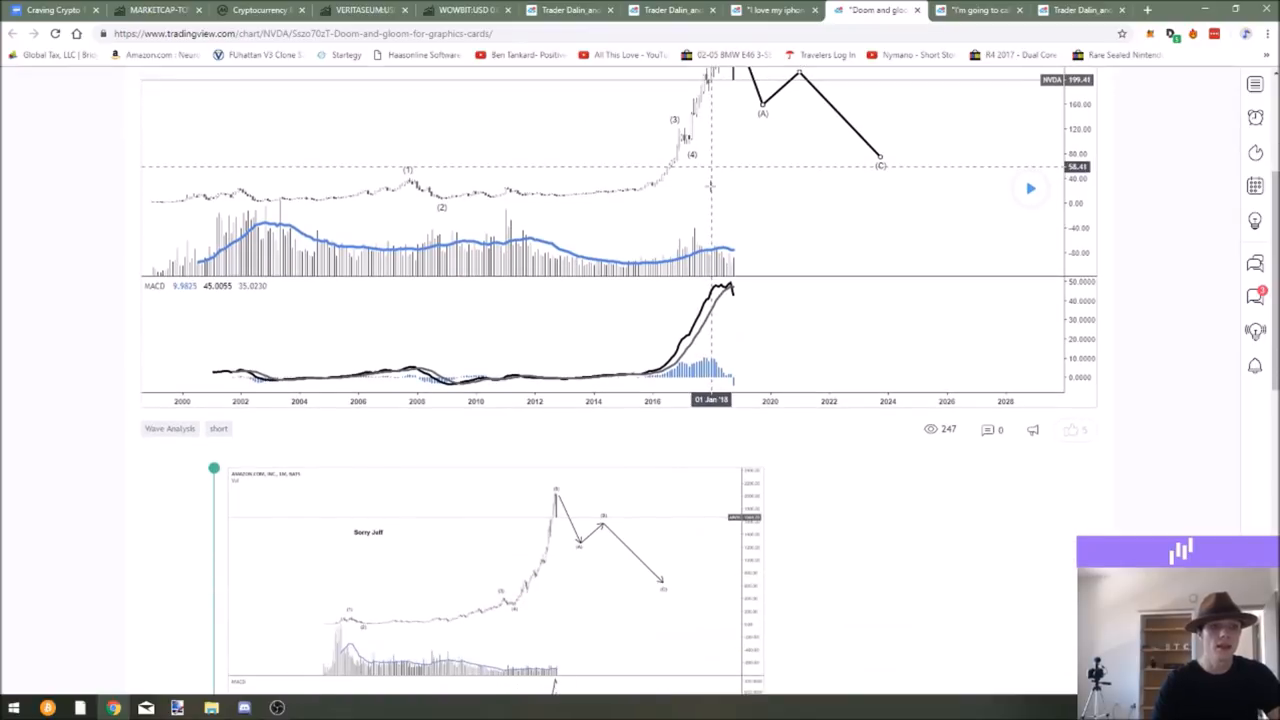
{"action": "scroll", "scroll_direction": "down", "scroll_amount": 3}
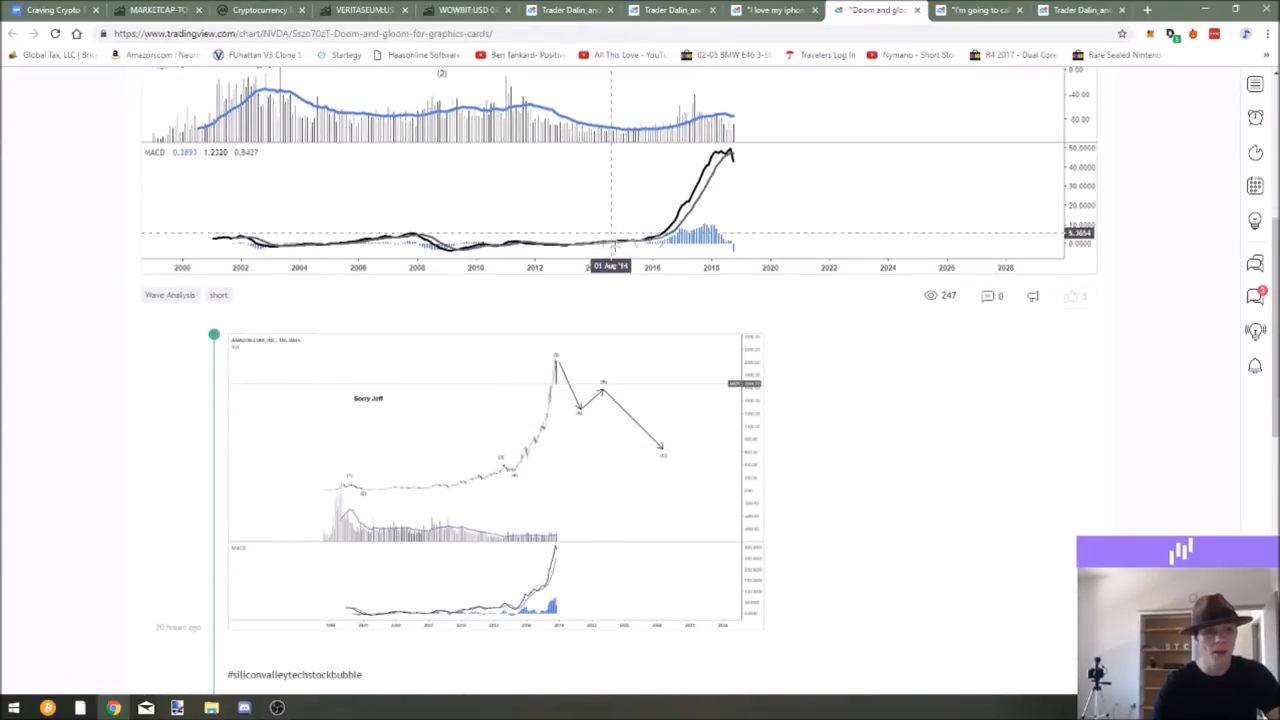
{"action": "left_click", "coordinate": [978, 10]}
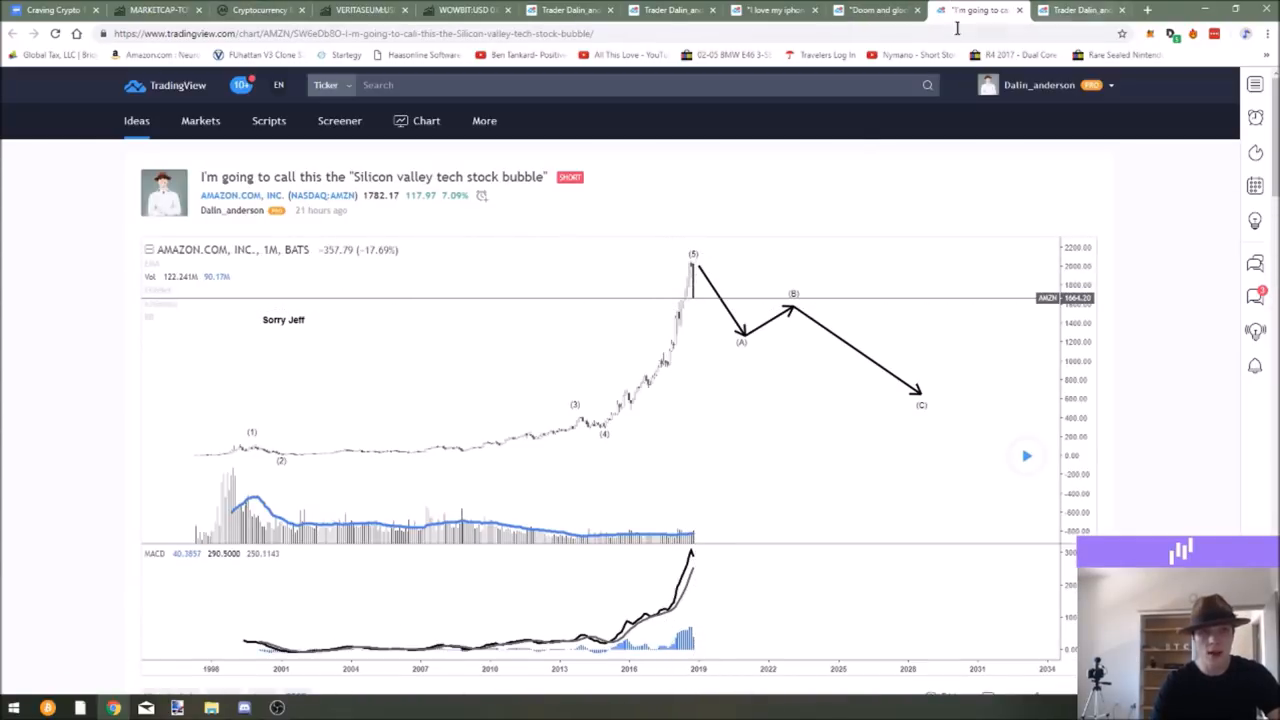
{"action": "scroll", "scroll_direction": "down", "scroll_amount": 3}
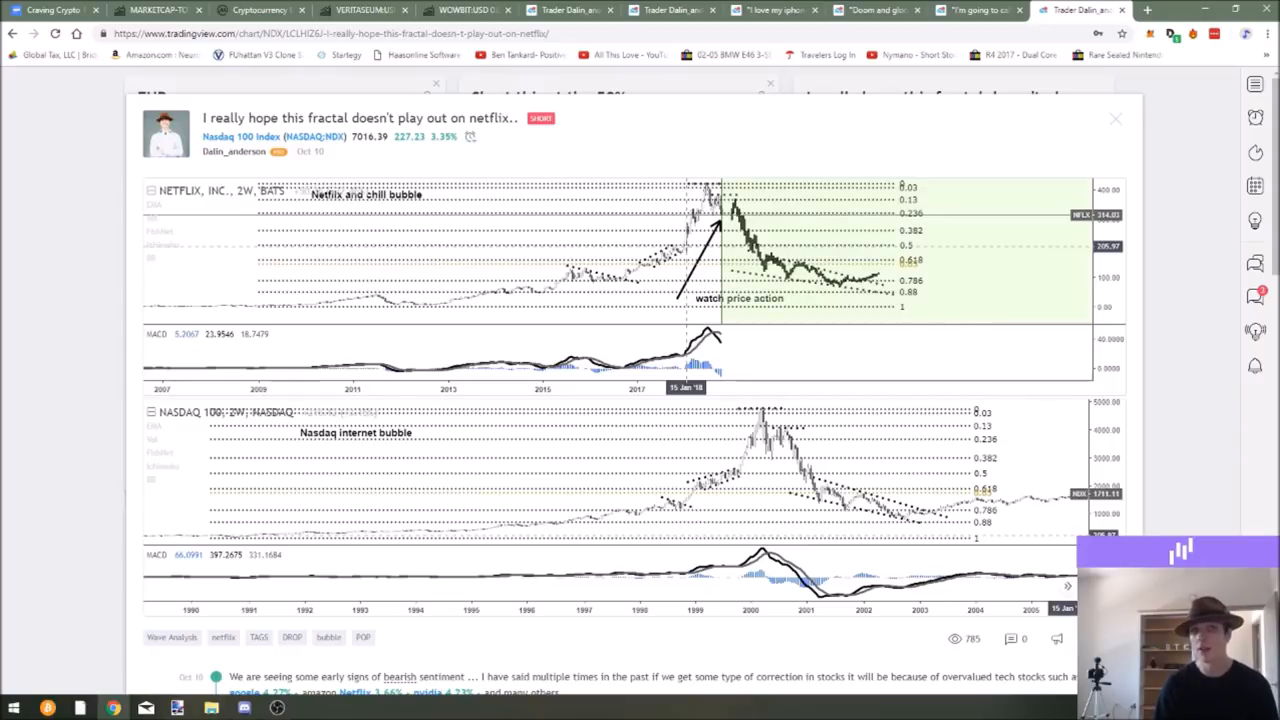
Step: Revisit the SPX trendline-failure idea and end on Apple's 'dump this stock' idea
{"action": "left_click", "coordinate": [670, 10]}
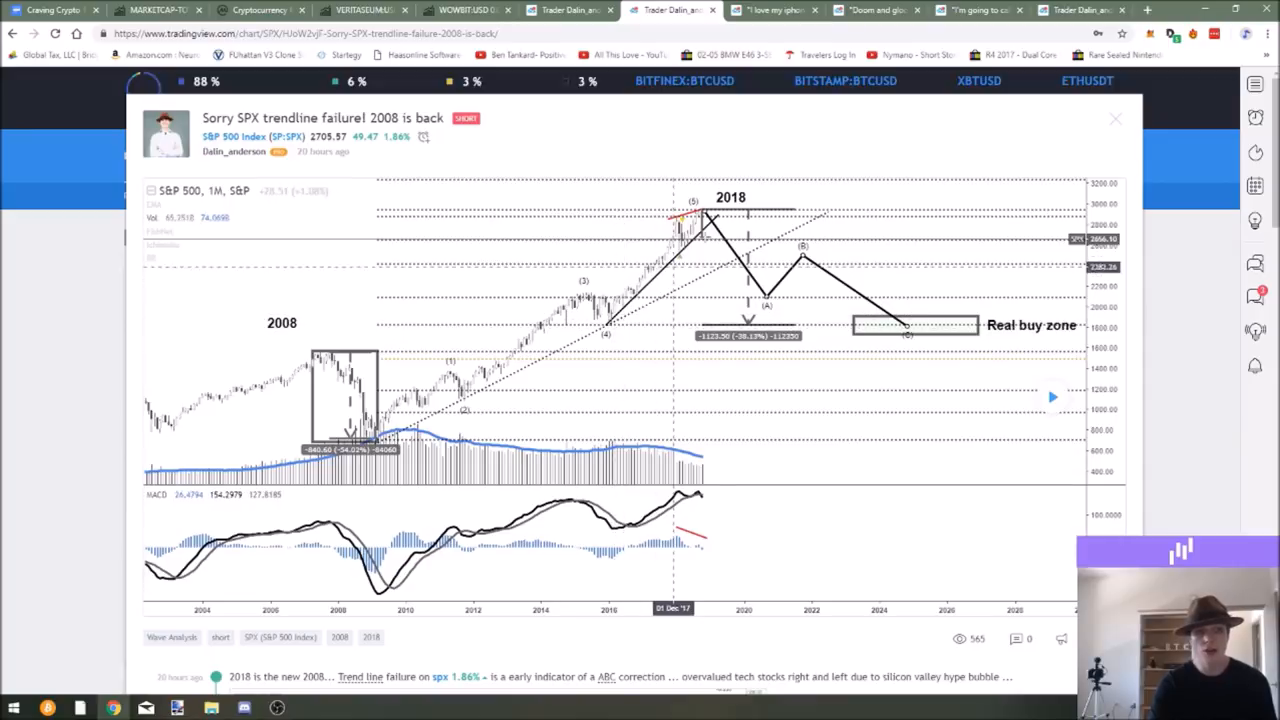
{"action": "mouse_move", "coordinate": [720, 236]}
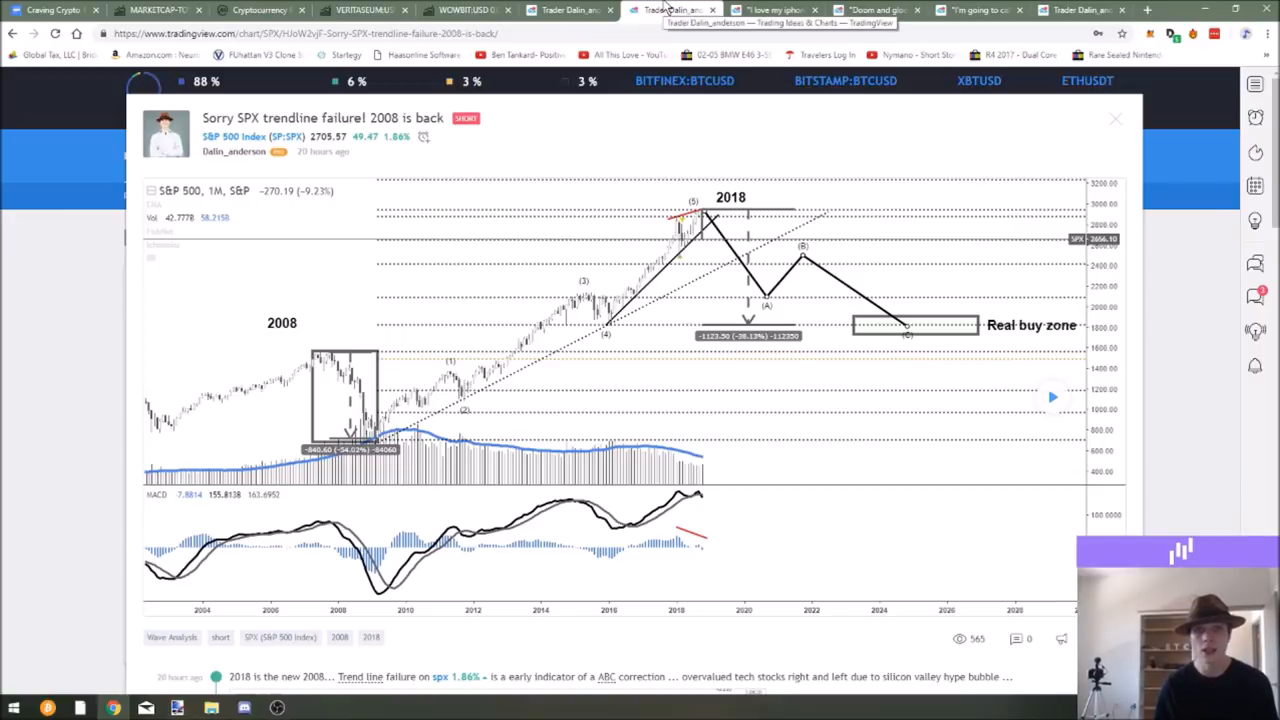
{"action": "mouse_move", "coordinate": [780, 8]}
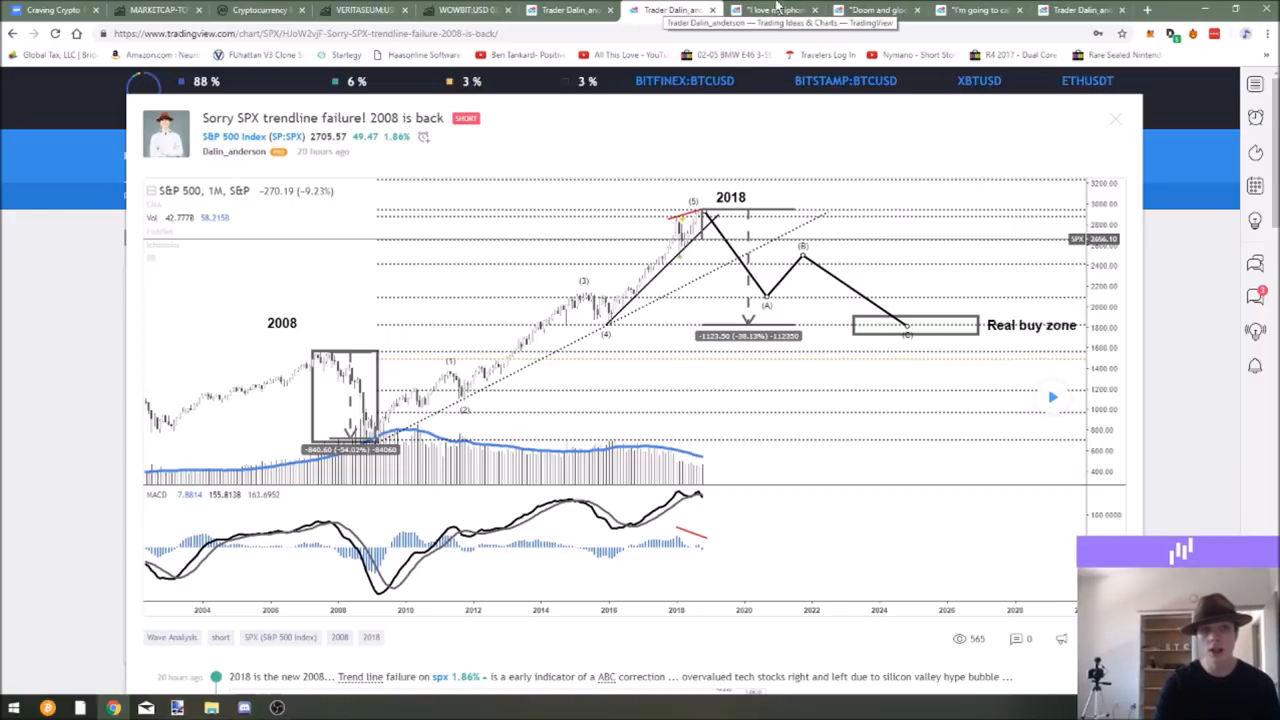
{"action": "left_click", "coordinate": [776, 10]}
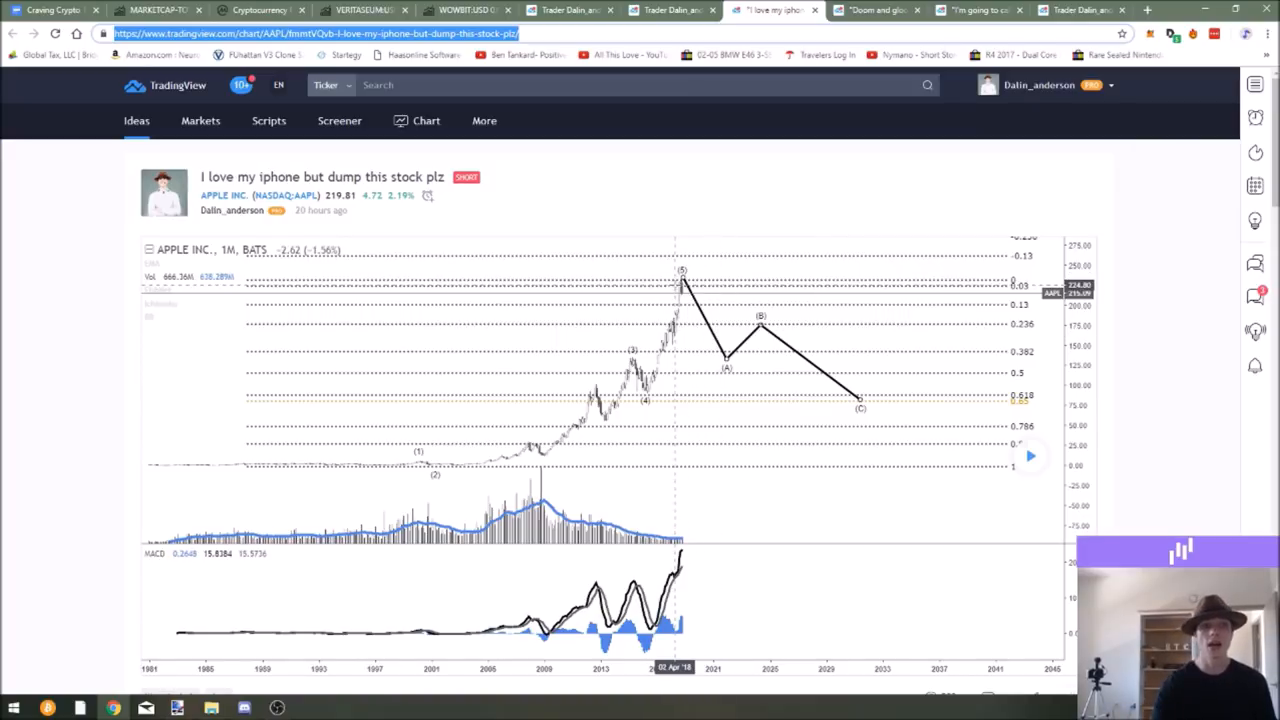
Step: Revisit the Nvidia idea, then the Apple idea, coinsignals page and S&P 500 trendline idea
{"action": "left_click", "coordinate": [878, 10]}
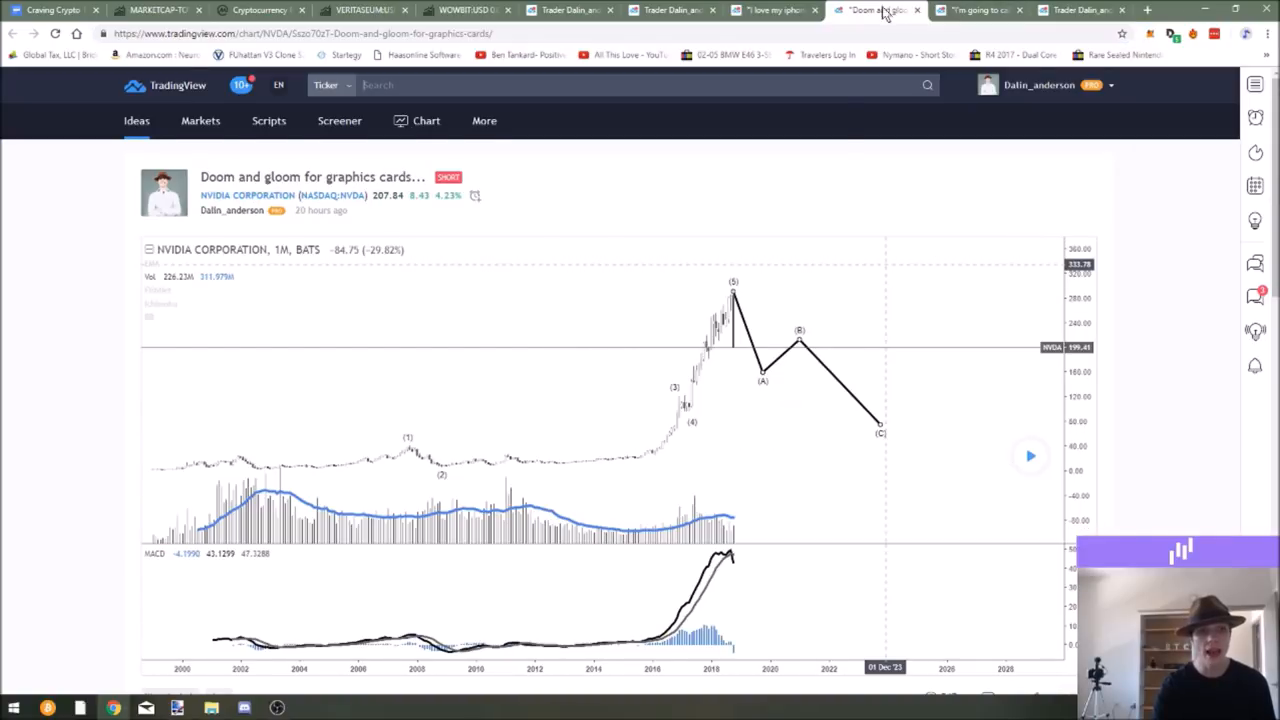
{"action": "scroll", "scroll_direction": "down", "scroll_amount": 3}
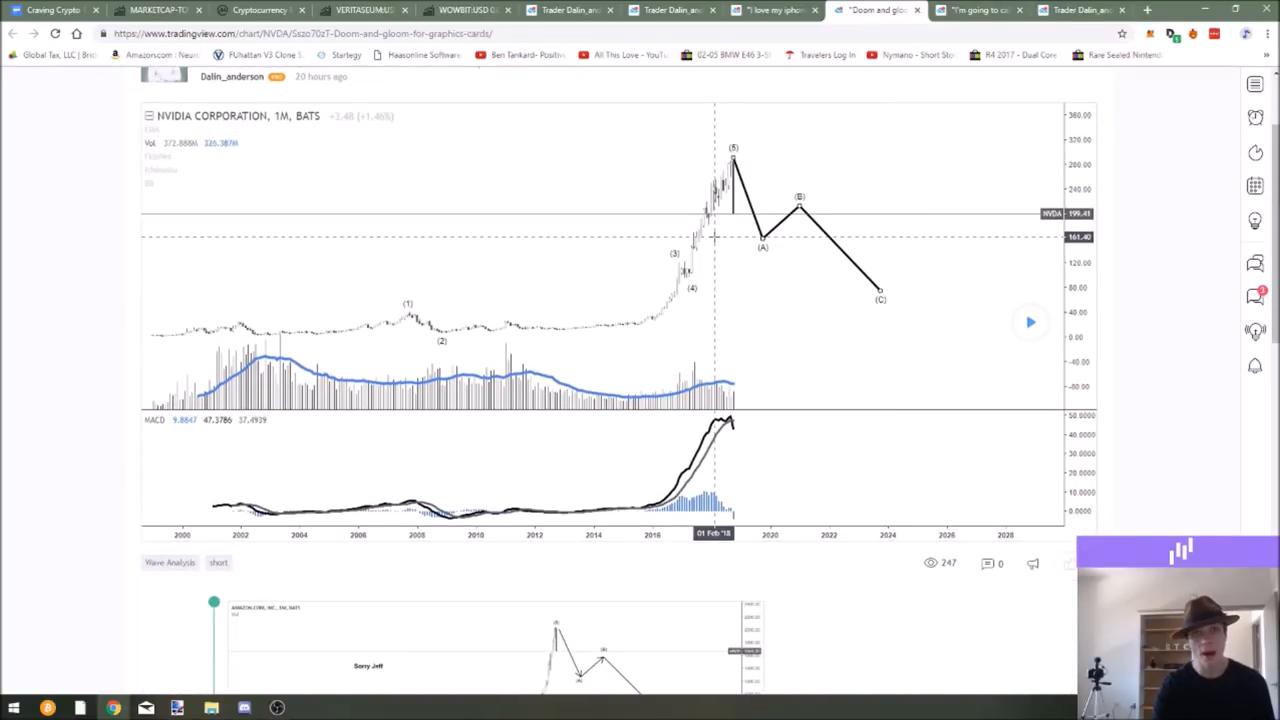
{"action": "mouse_move", "coordinate": [672, 336]}
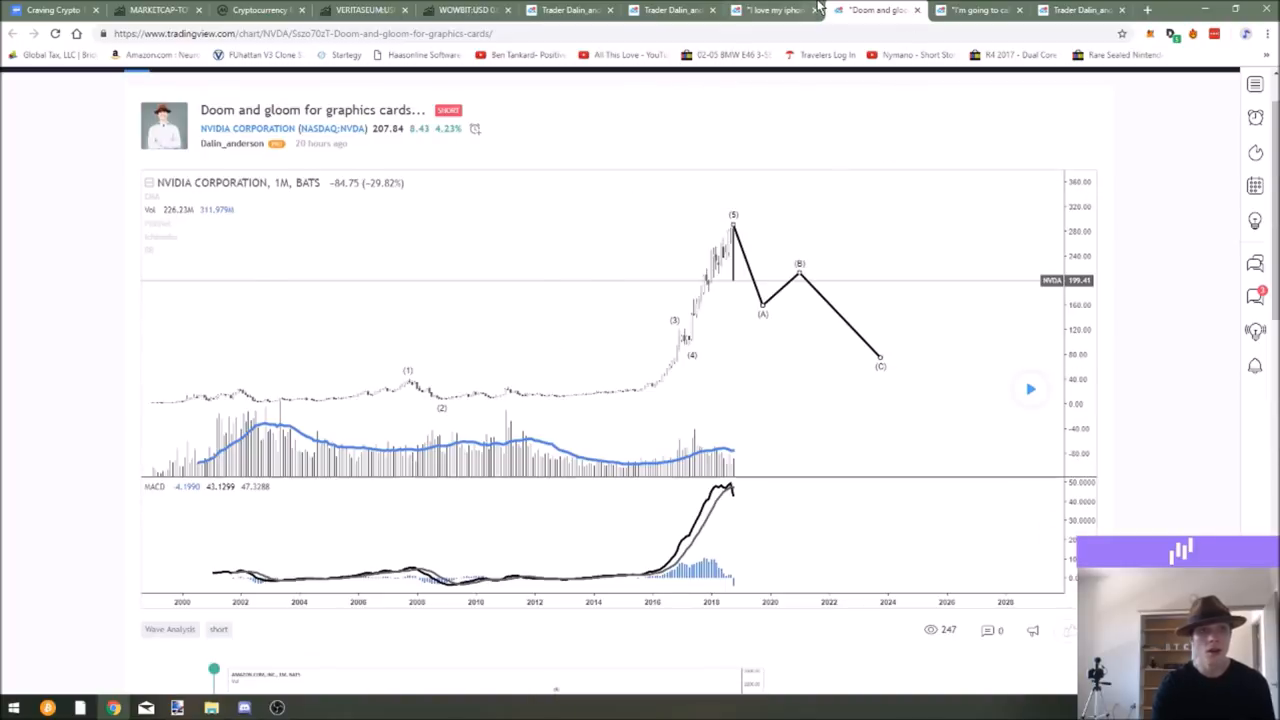
{"action": "left_click", "coordinate": [770, 10]}
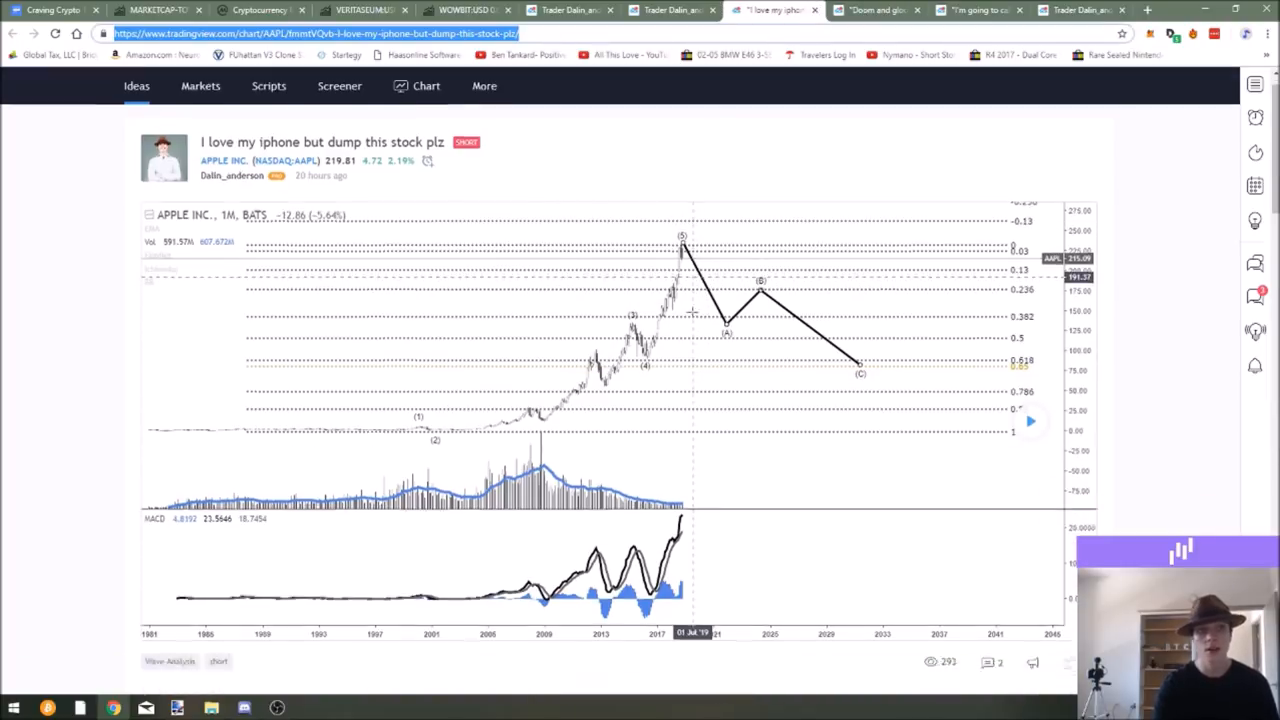
{"action": "left_click", "coordinate": [460, 10]}
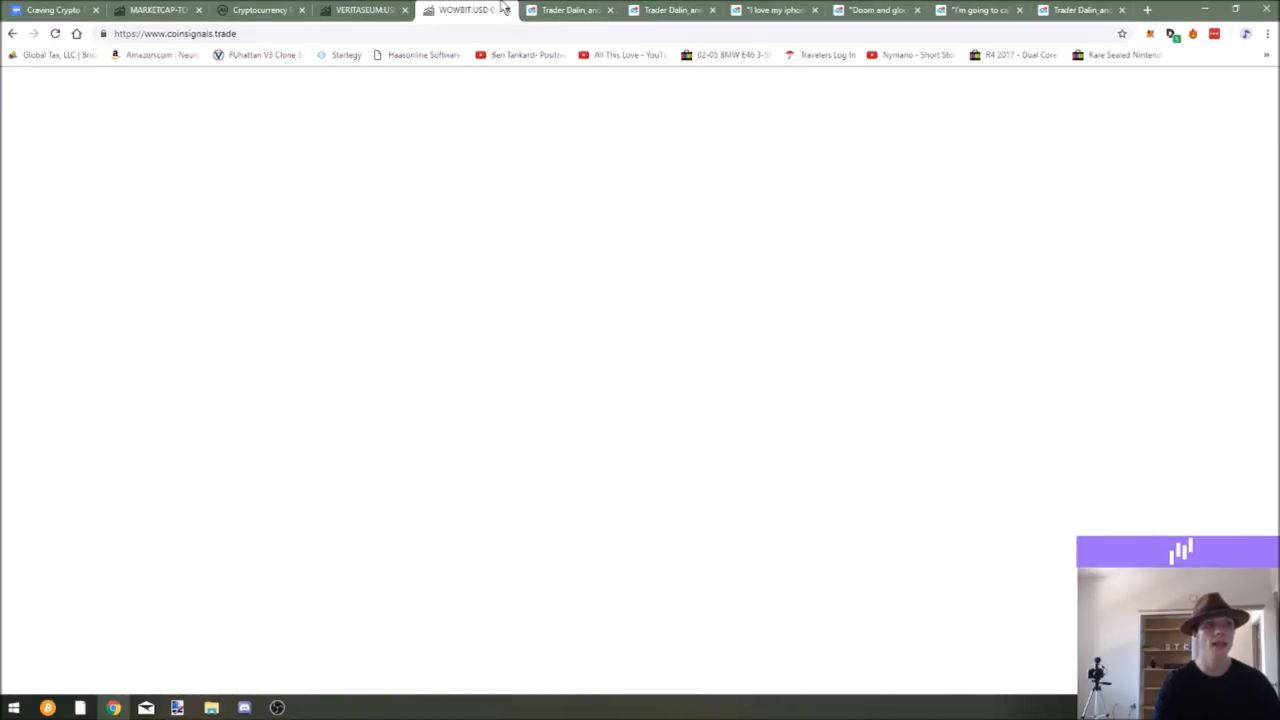
{"action": "left_click", "coordinate": [670, 10]}
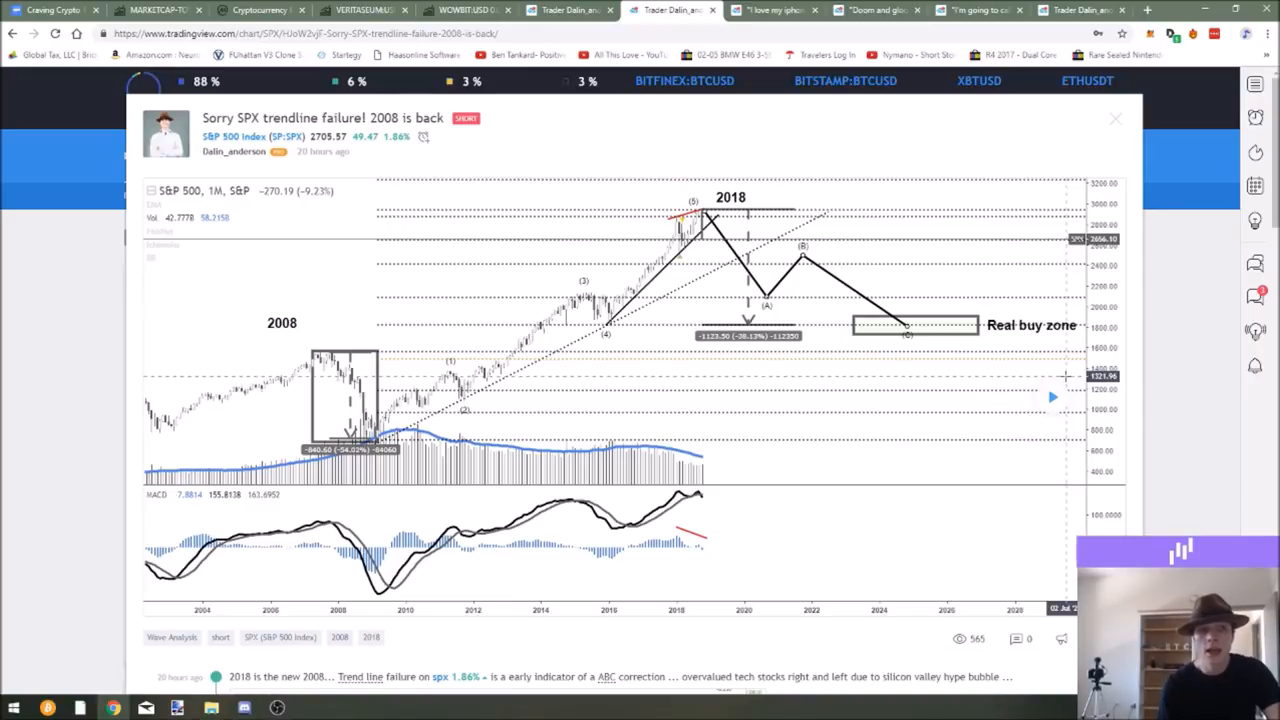
{"action": "mouse_move", "coordinate": [780, 180]}
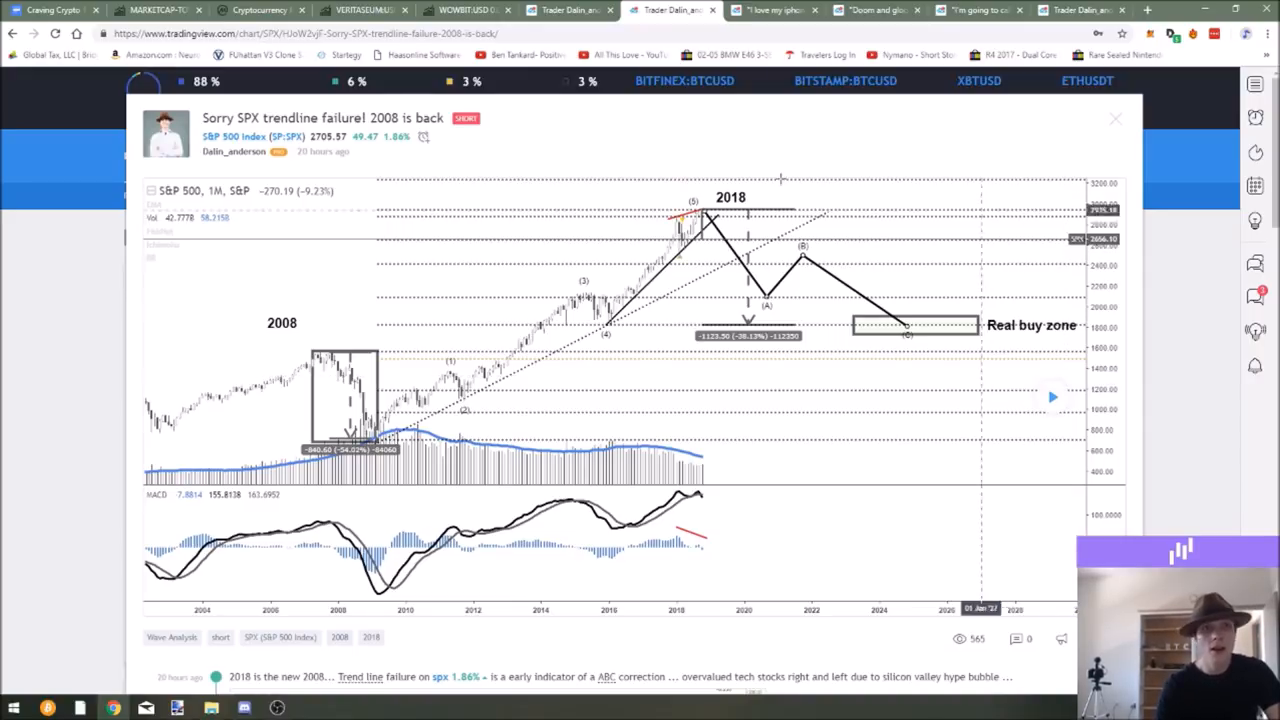
Step: Return through the Apple and Nvidia ideas, then bring up the Craving Crypto EP 49 outline
{"action": "left_click", "coordinate": [776, 10]}
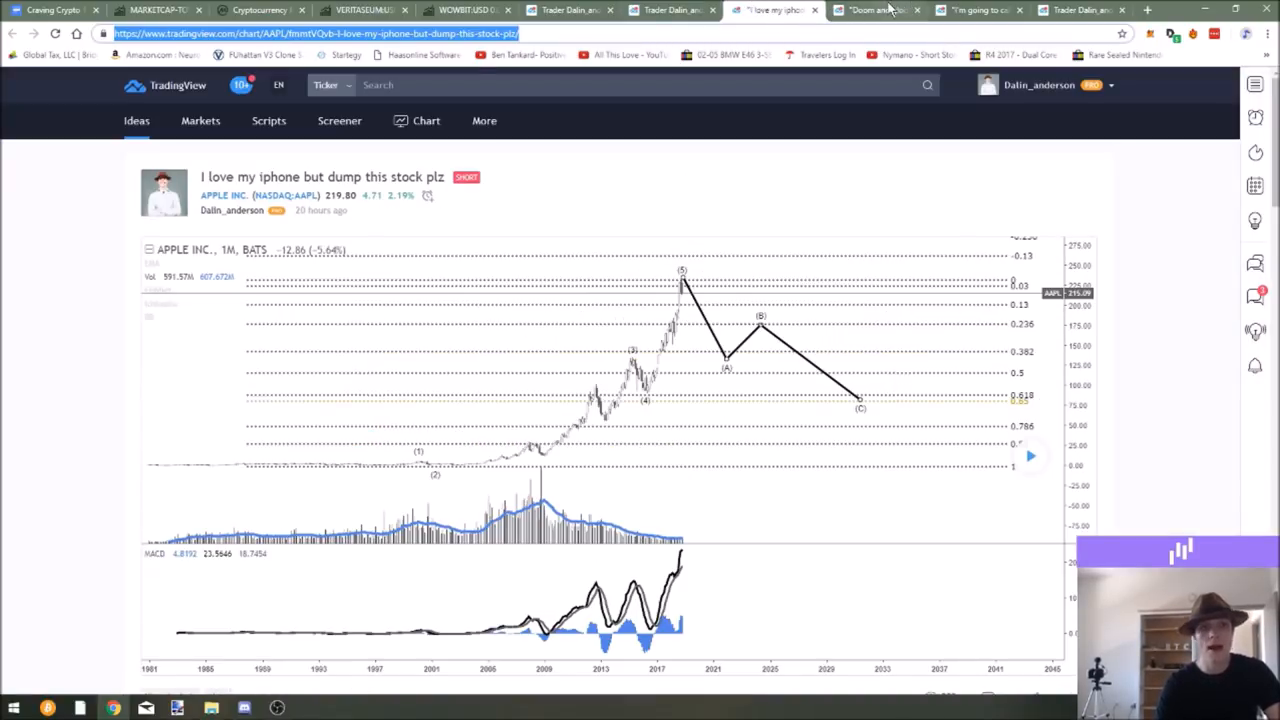
{"action": "left_click", "coordinate": [876, 10]}
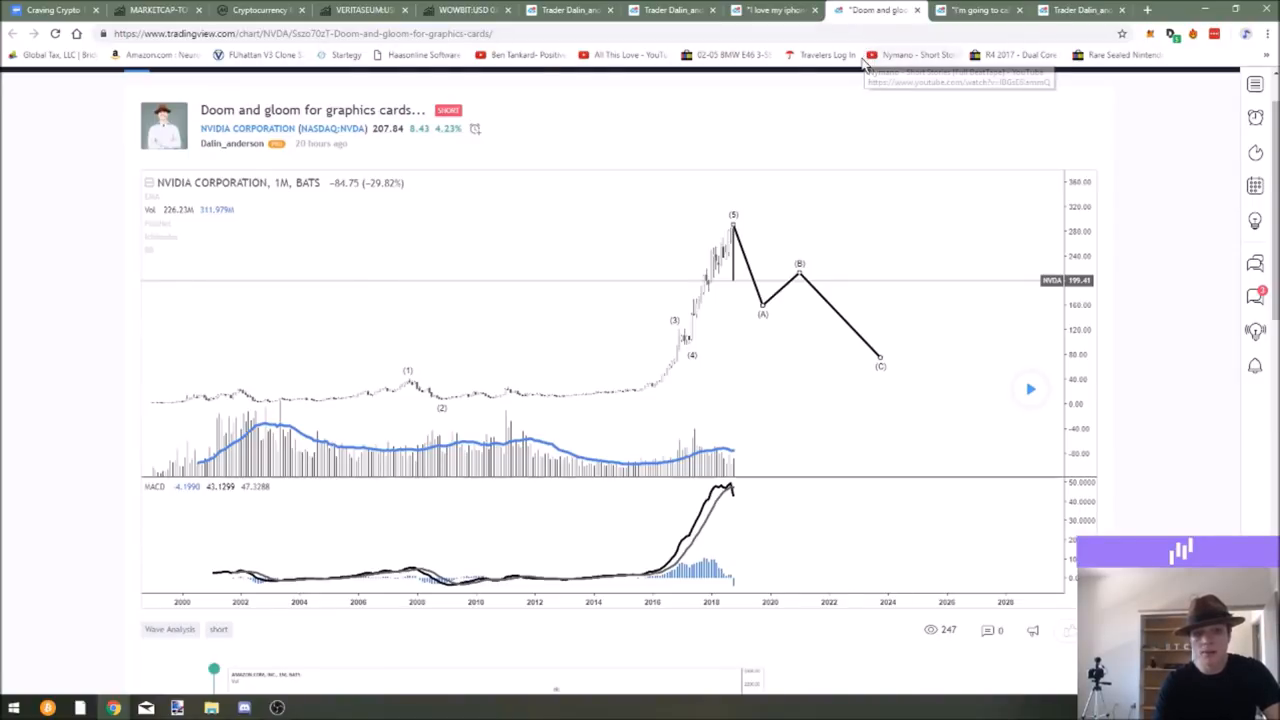
{"action": "mouse_move", "coordinate": [884, 8]}
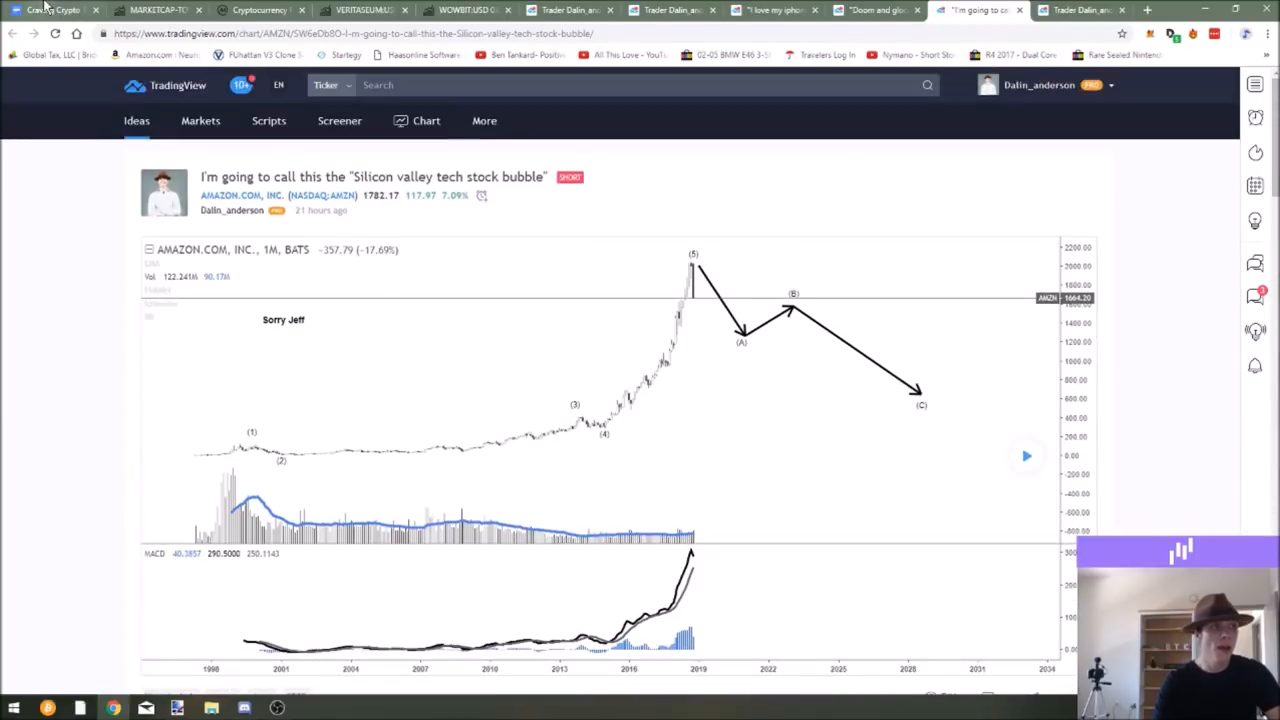
{"action": "left_click", "coordinate": [50, 10]}
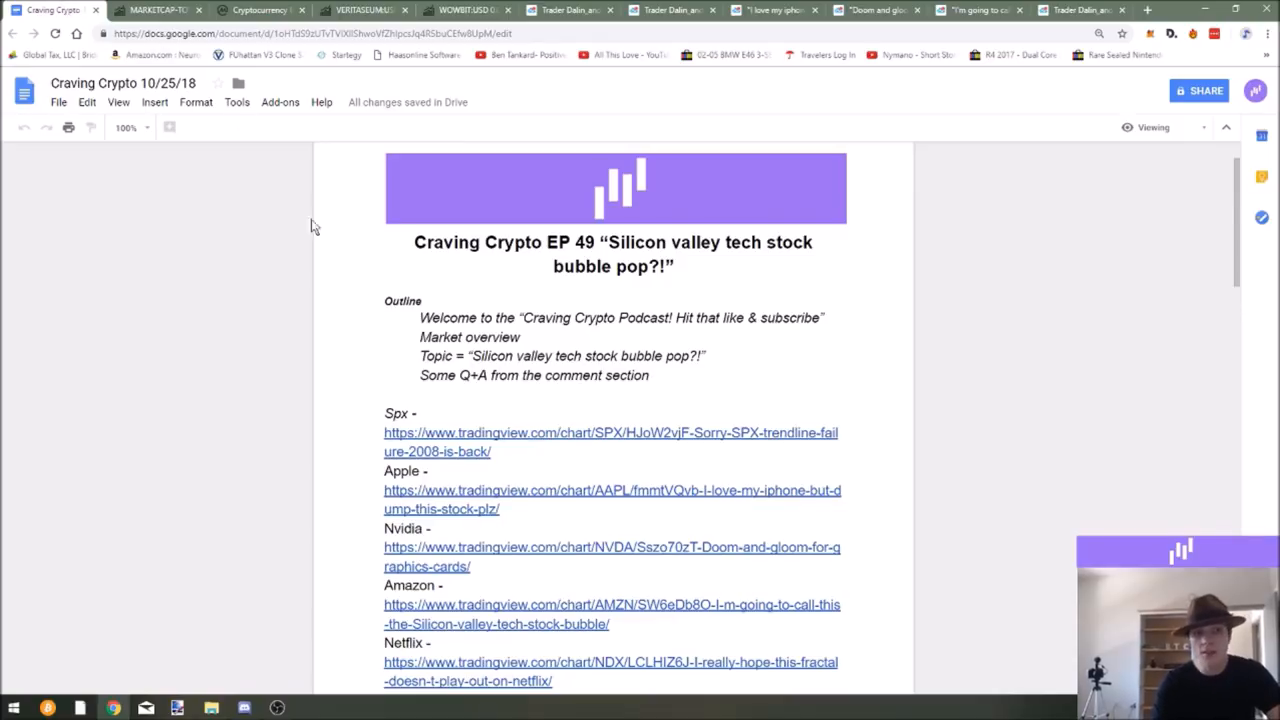
{"action": "scroll", "scroll_direction": "down", "scroll_amount": 3}
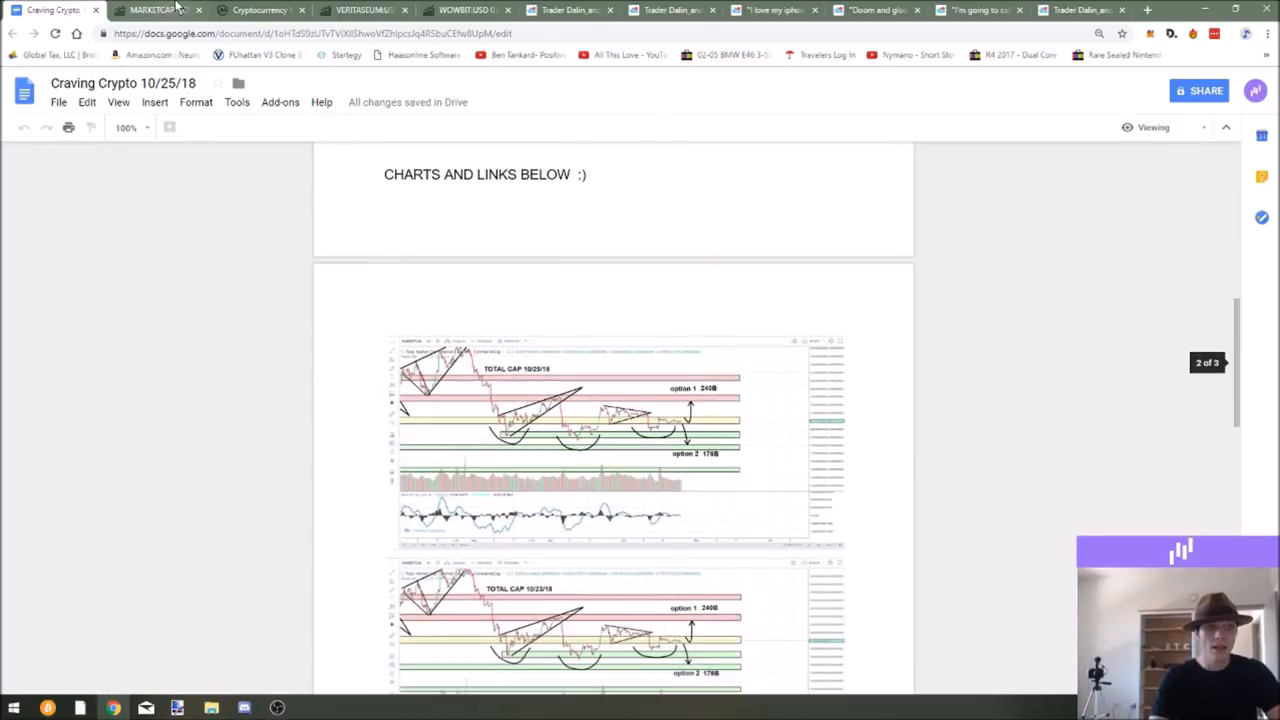
{"action": "left_click", "coordinate": [772, 10]}
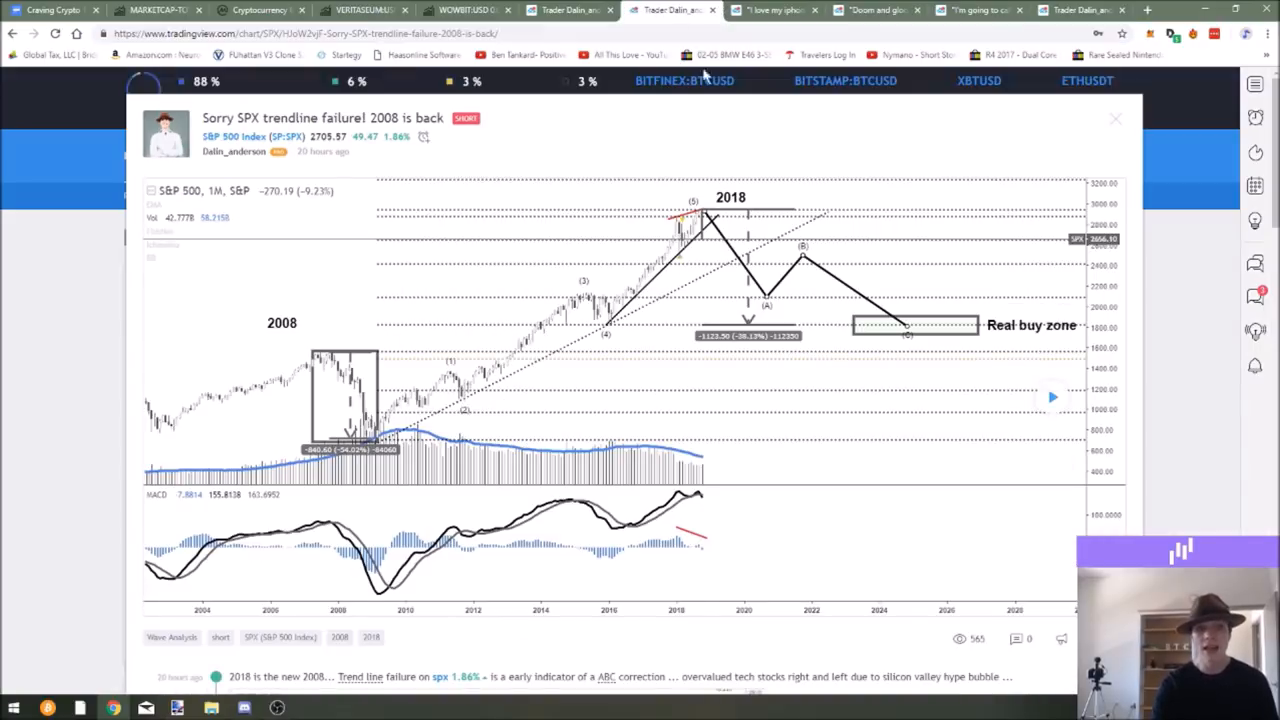
{"action": "mouse_move", "coordinate": [750, 288]}
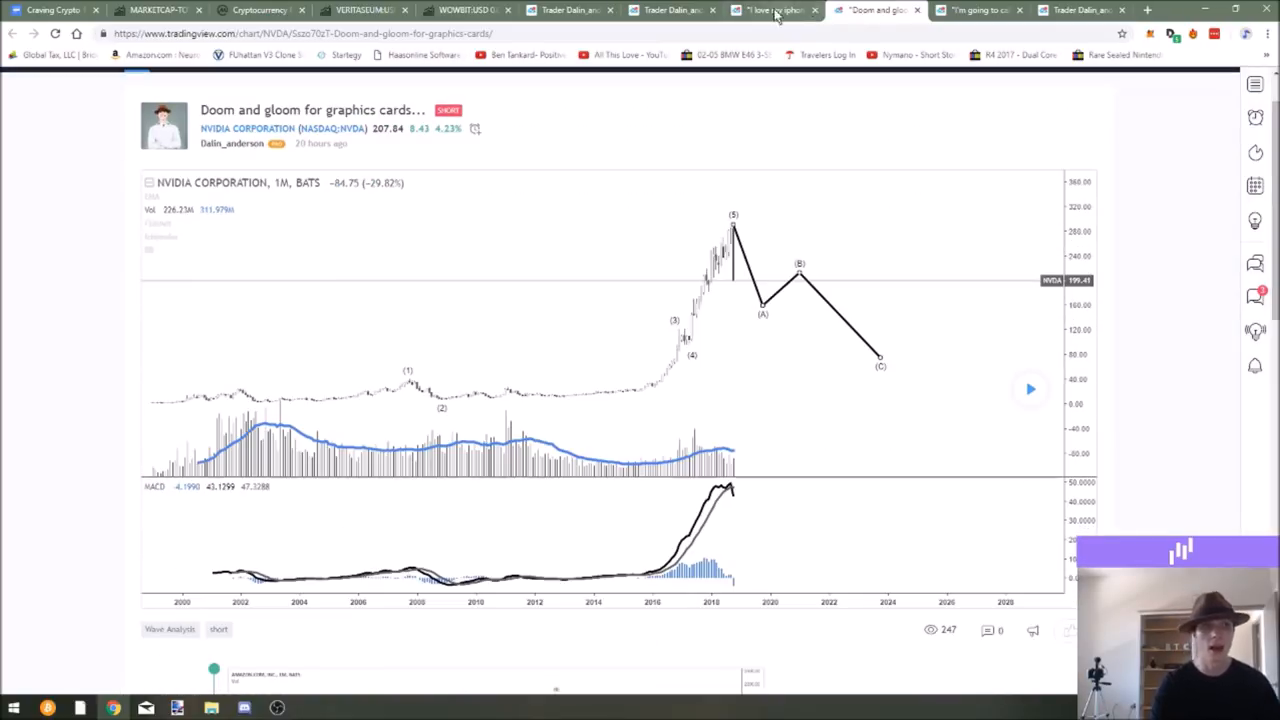
{"action": "left_click", "coordinate": [52, 10]}
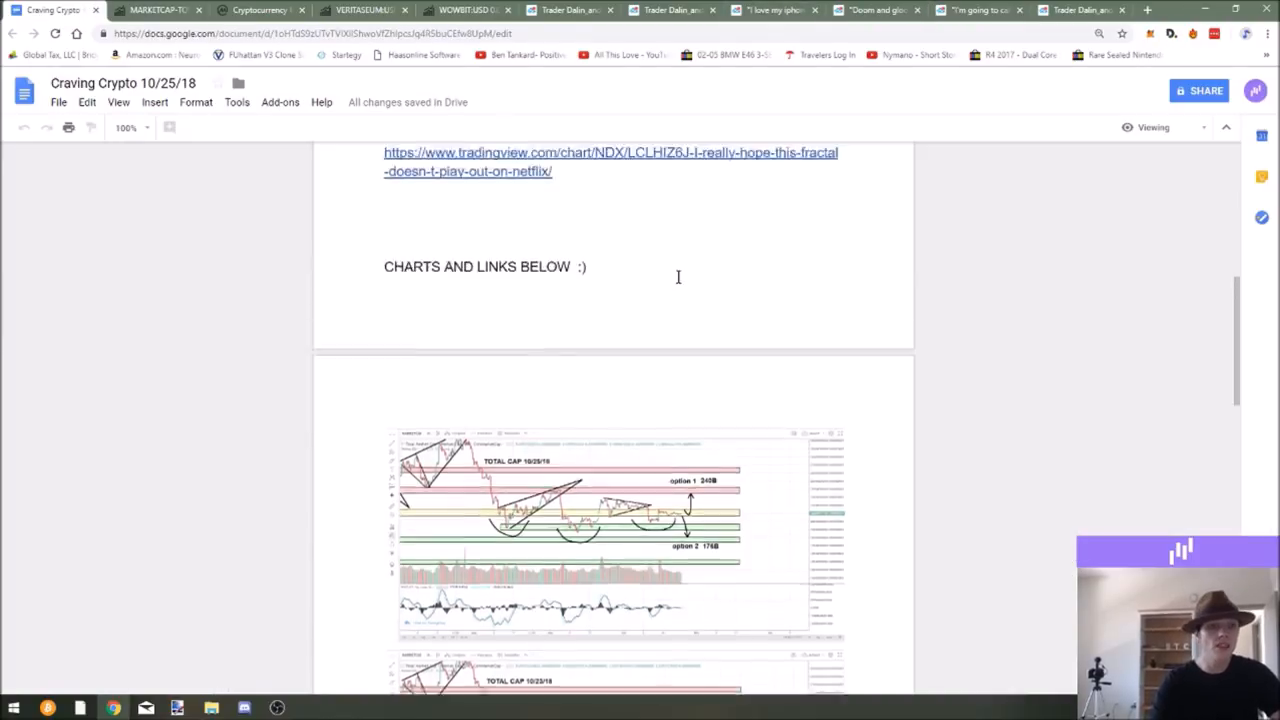
{"action": "scroll", "scroll_direction": "down", "scroll_amount": 3}
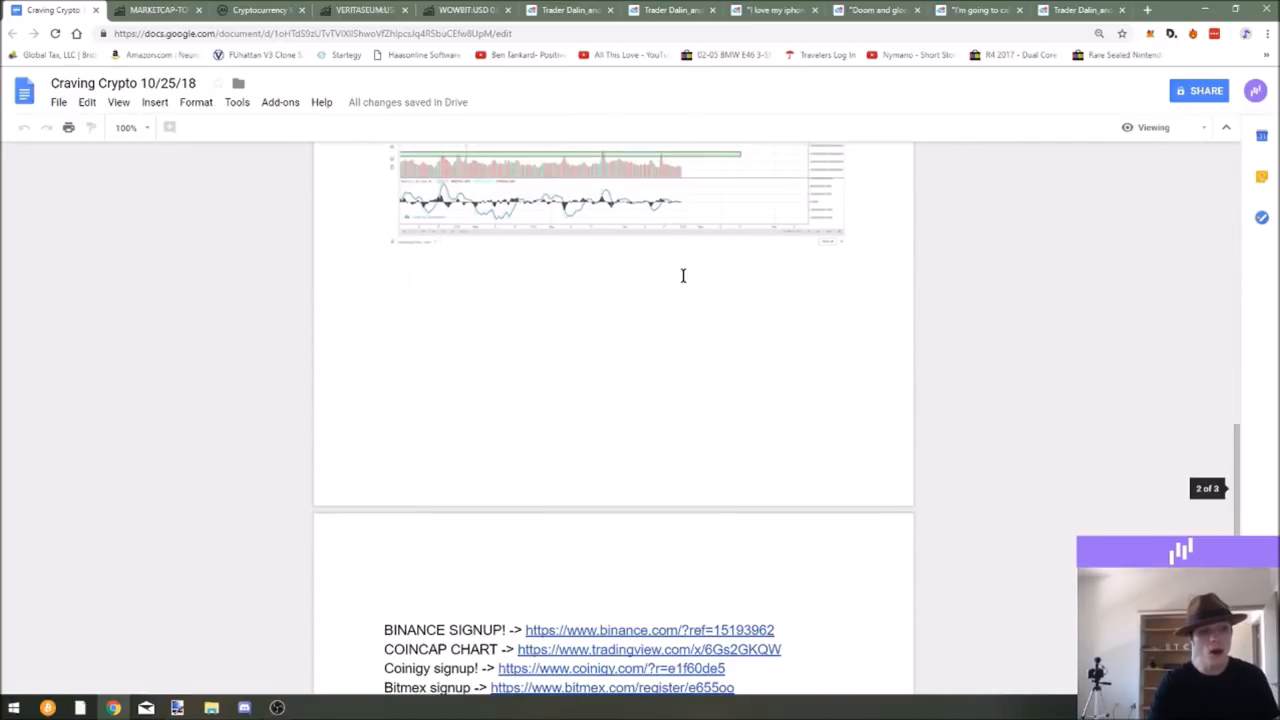
{"action": "scroll", "scroll_direction": "down", "scroll_amount": 3}
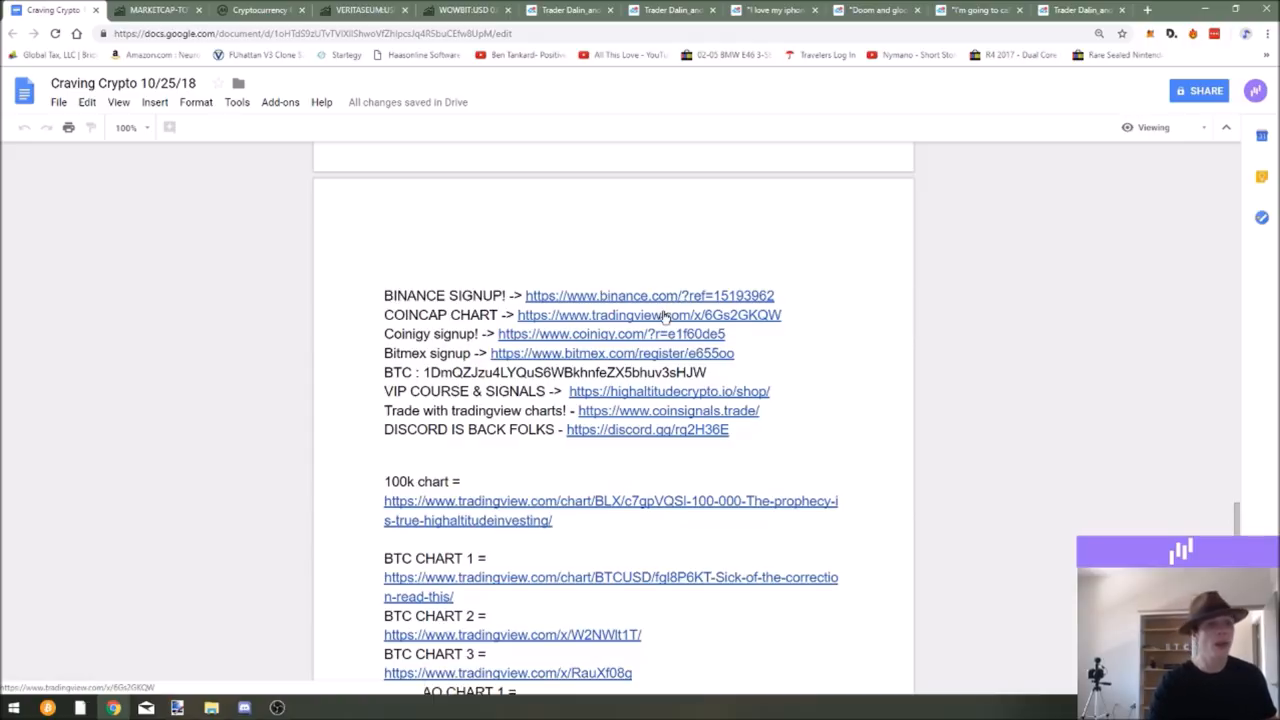
{"action": "mouse_move", "coordinate": [608, 340]}
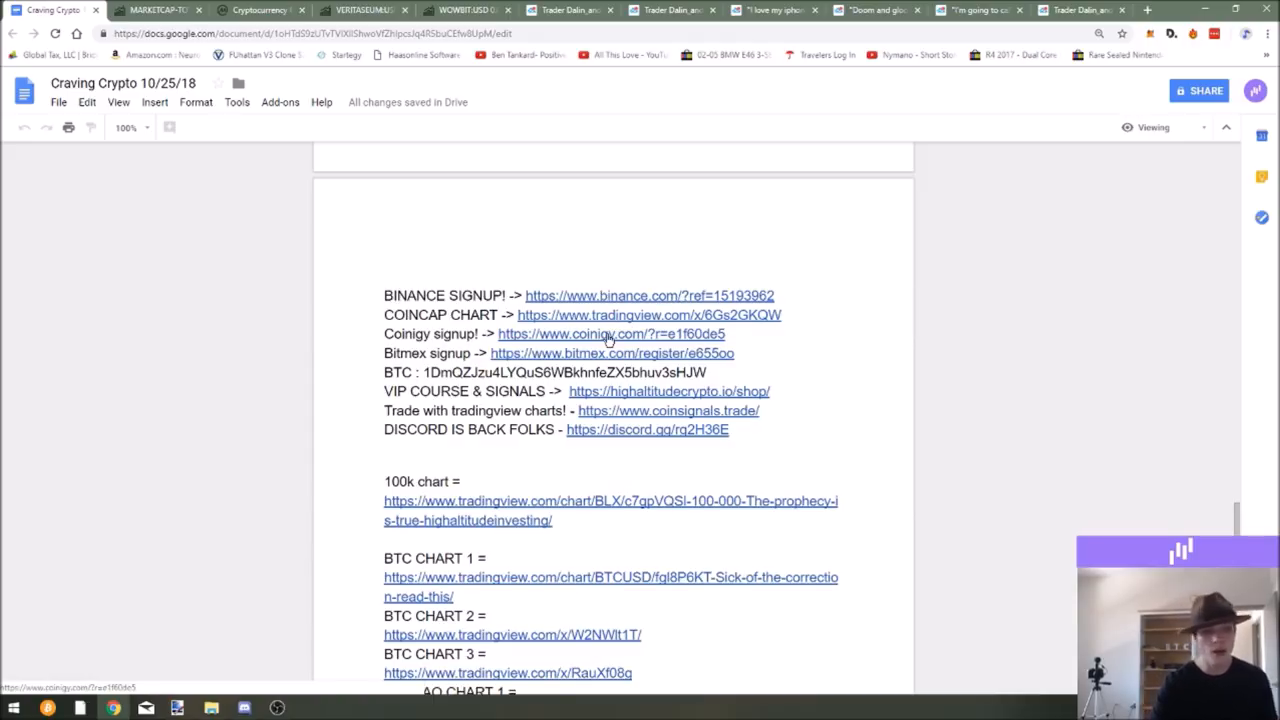